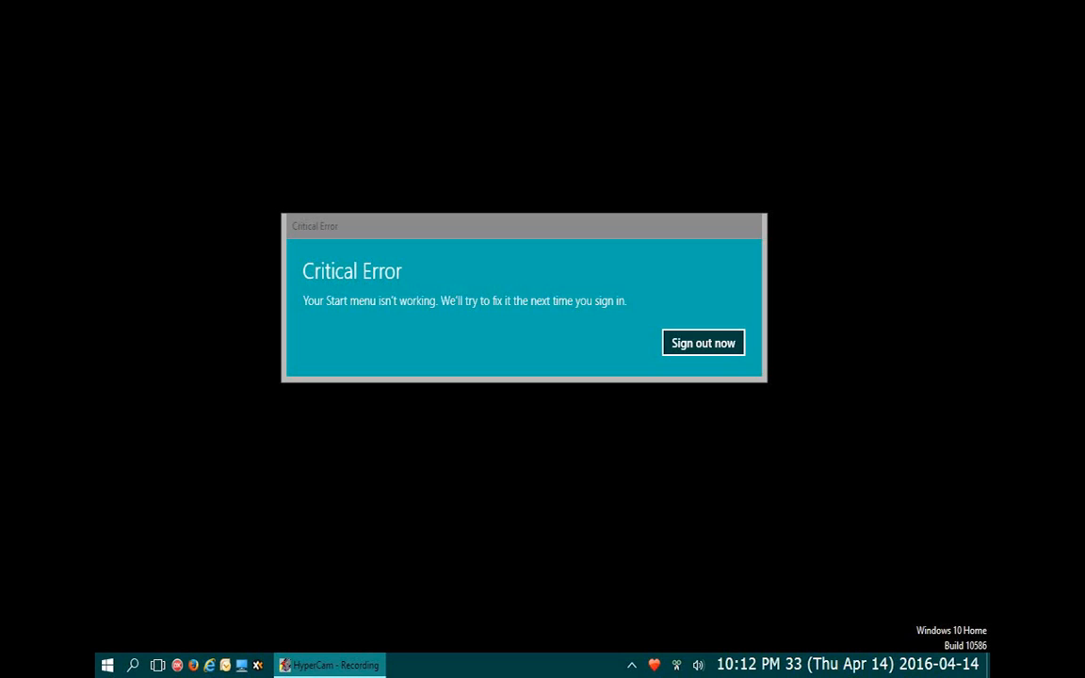
{"action": "mouse_move", "coordinate": [314, 516]}
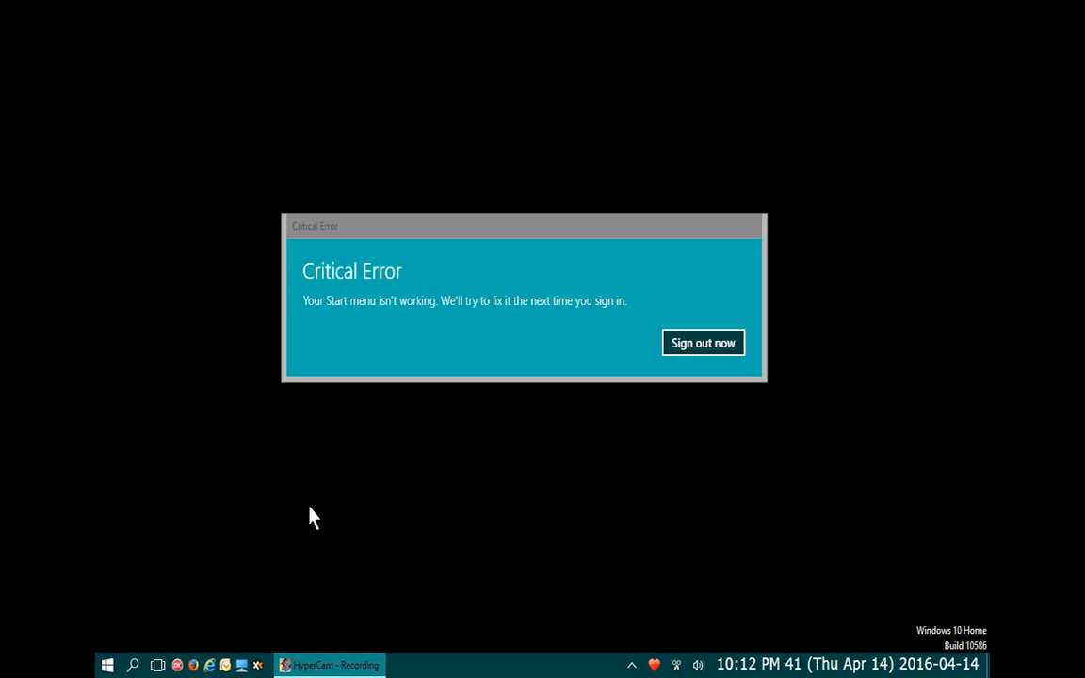
{"action": "mouse_move", "coordinate": [279, 546]}
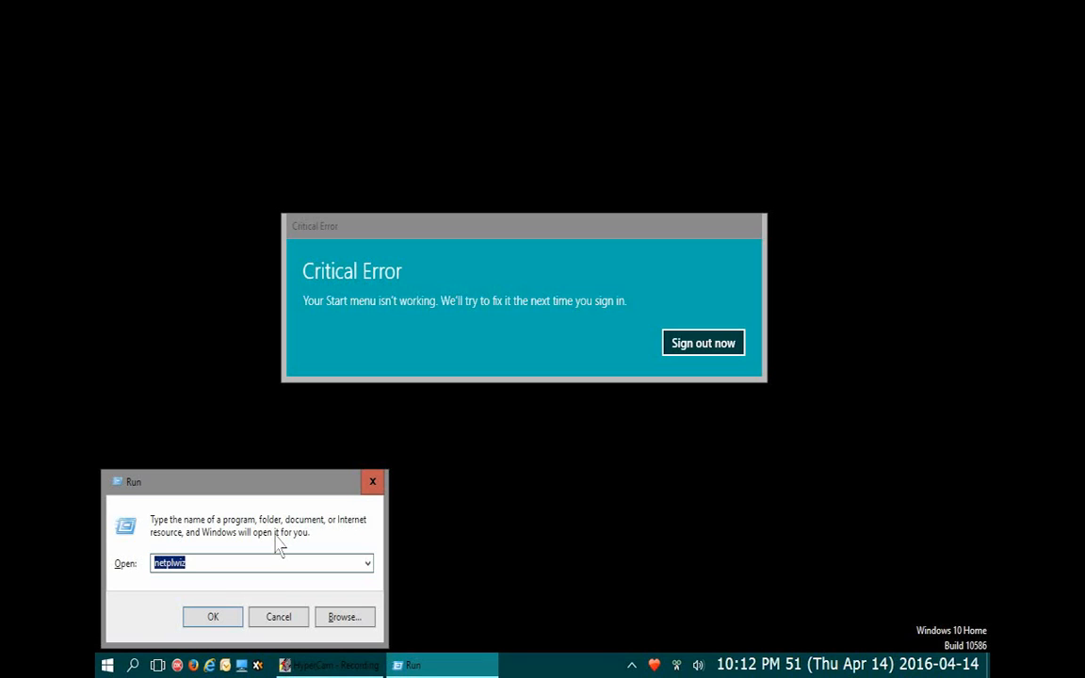
Launch File Explorer via 'explorer' and open Local Disk (C:) from Devices and drives.
{"action": "type", "text": "explorer"}
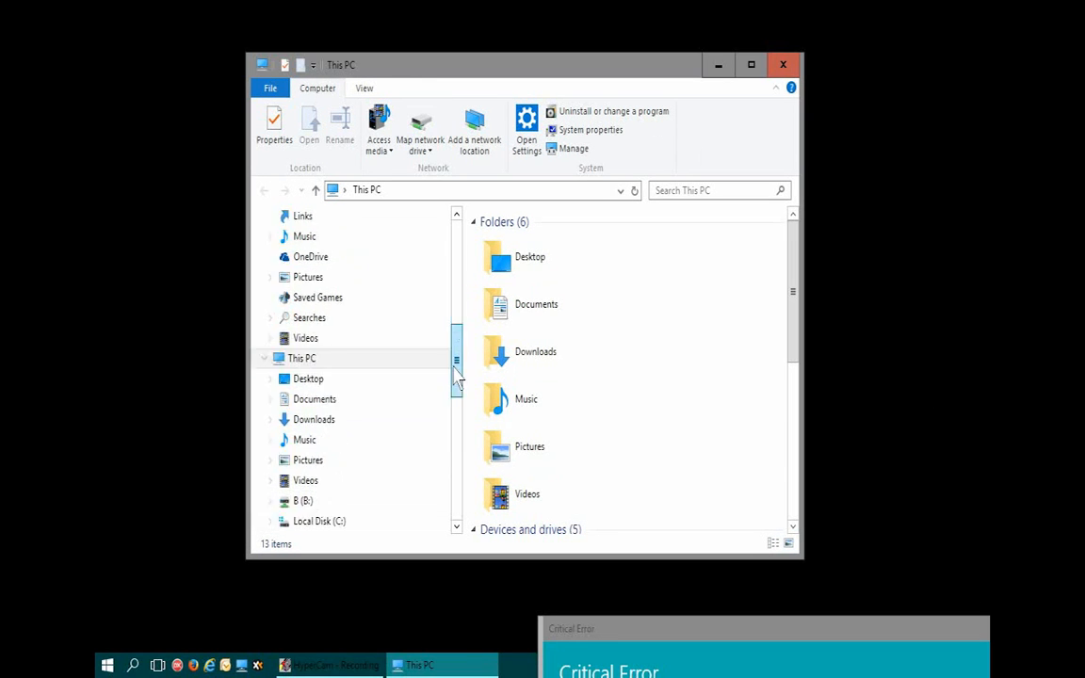
{"action": "scroll", "scroll_direction": "down", "scroll_amount": 3}
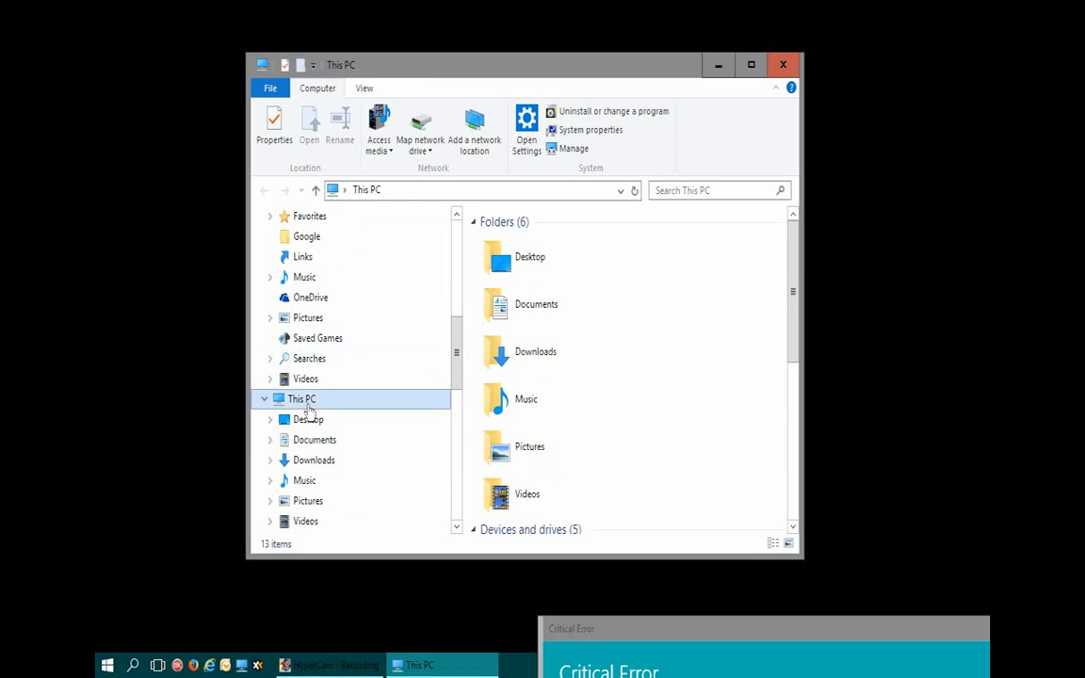
{"action": "scroll", "scroll_direction": "down", "scroll_amount": 3}
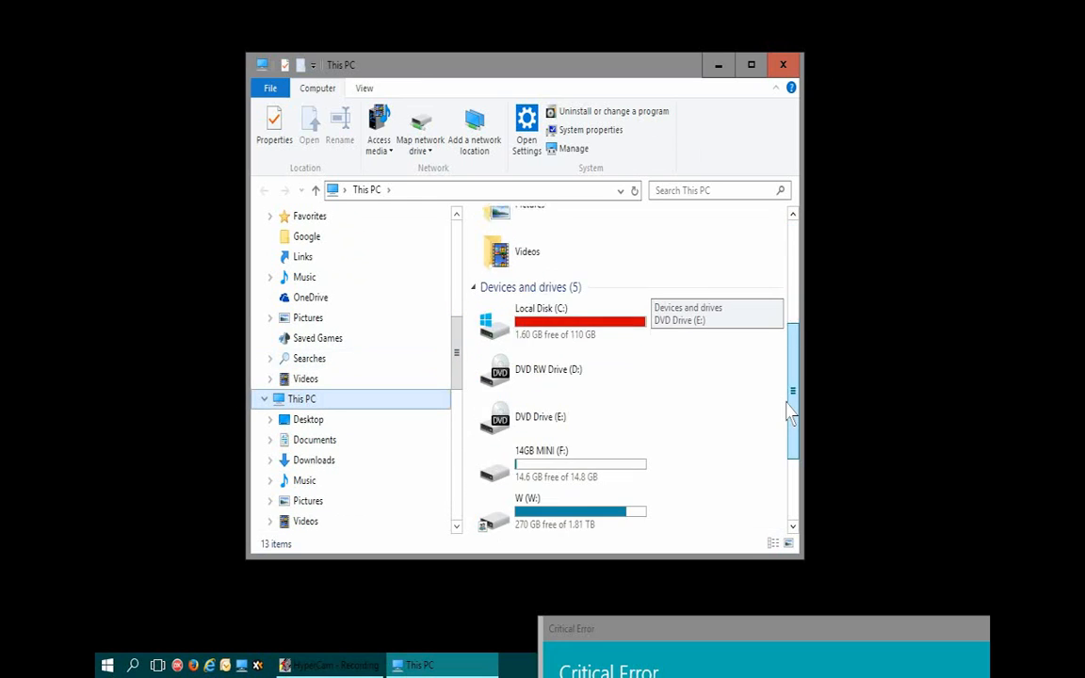
{"action": "scroll", "scroll_direction": "down", "scroll_amount": 3}
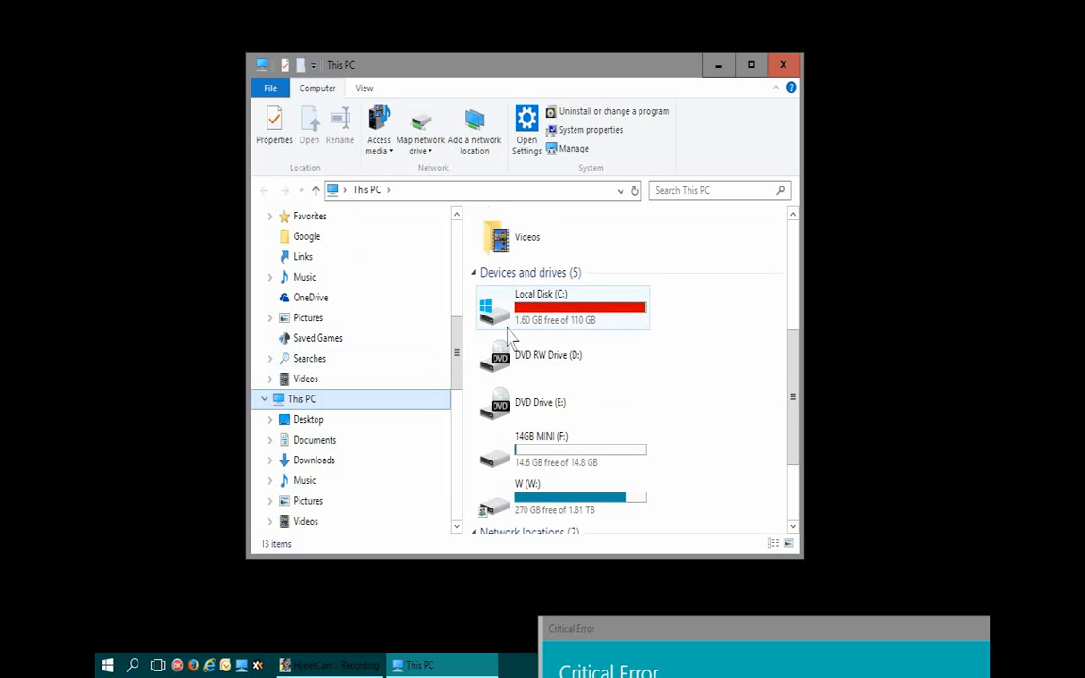
{"action": "double_click", "coordinate": [542, 306]}
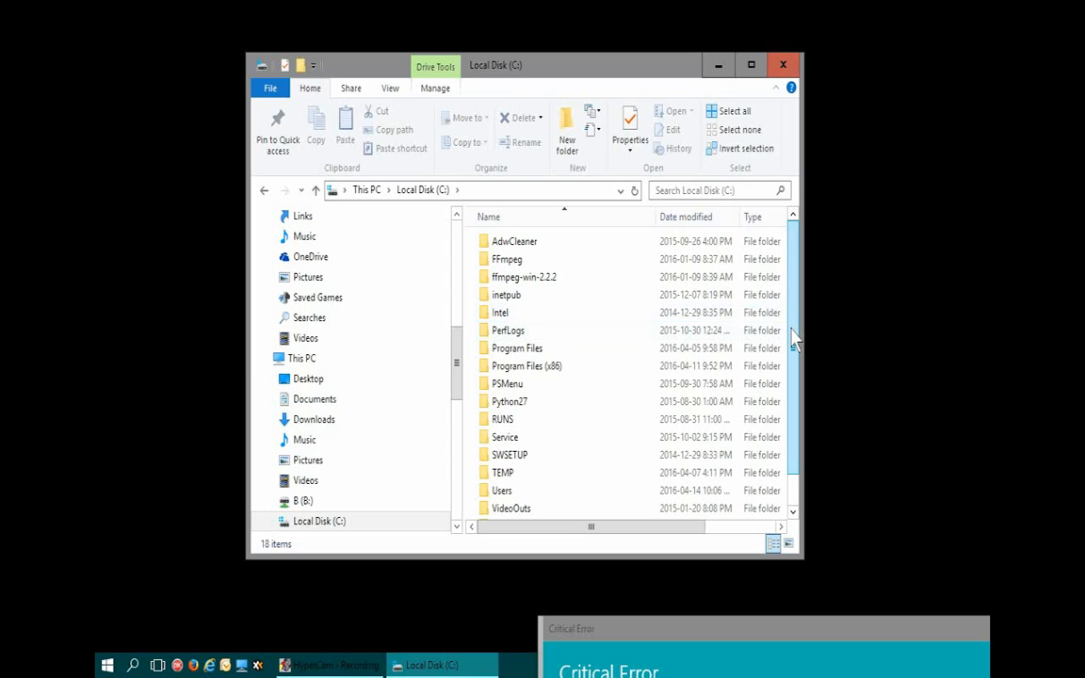
{"action": "scroll", "scroll_direction": "down", "scroll_amount": 3}
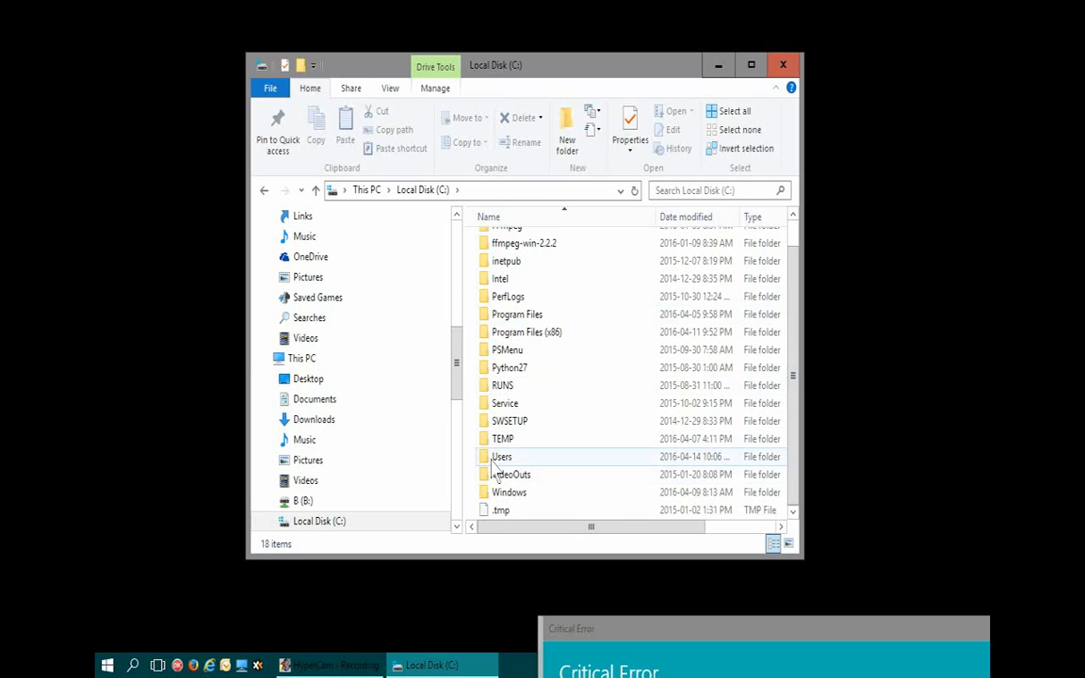
Open Users, then the newadmin folder, accepting the permanent-access permission prompt.
{"action": "double_click", "coordinate": [502, 457]}
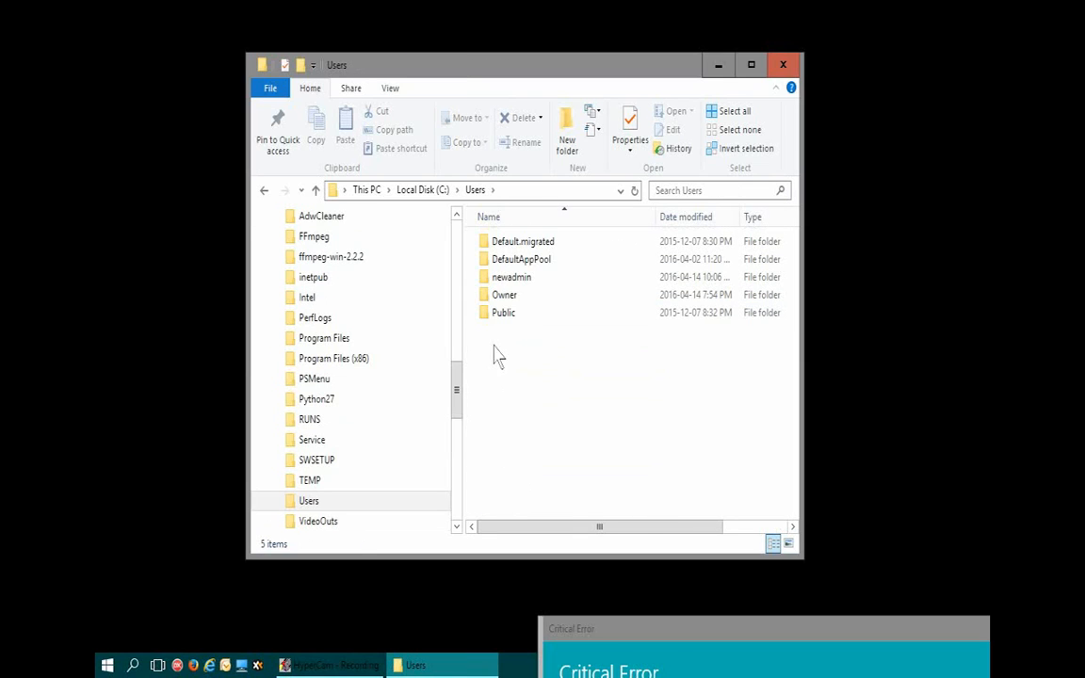
{"action": "left_click", "coordinate": [504, 295]}
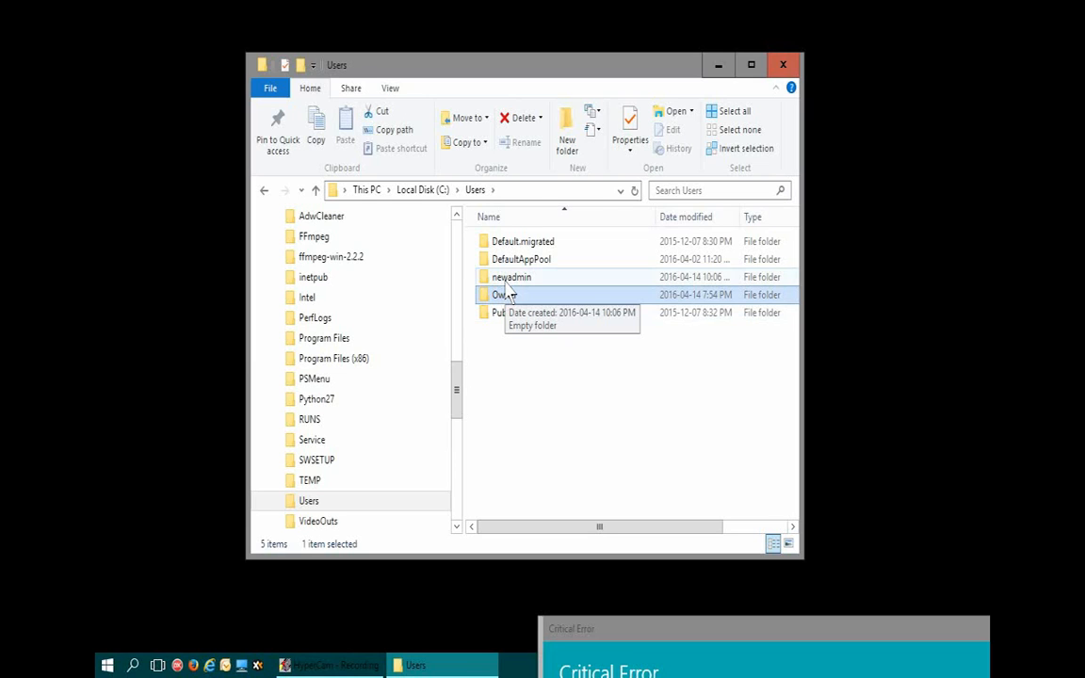
{"action": "double_click", "coordinate": [510, 277]}
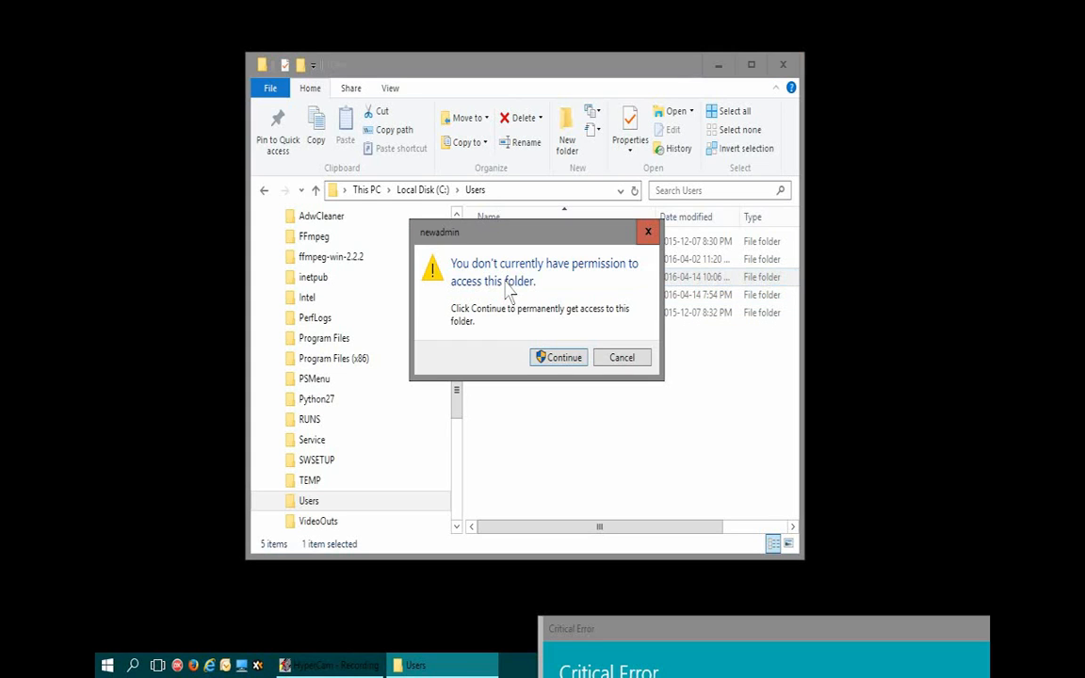
{"action": "mouse_move", "coordinate": [558, 357]}
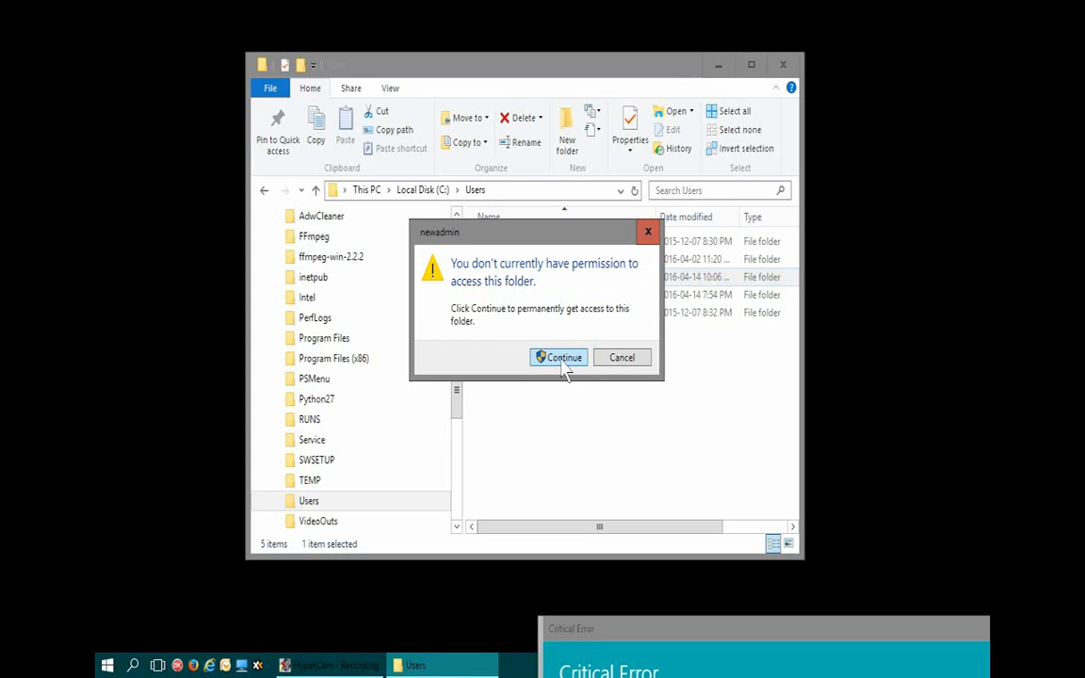
{"action": "left_click", "coordinate": [559, 357]}
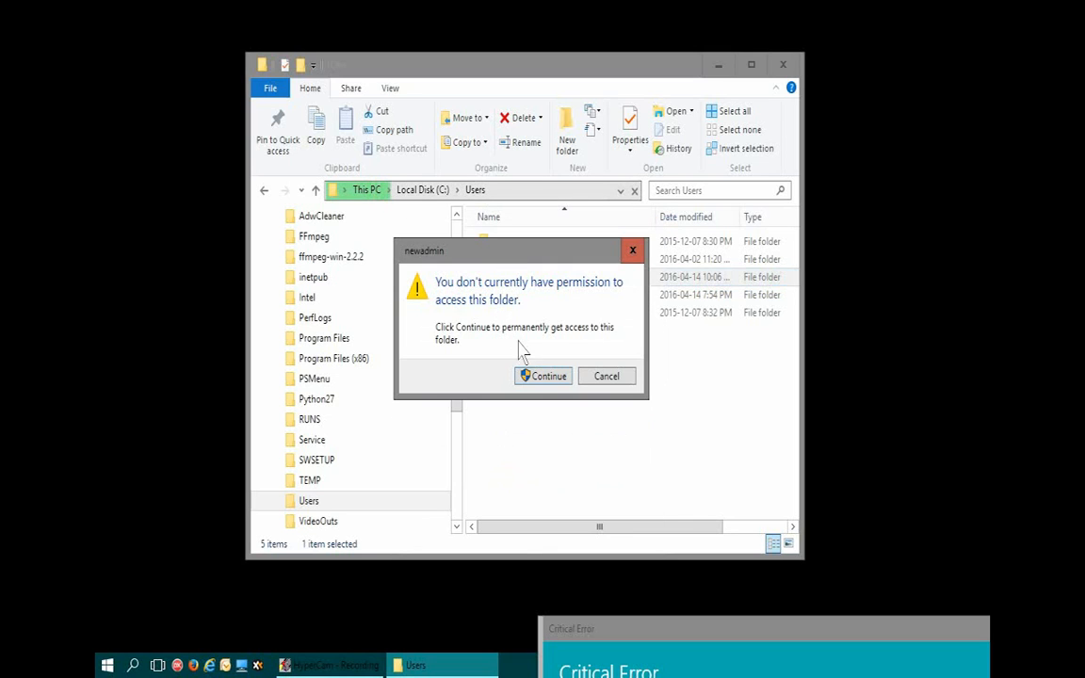
{"action": "left_click", "coordinate": [544, 376]}
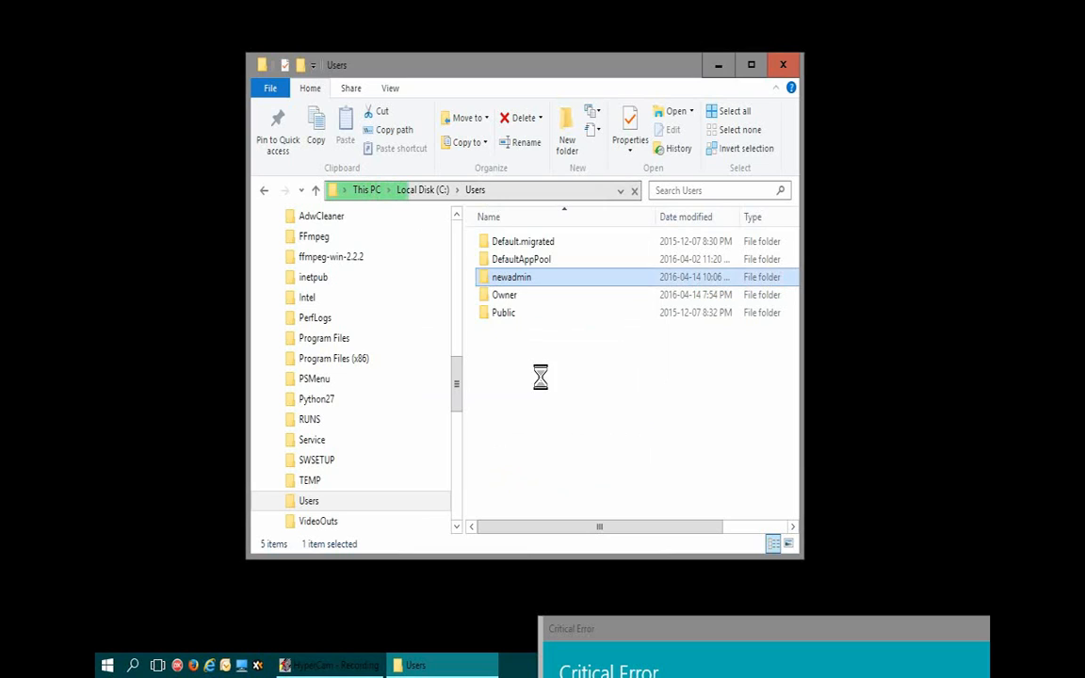
Go to Owner > Documents and select and copy all 22 items.
{"action": "double_click", "coordinate": [510, 276]}
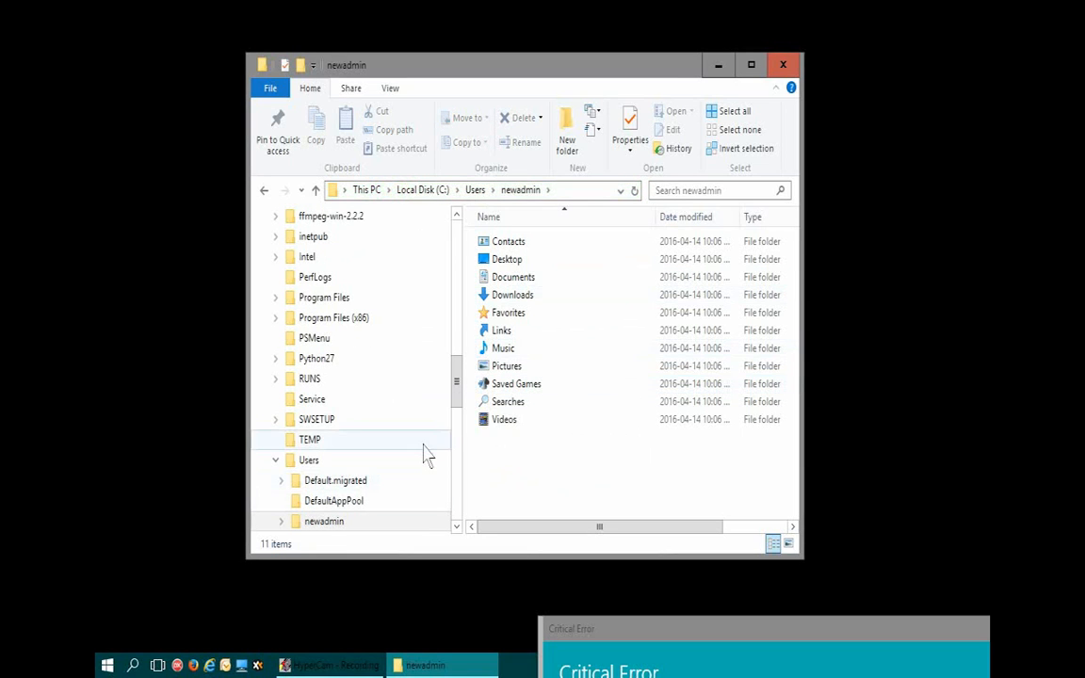
{"action": "scroll", "scroll_direction": "down", "scroll_amount": 3}
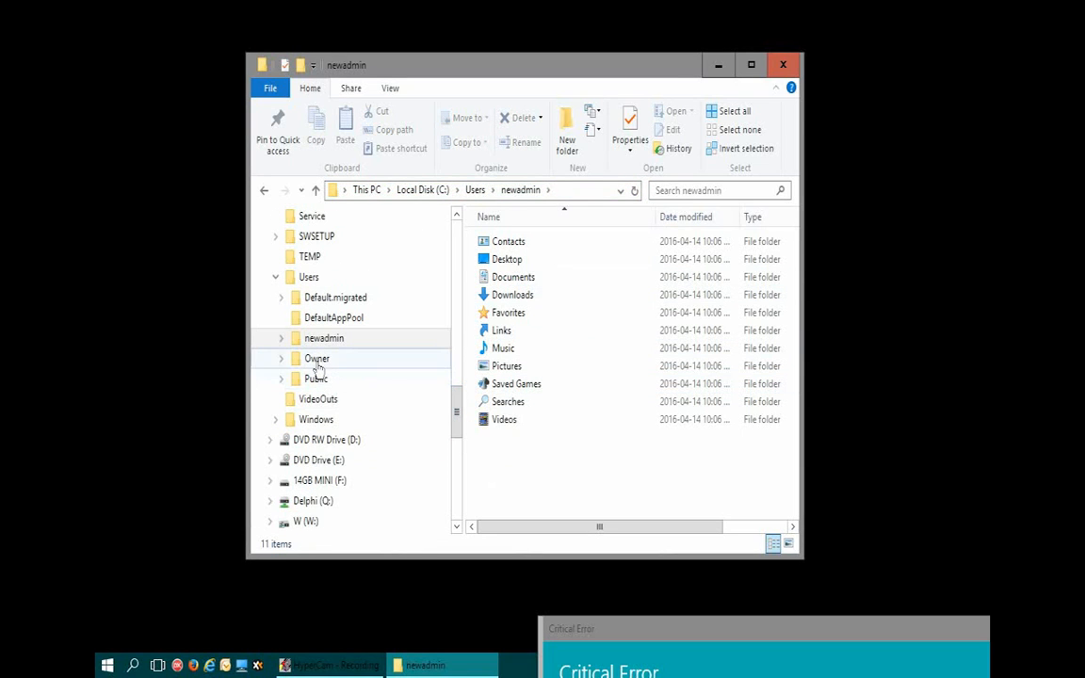
{"action": "left_click", "coordinate": [317, 359]}
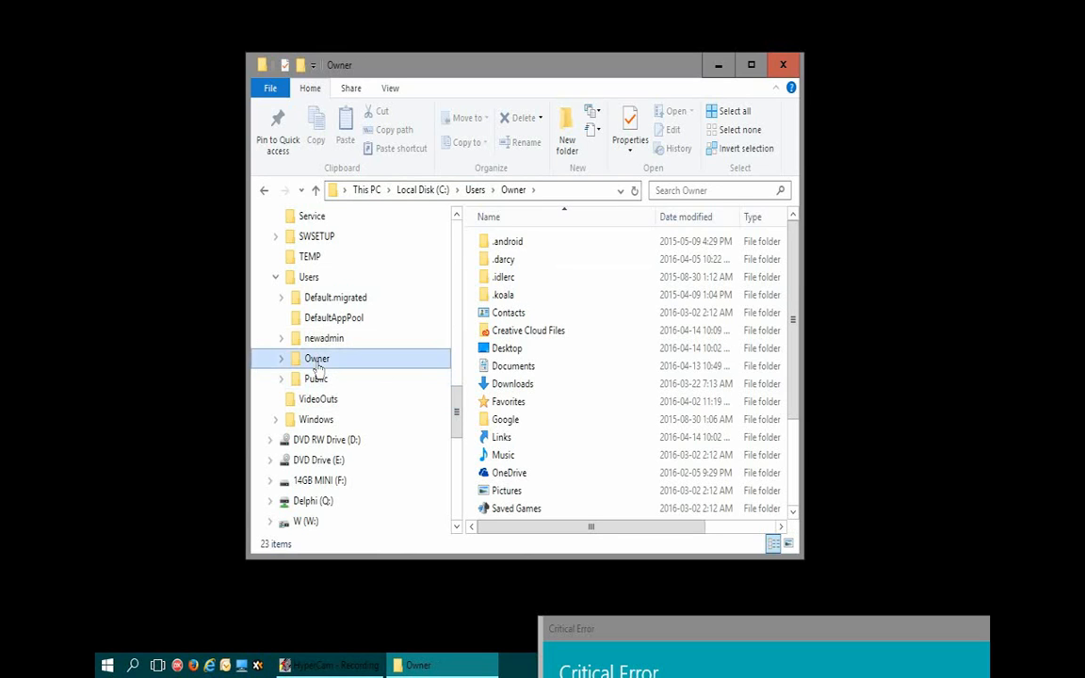
{"action": "scroll", "scroll_direction": "down", "scroll_amount": 3}
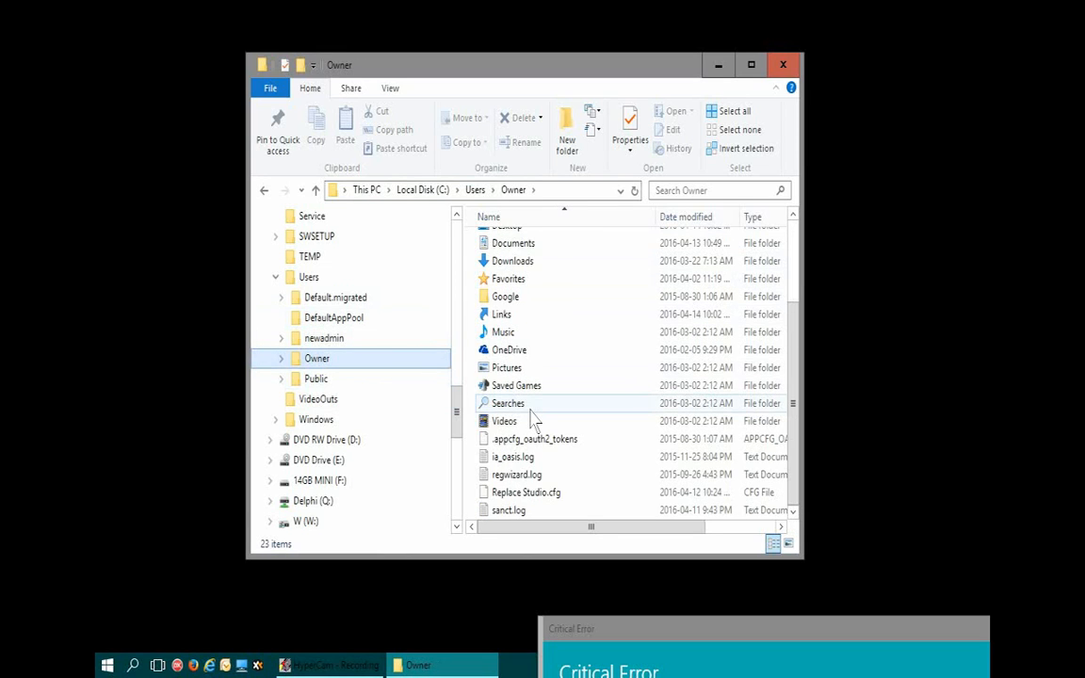
{"action": "scroll", "scroll_direction": "up", "scroll_amount": 3}
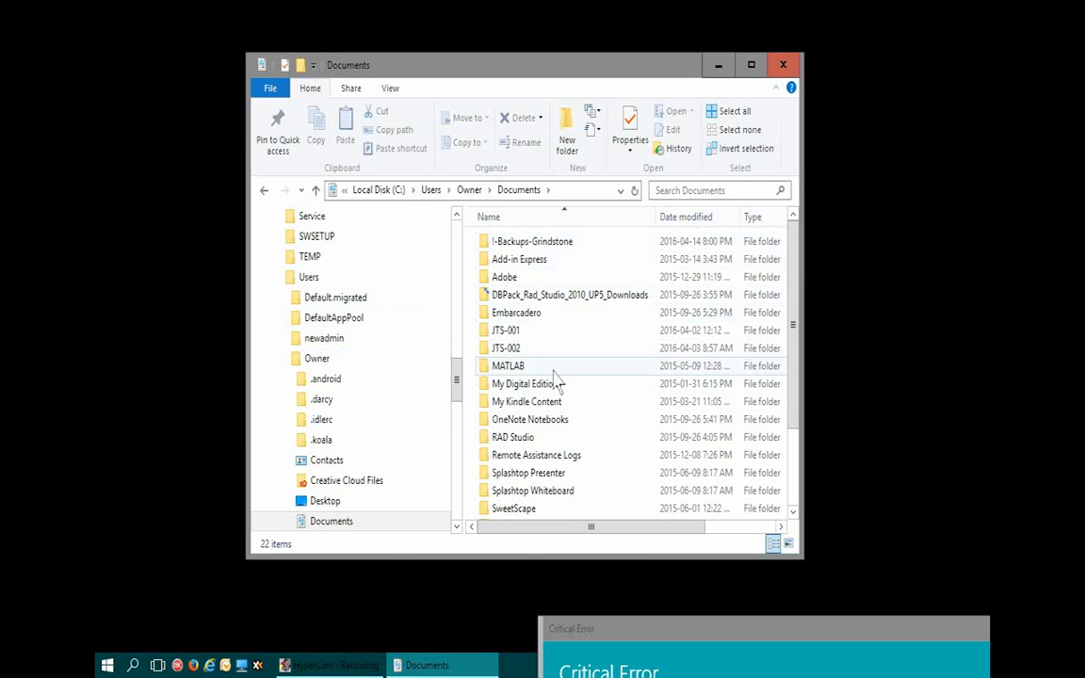
{"action": "left_click", "coordinate": [525, 384]}
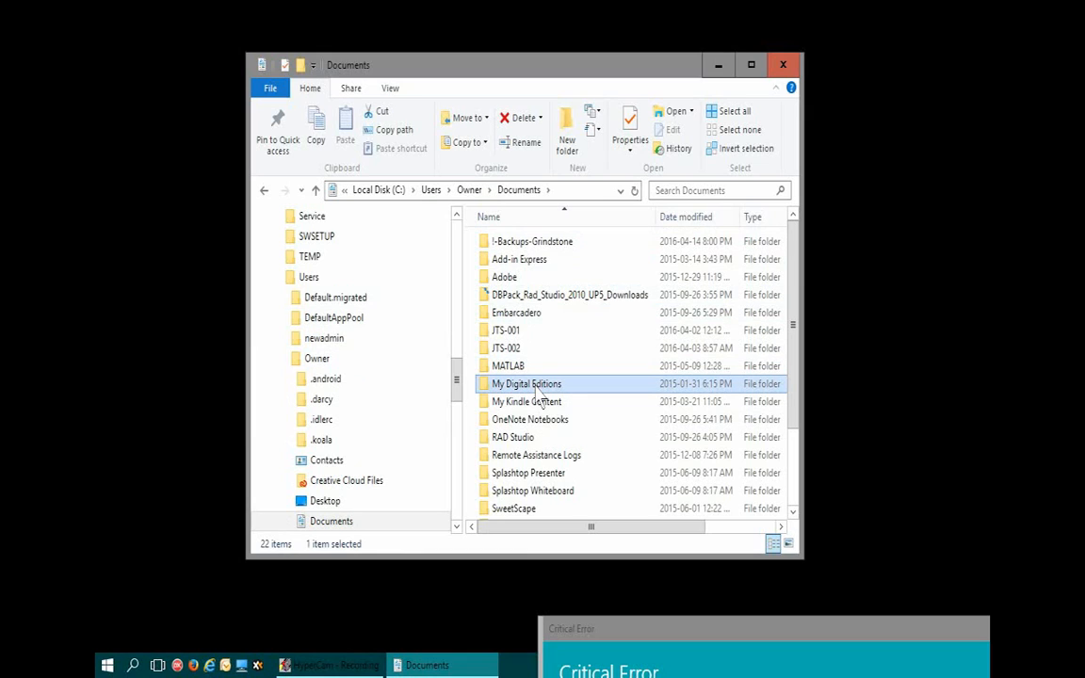
{"action": "left_click", "coordinate": [734, 110]}
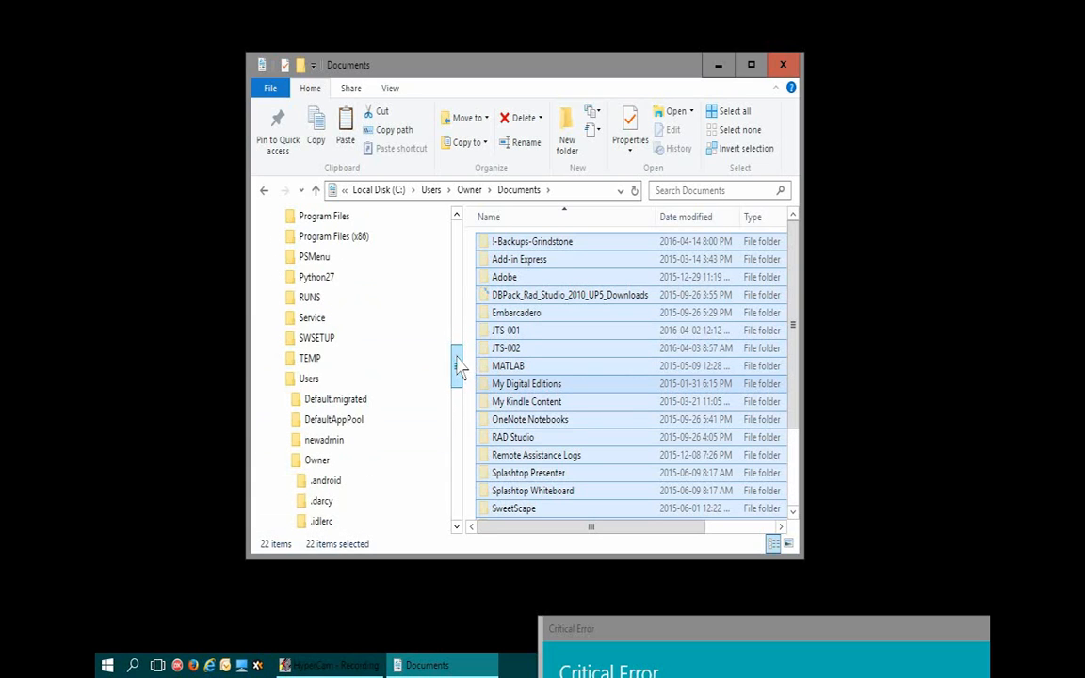
Navigate Users > newadmin > Documents and right-click inside the empty folder.
{"action": "left_click", "coordinate": [309, 378]}
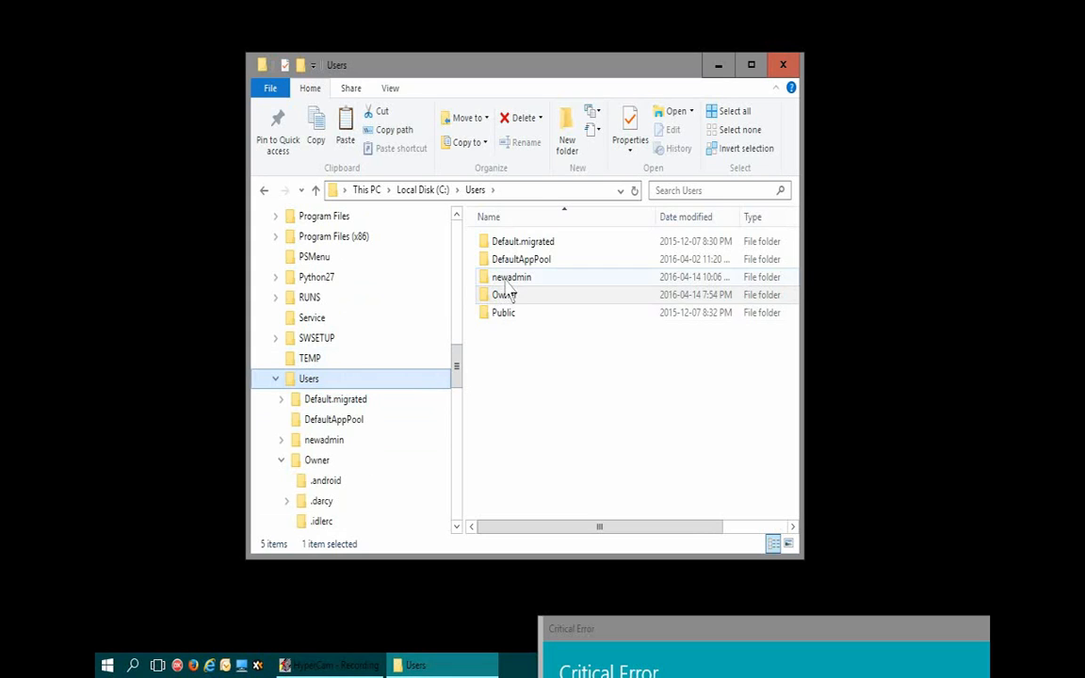
{"action": "double_click", "coordinate": [512, 276]}
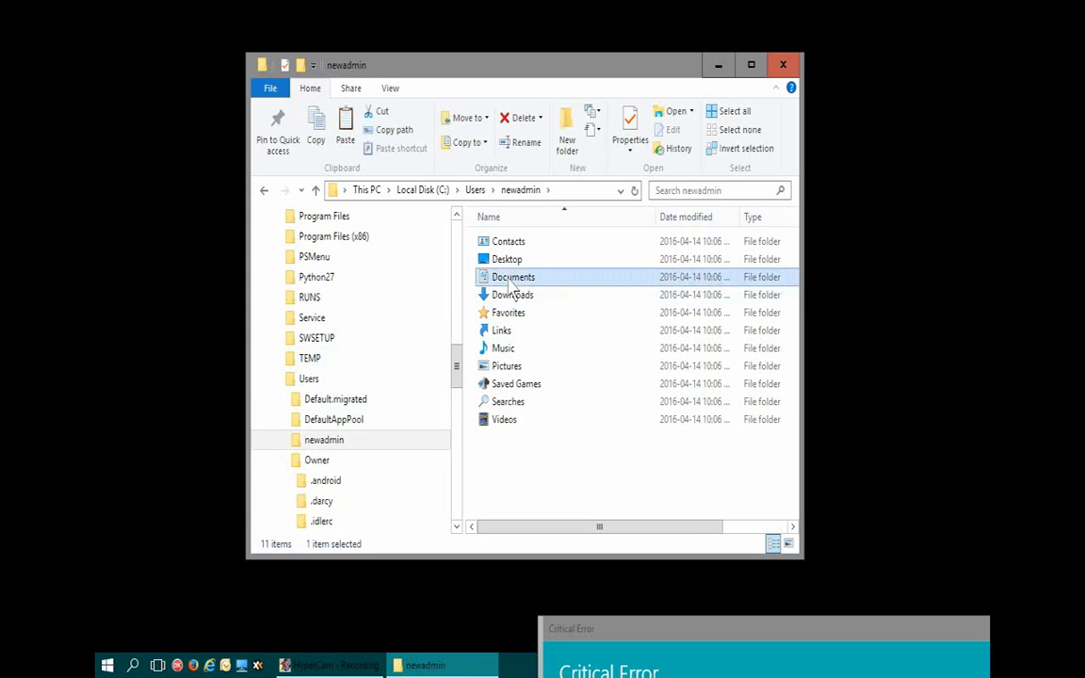
{"action": "double_click", "coordinate": [513, 277]}
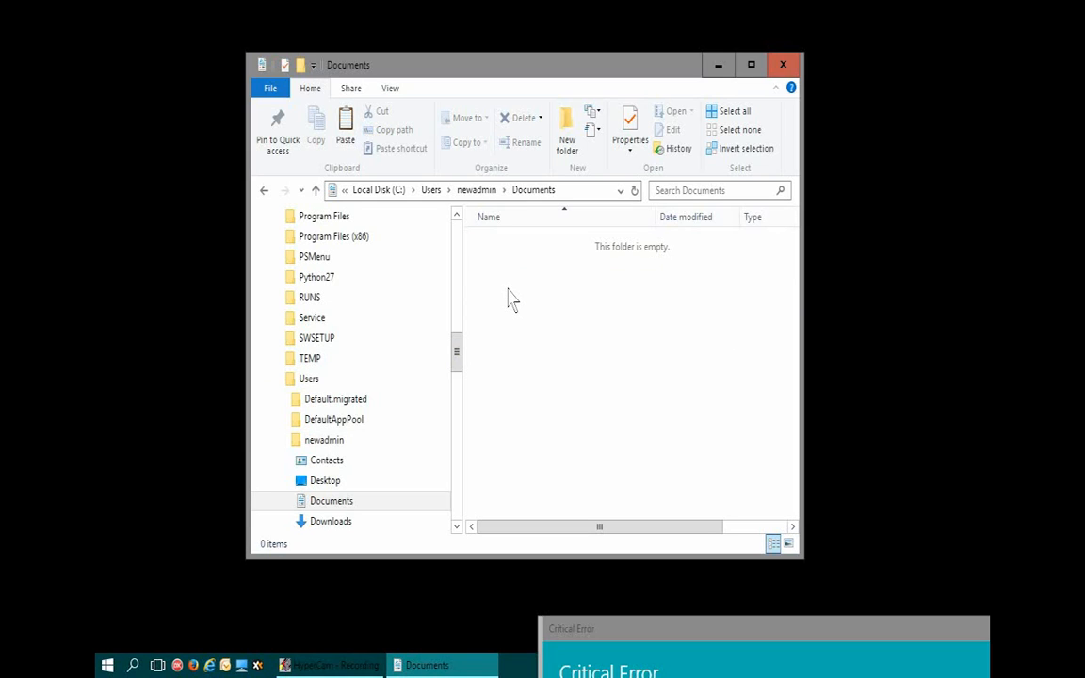
{"action": "right_click", "coordinate": [511, 297]}
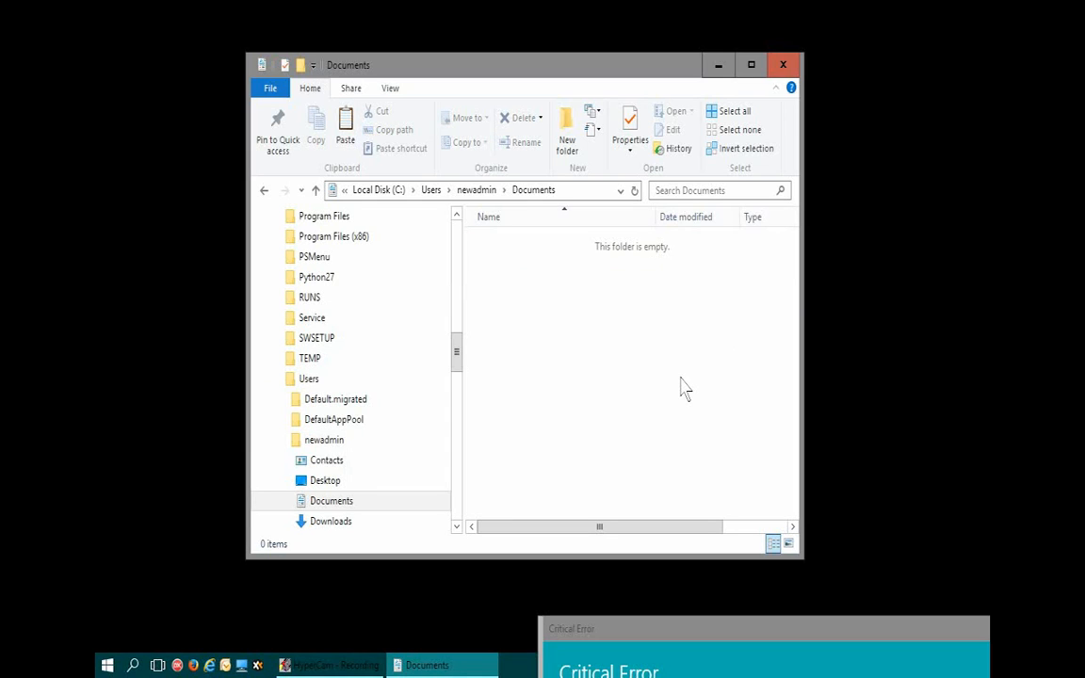
{"action": "scroll", "scroll_direction": "down", "scroll_amount": 3}
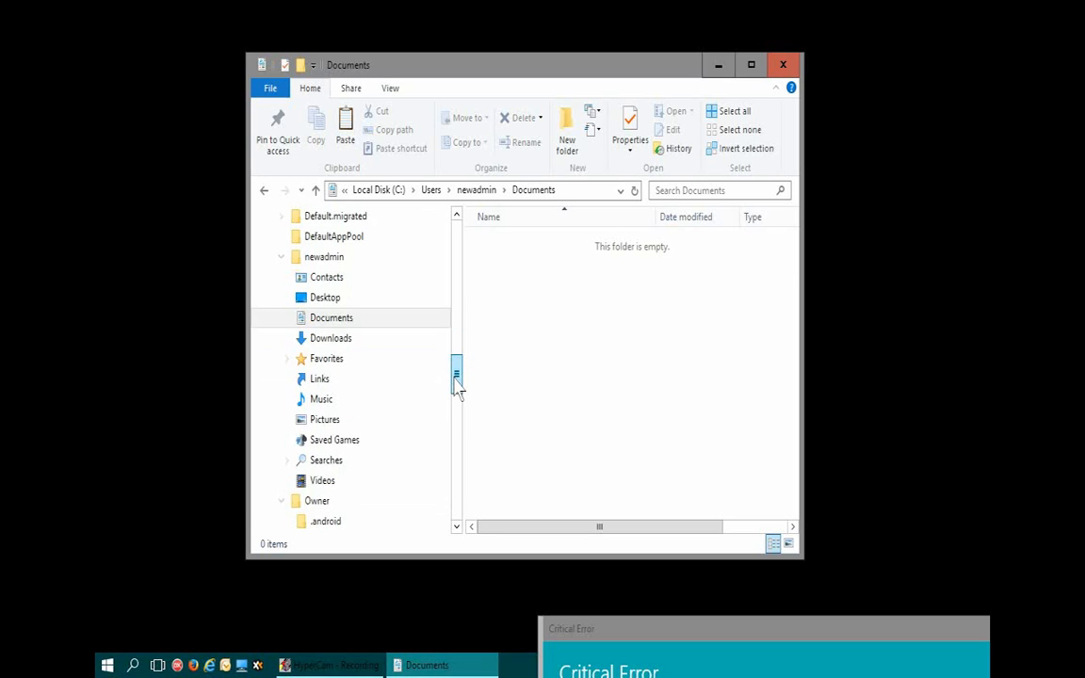
{"action": "scroll", "scroll_direction": "up", "scroll_amount": 3}
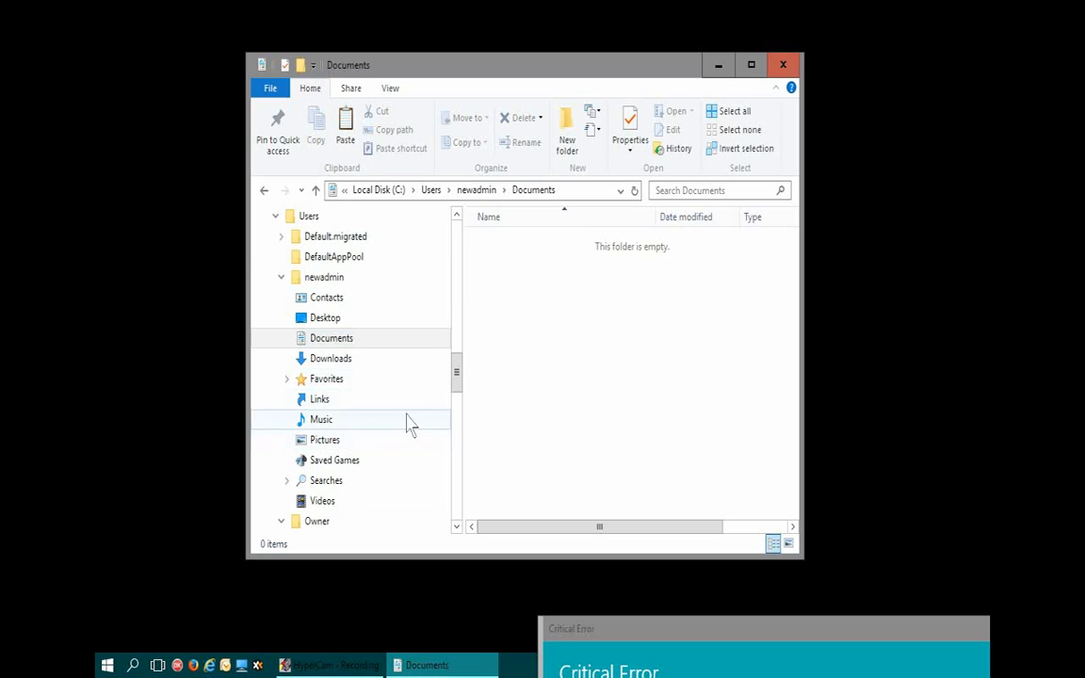
{"action": "scroll", "scroll_direction": "down", "scroll_amount": 3}
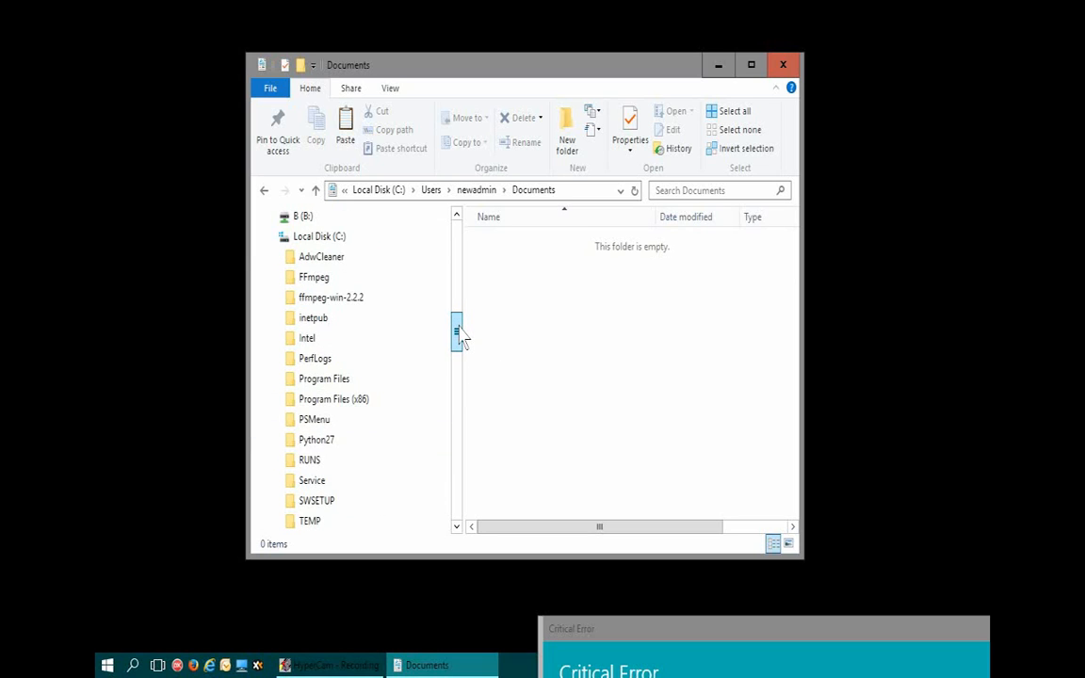
{"action": "scroll", "scroll_direction": "down", "scroll_amount": 3}
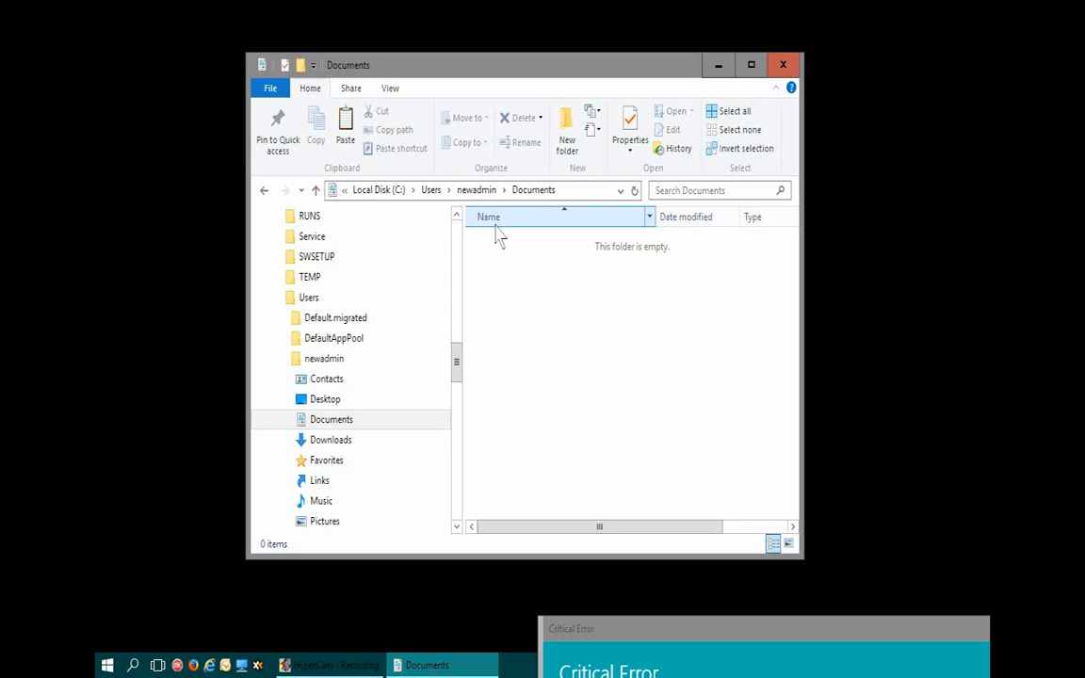
{"action": "mouse_move", "coordinate": [172, 394]}
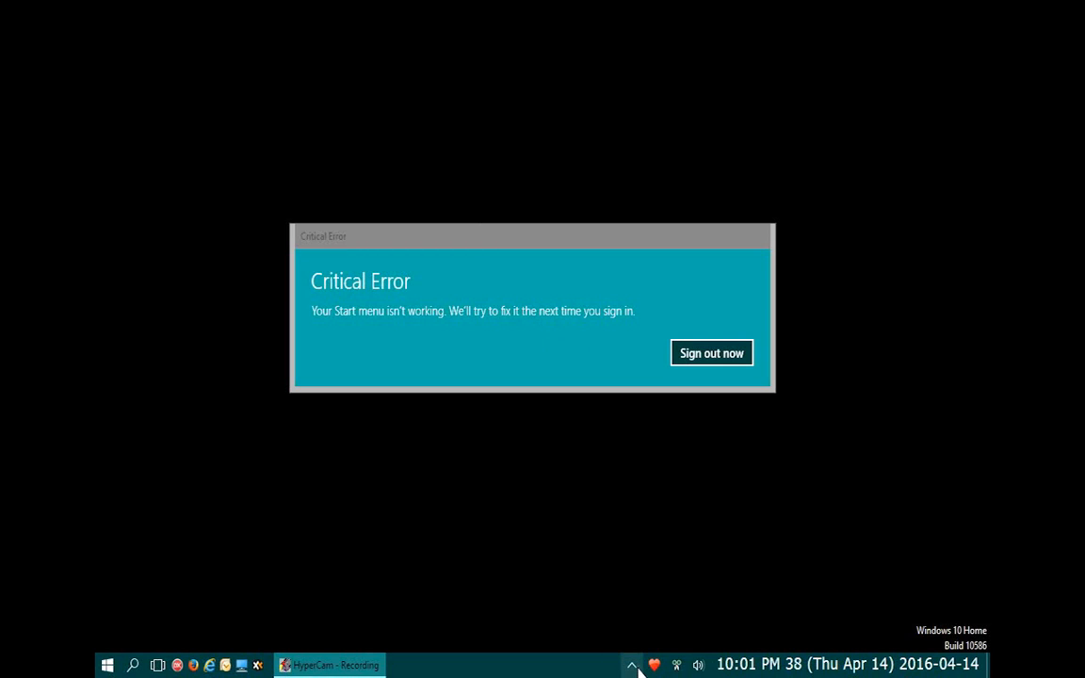
{"action": "left_click", "coordinate": [632, 665]}
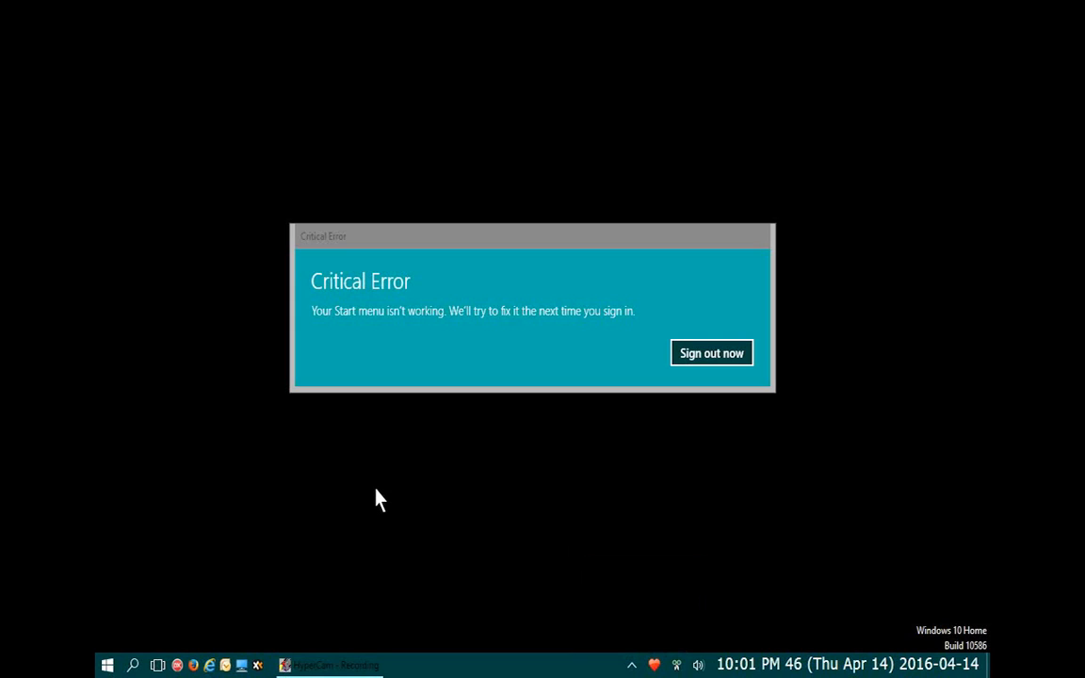
{"action": "mouse_move", "coordinate": [302, 529]}
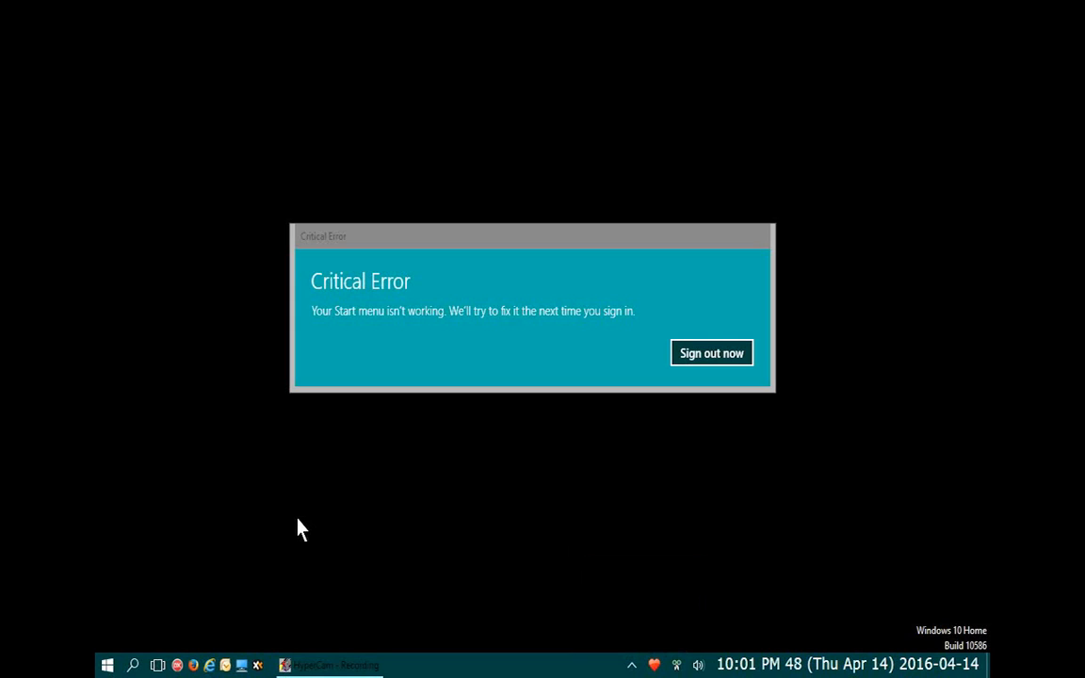
{"action": "mouse_move", "coordinate": [157, 606]}
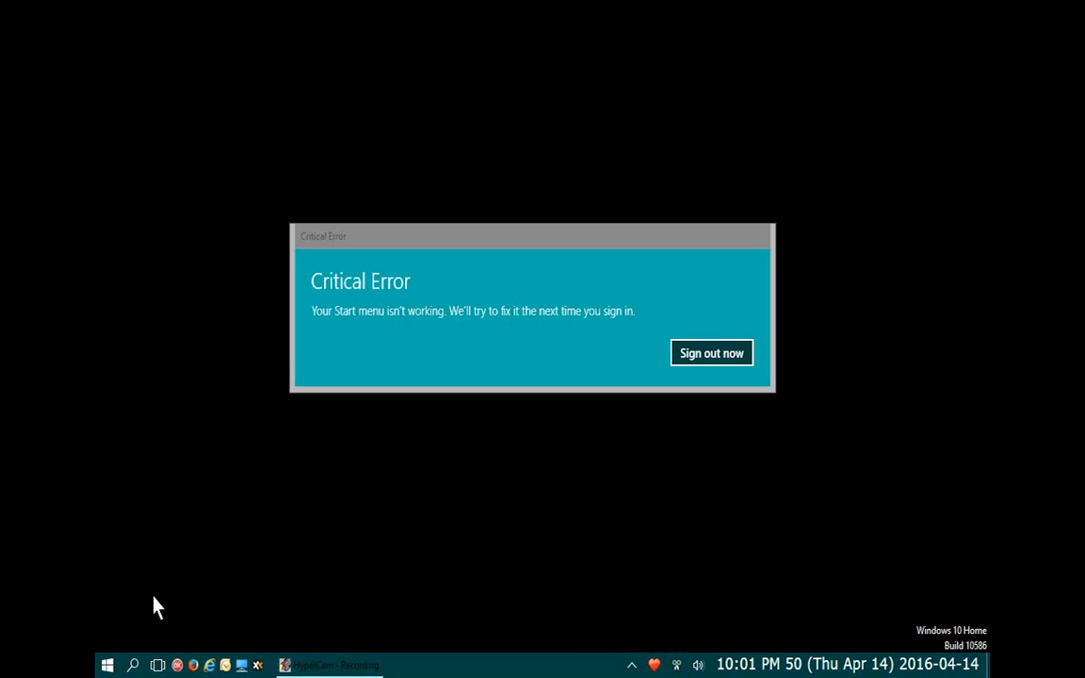
{"action": "mouse_move", "coordinate": [146, 617]}
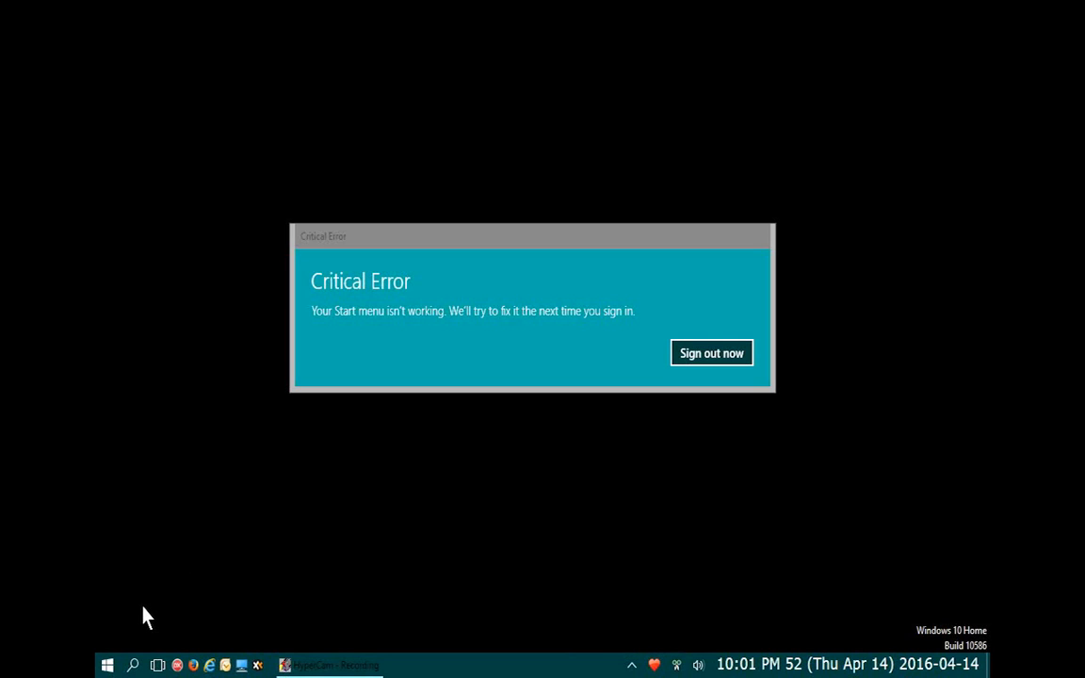
{"action": "mouse_move", "coordinate": [160, 606]}
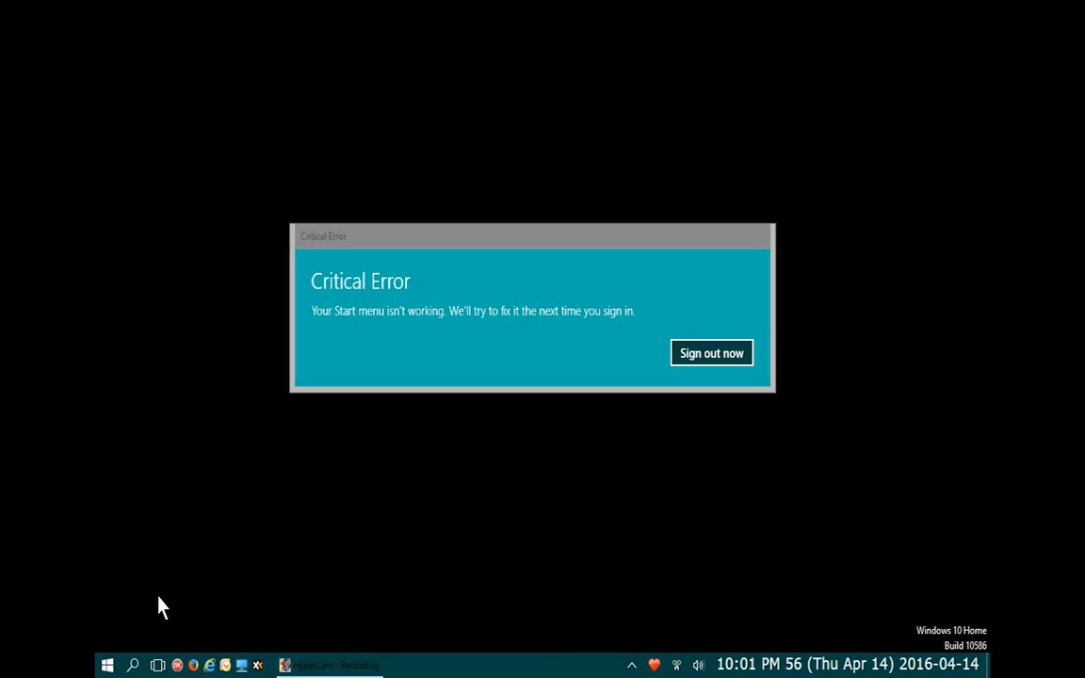
Right-click the Start button to show the Win+X power user menu.
{"action": "right_click", "coordinate": [107, 665]}
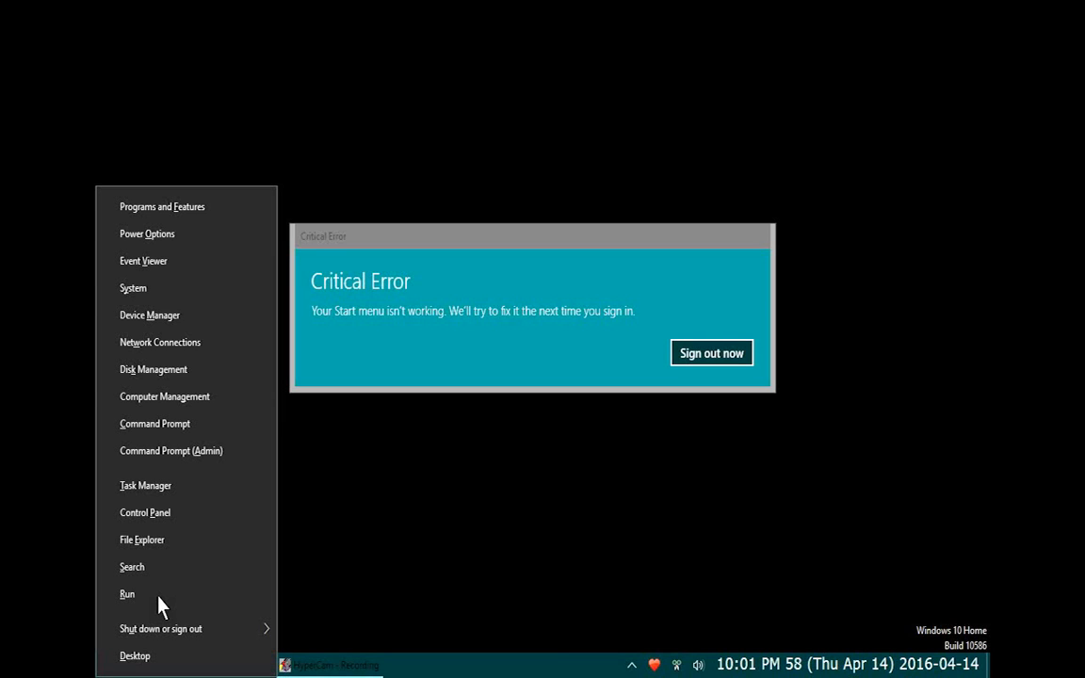
{"action": "mouse_move", "coordinate": [188, 524]}
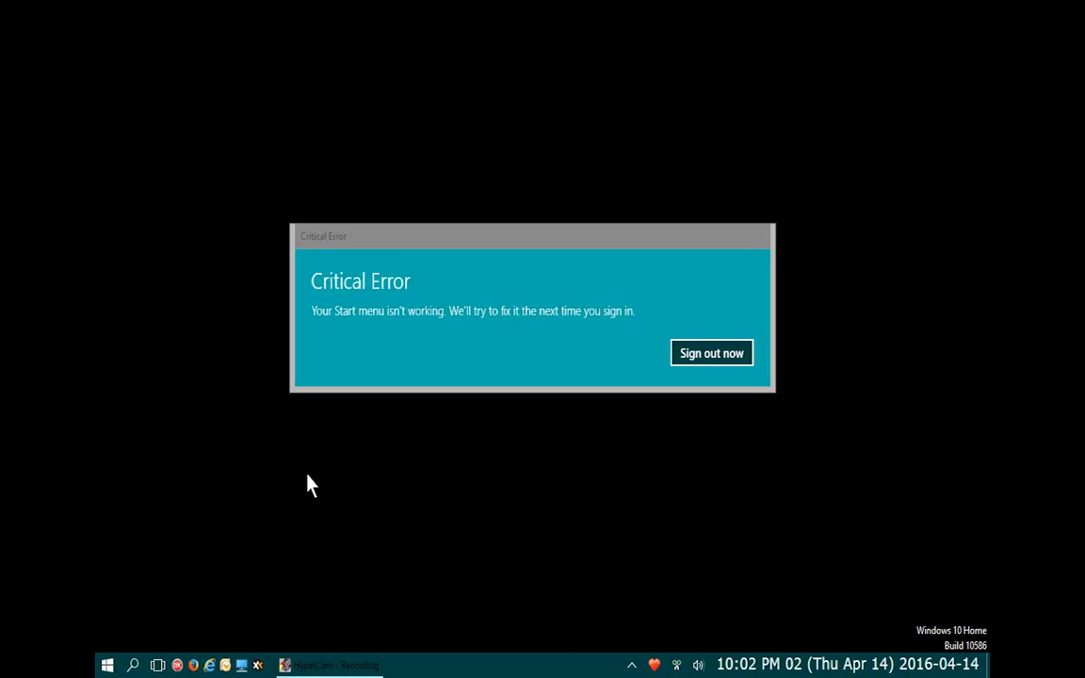
{"action": "right_click", "coordinate": [107, 665]}
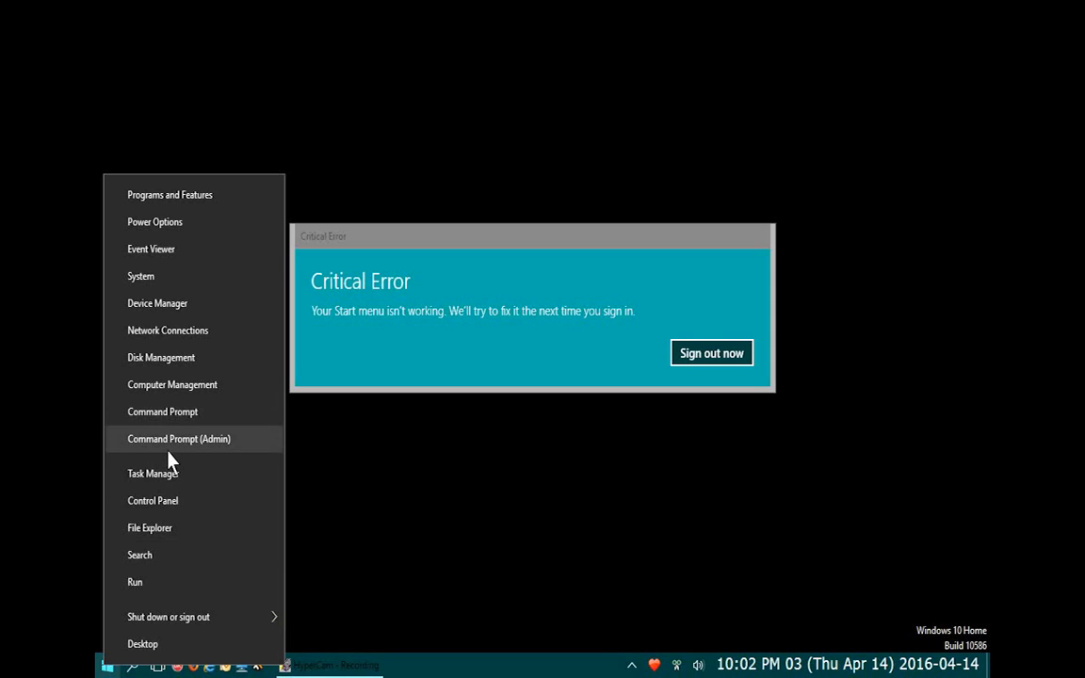
{"action": "mouse_move", "coordinate": [192, 249]}
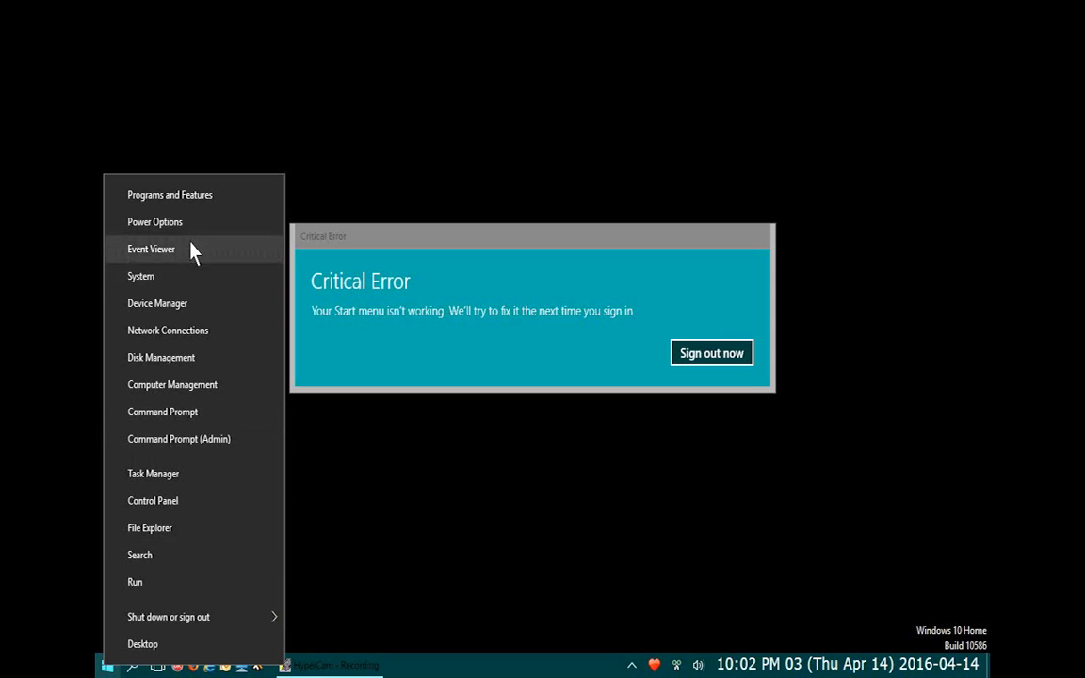
{"action": "mouse_move", "coordinate": [184, 195]}
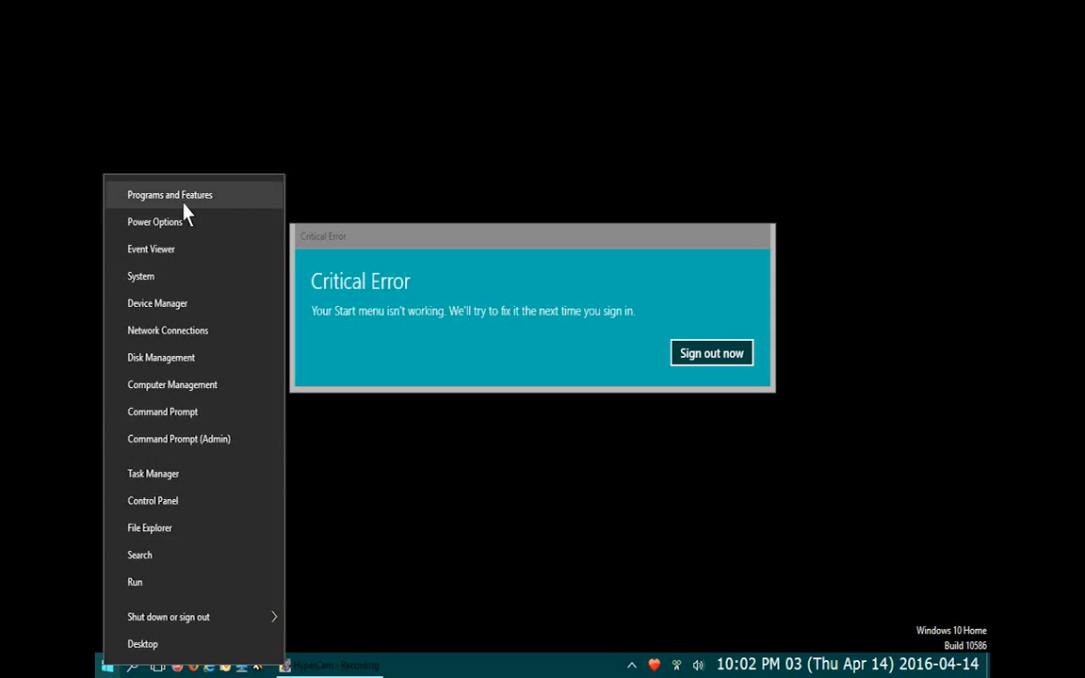
Open Programs and Features and select Dropbox in the installed programs list.
{"action": "left_click", "coordinate": [187, 212]}
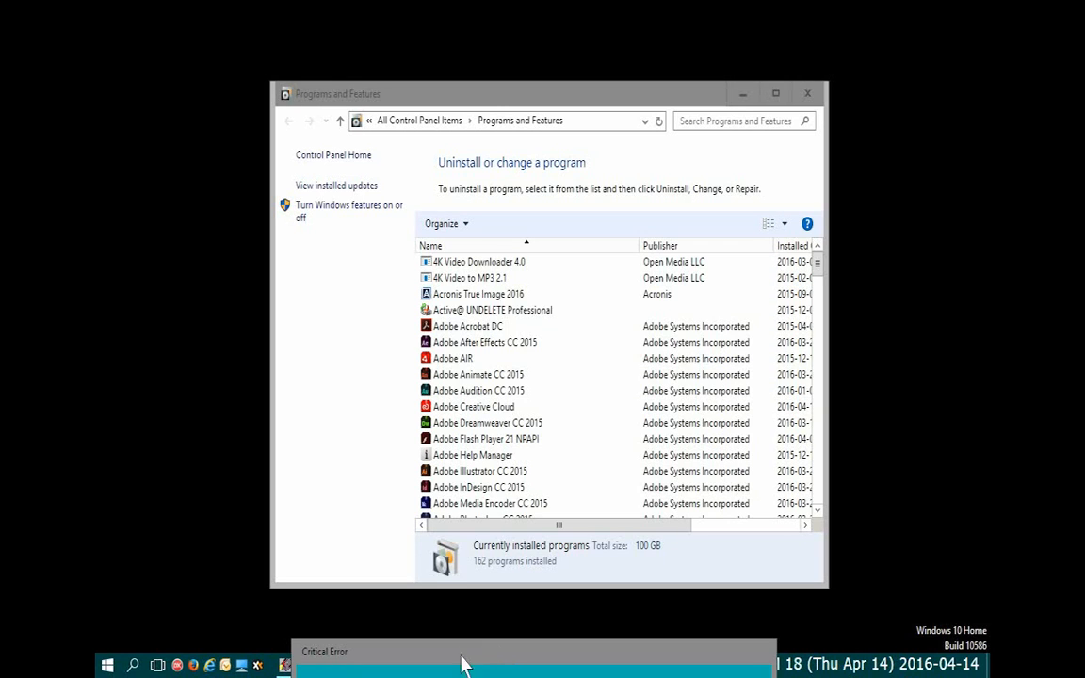
{"action": "mouse_move", "coordinate": [321, 660]}
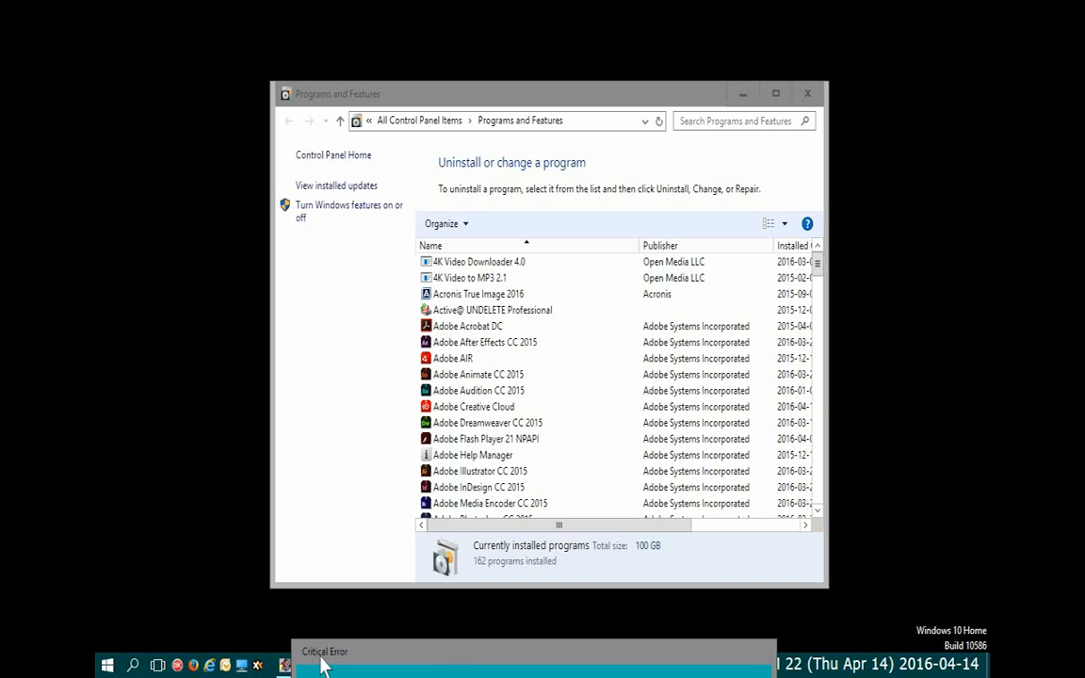
{"action": "mouse_move", "coordinate": [455, 99]}
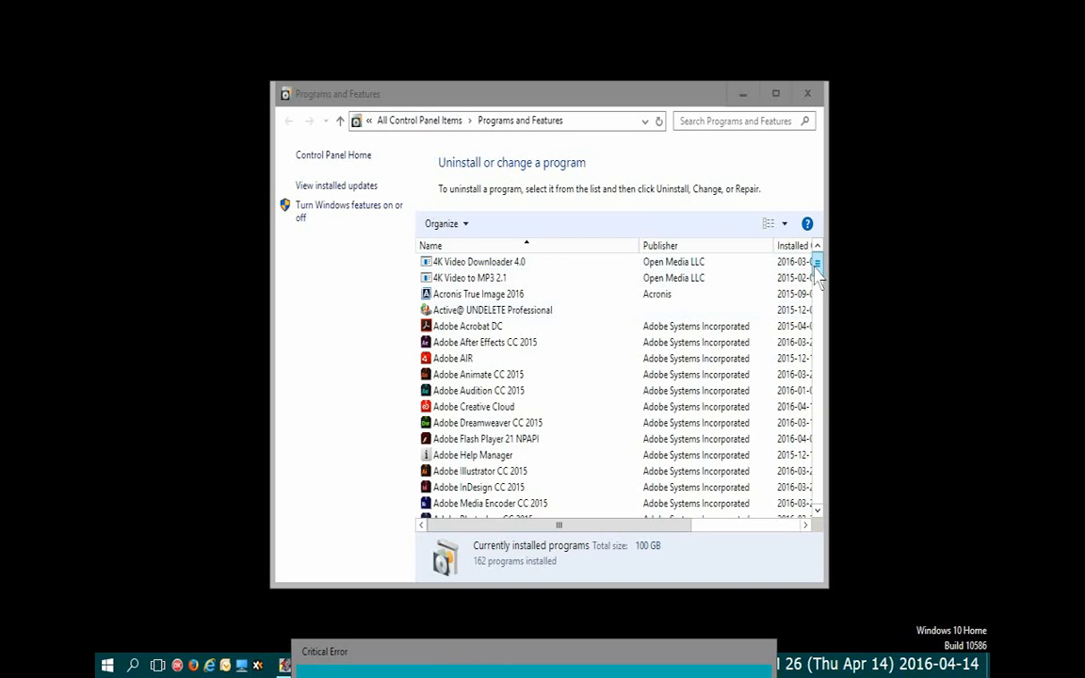
{"action": "scroll", "scroll_direction": "down", "scroll_amount": 3}
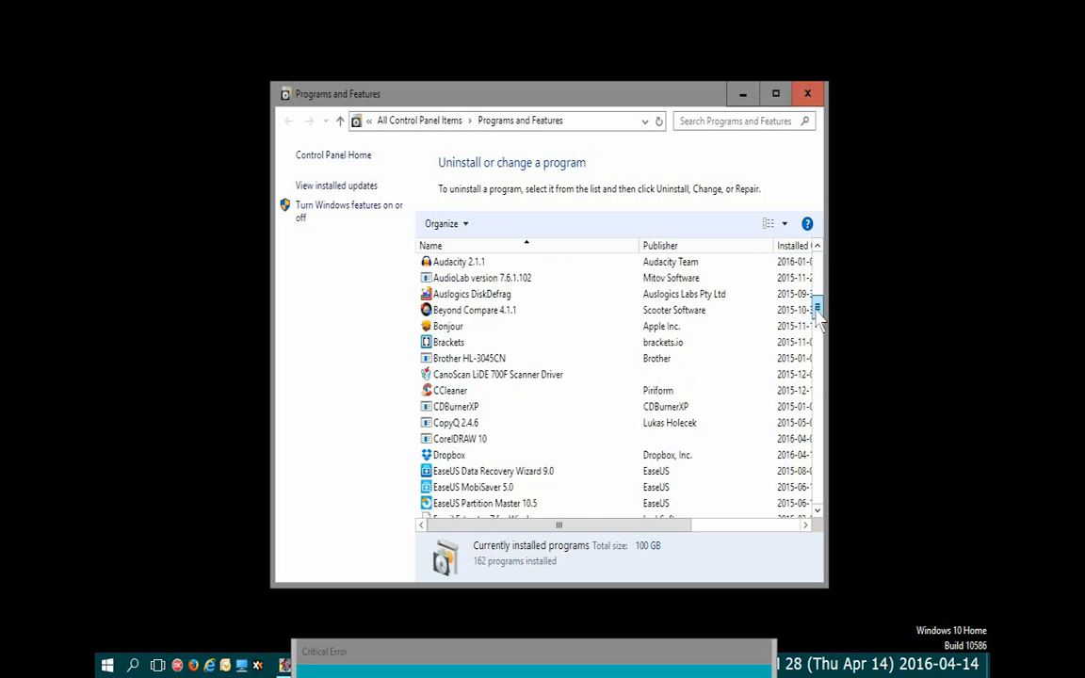
{"action": "scroll", "scroll_direction": "down", "scroll_amount": 3}
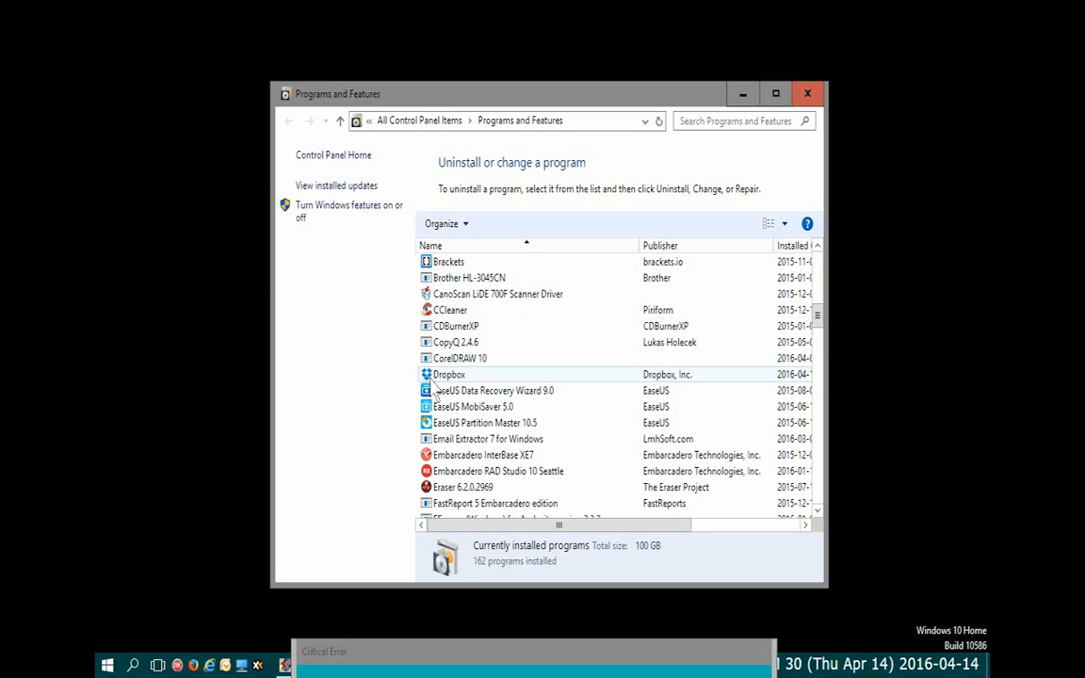
{"action": "left_click", "coordinate": [449, 374]}
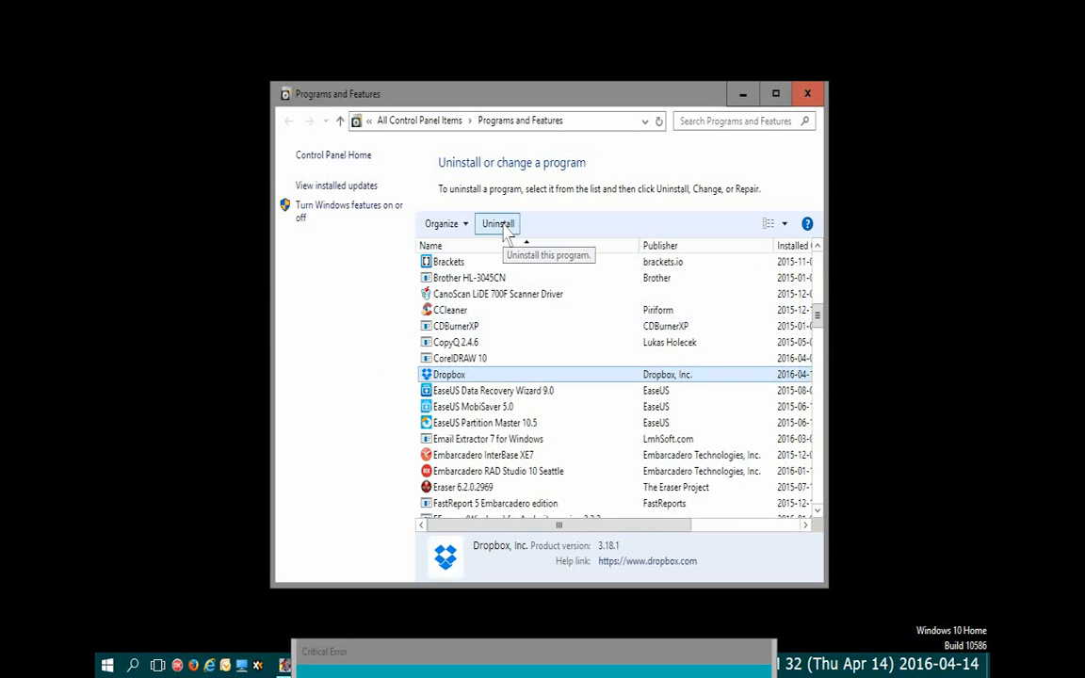
{"action": "mouse_move", "coordinate": [501, 235]}
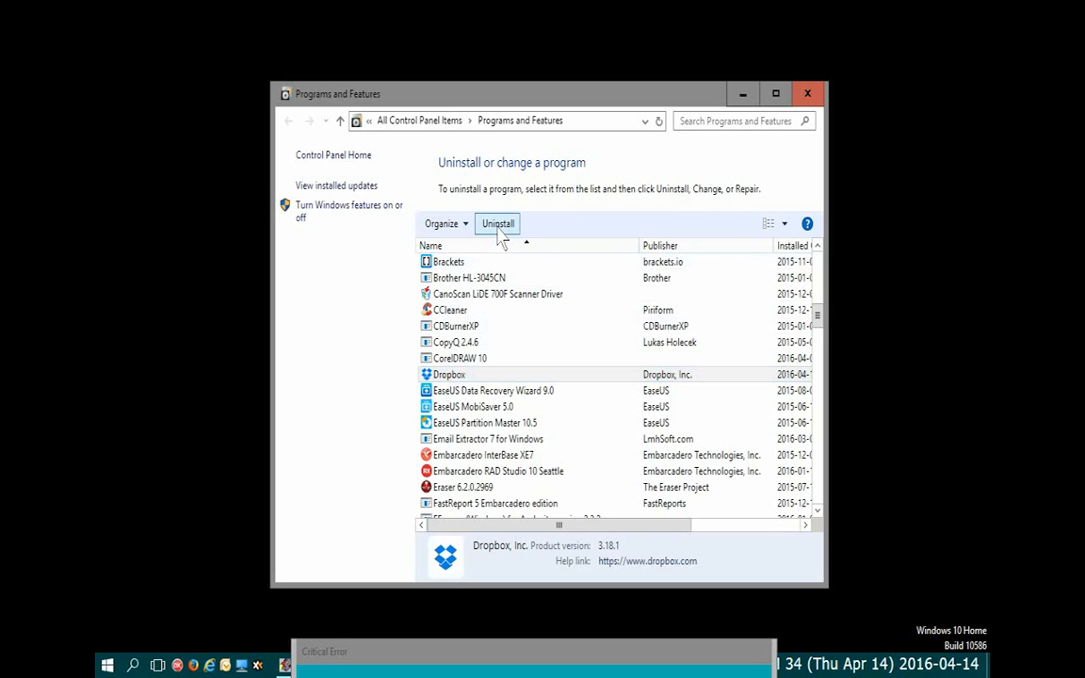
Uninstall Dropbox, confirm in the uninstaller, and close it once finished.
{"action": "left_click", "coordinate": [499, 223]}
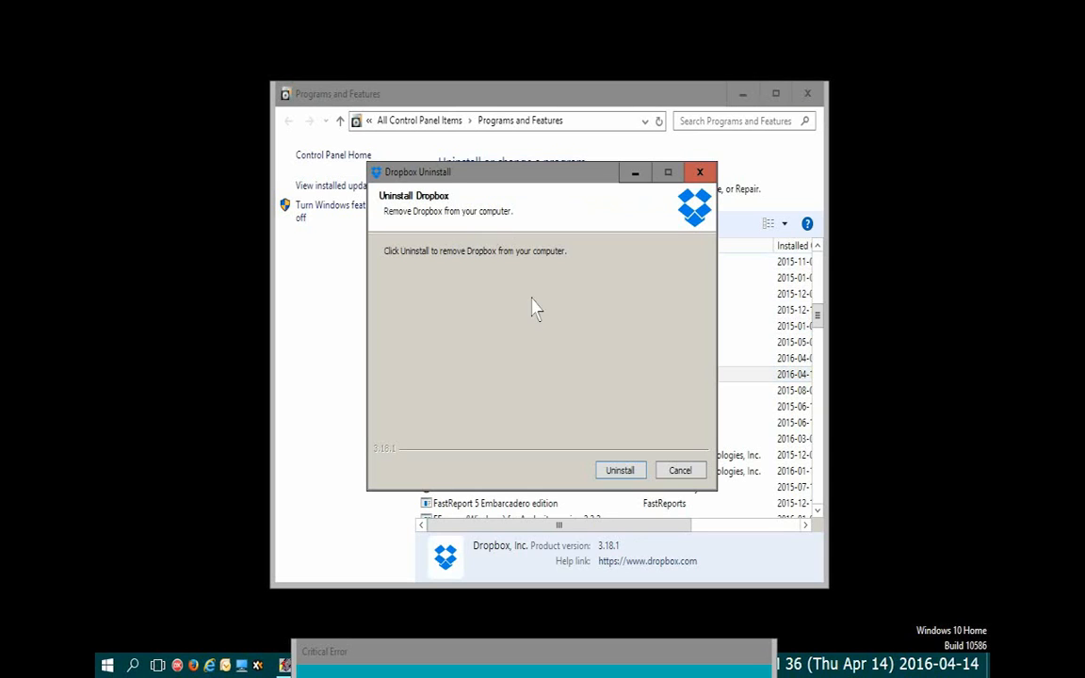
{"action": "left_click", "coordinate": [621, 470]}
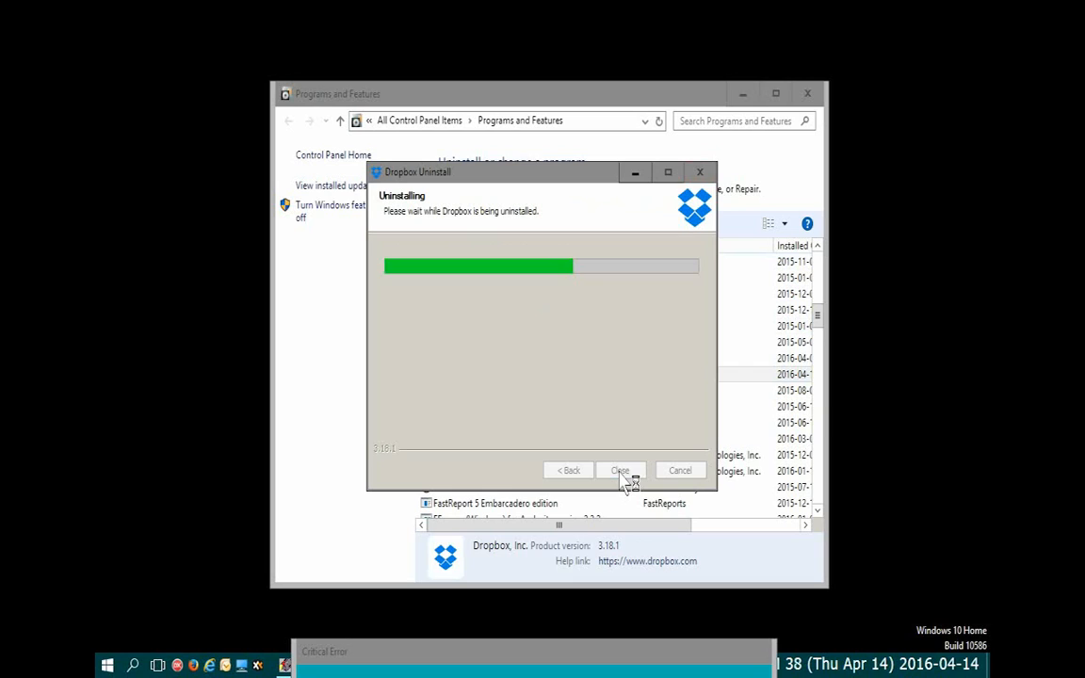
{"action": "mouse_move", "coordinate": [382, 316]}
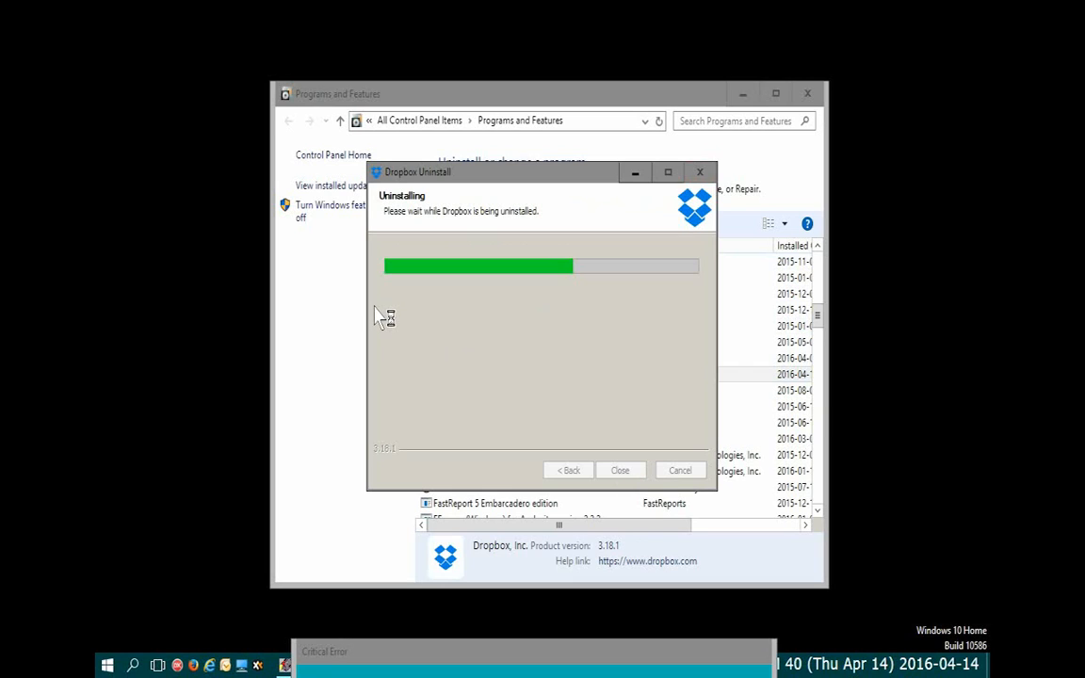
{"action": "mouse_move", "coordinate": [377, 314]}
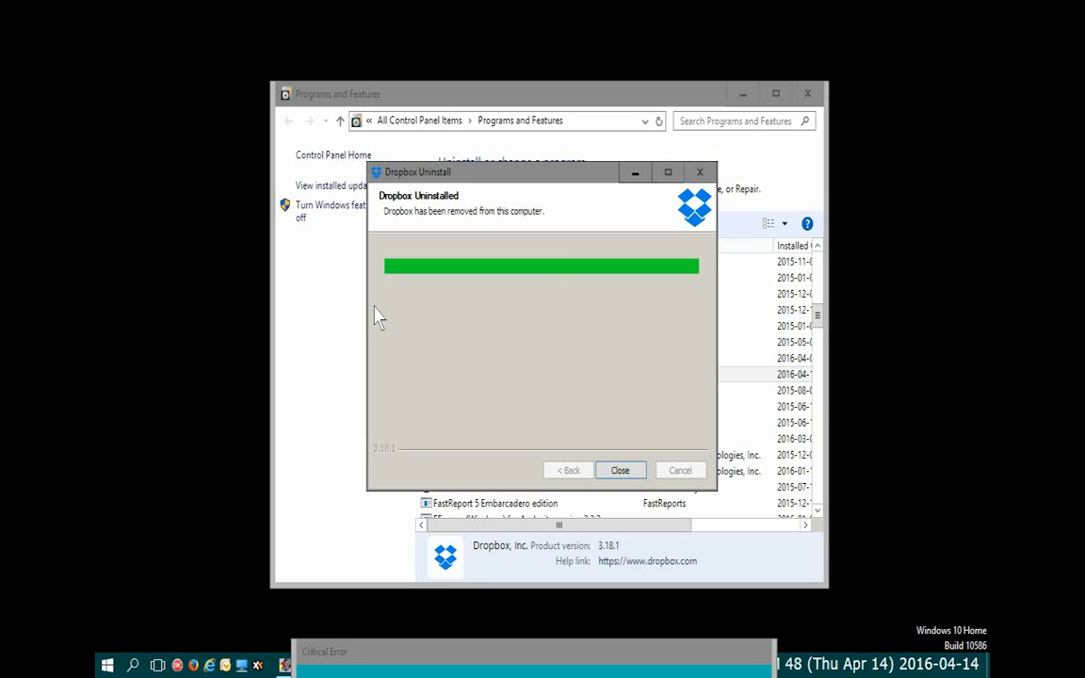
{"action": "mouse_move", "coordinate": [544, 400]}
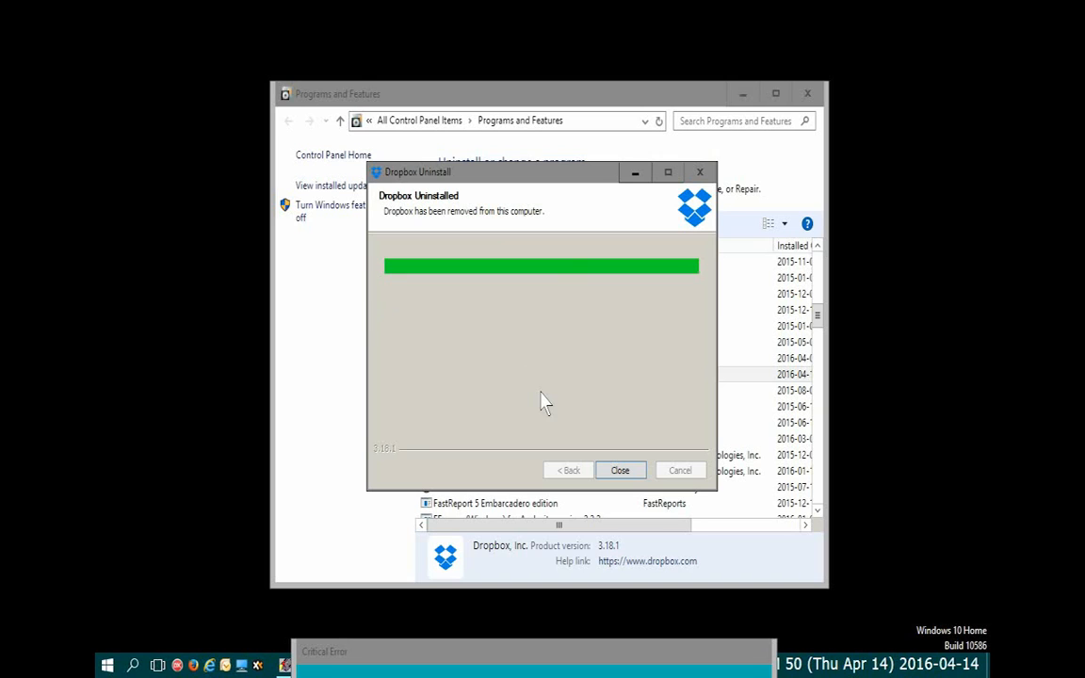
{"action": "mouse_move", "coordinate": [436, 254]}
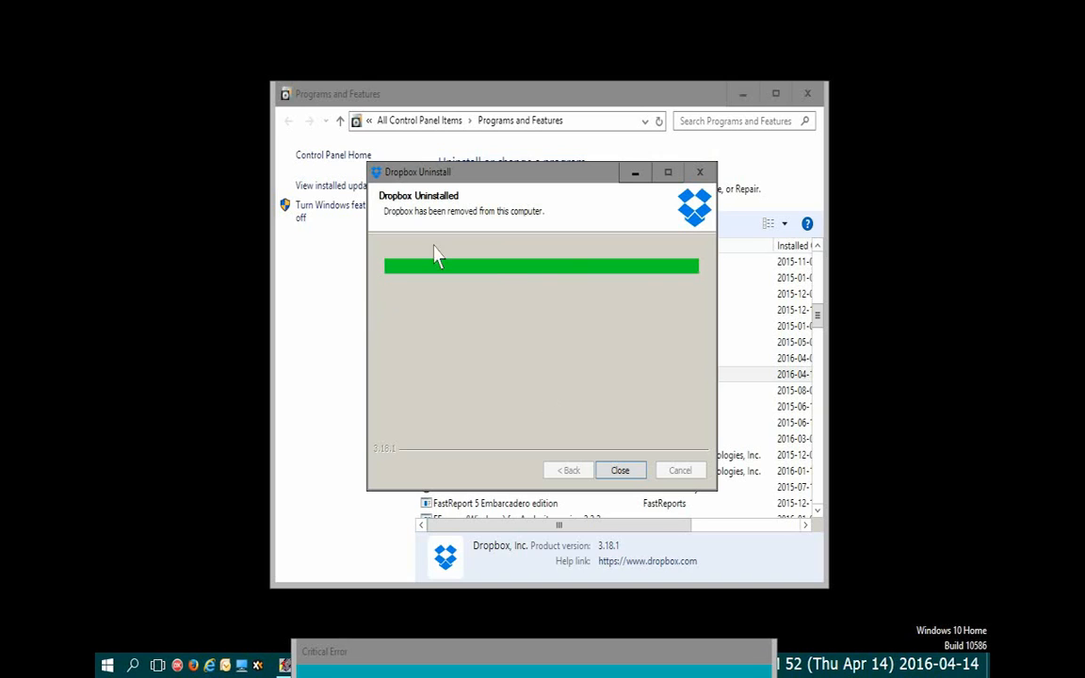
{"action": "left_click", "coordinate": [620, 470]}
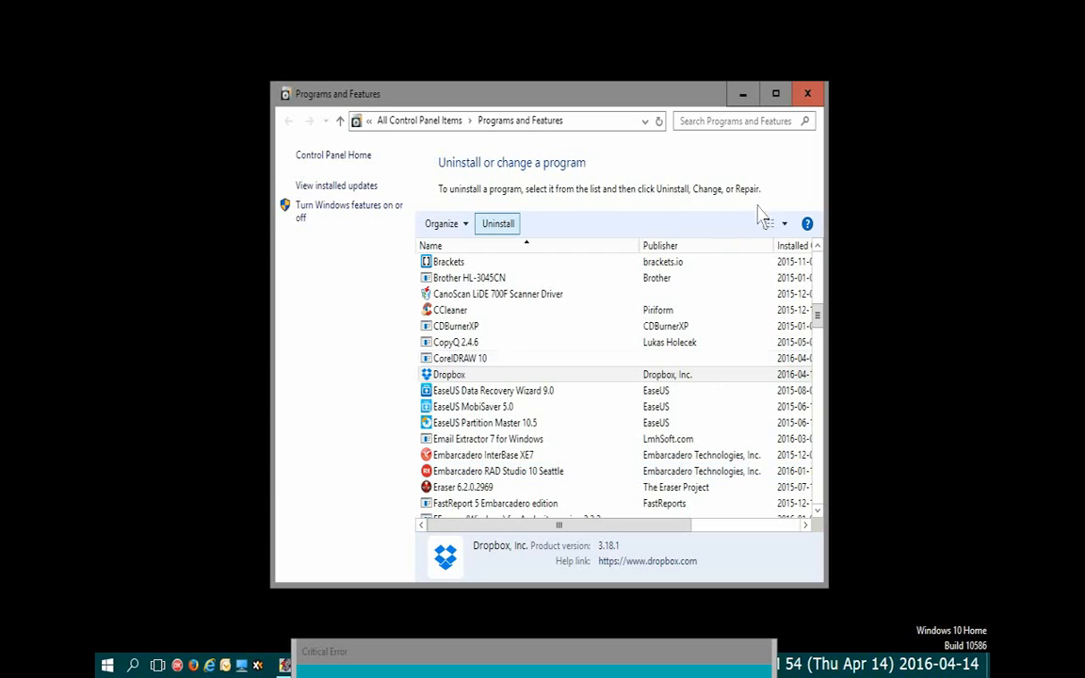
Close the Programs and Features window.
{"action": "left_click", "coordinate": [808, 93]}
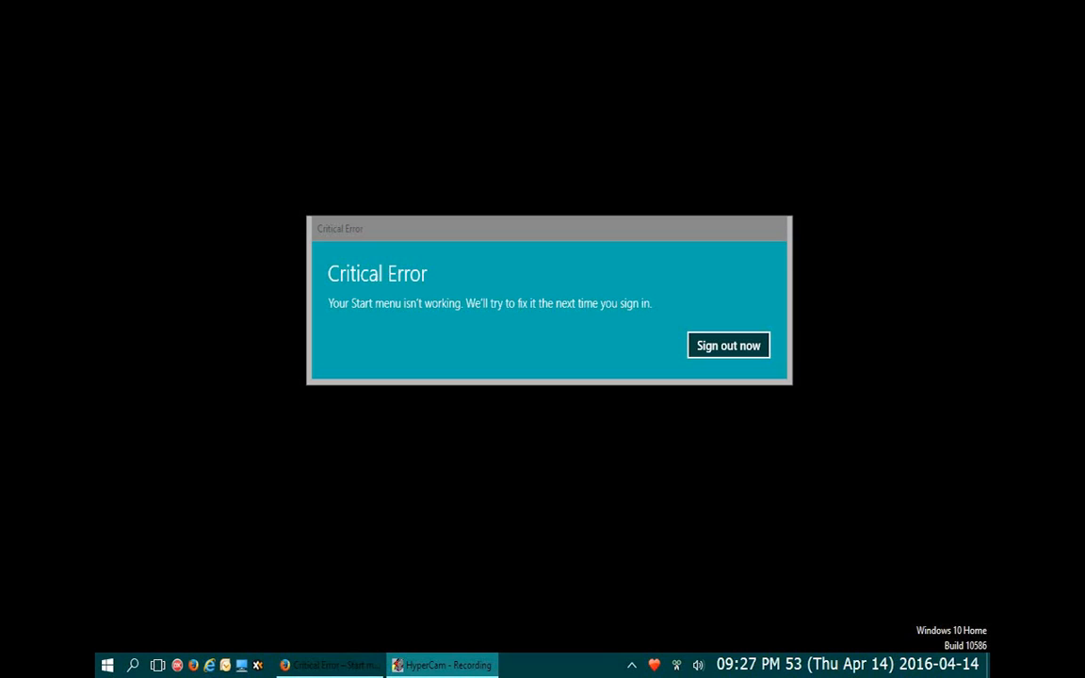
{"action": "mouse_move", "coordinate": [179, 518]}
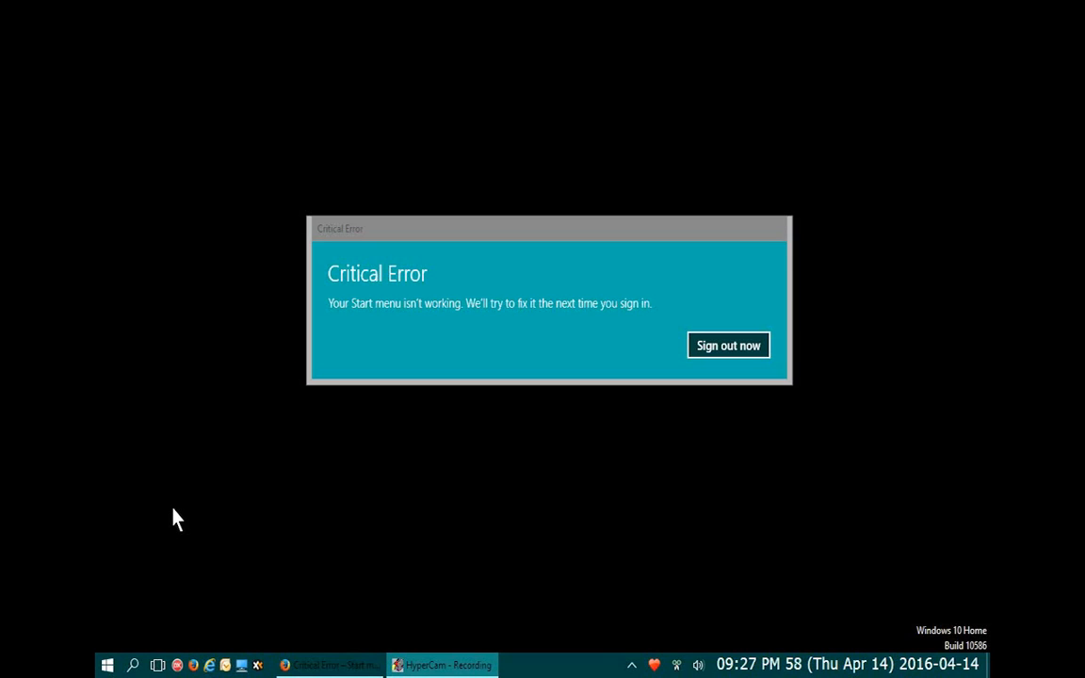
{"action": "mouse_move", "coordinate": [323, 482]}
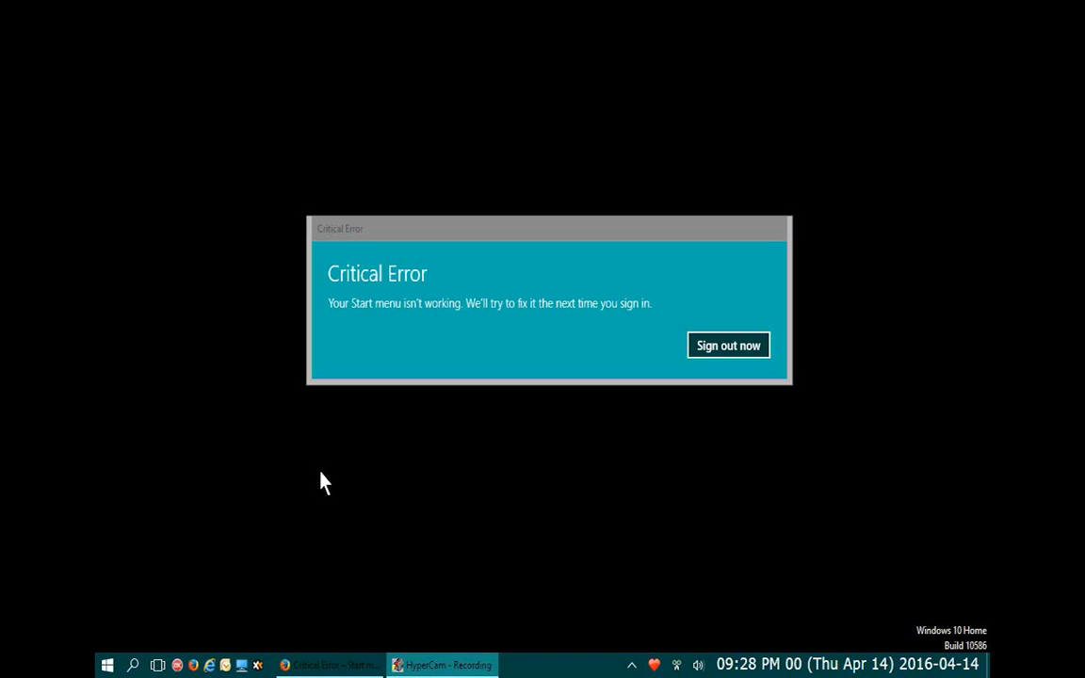
{"action": "mouse_move", "coordinate": [489, 548]}
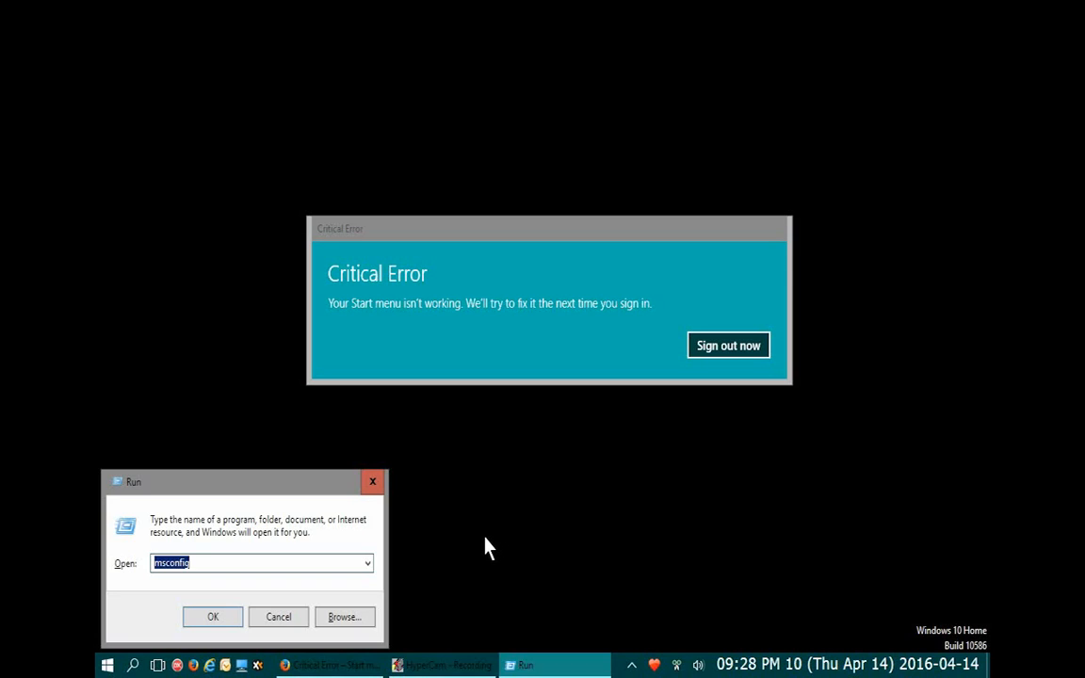
{"action": "mouse_move", "coordinate": [410, 556]}
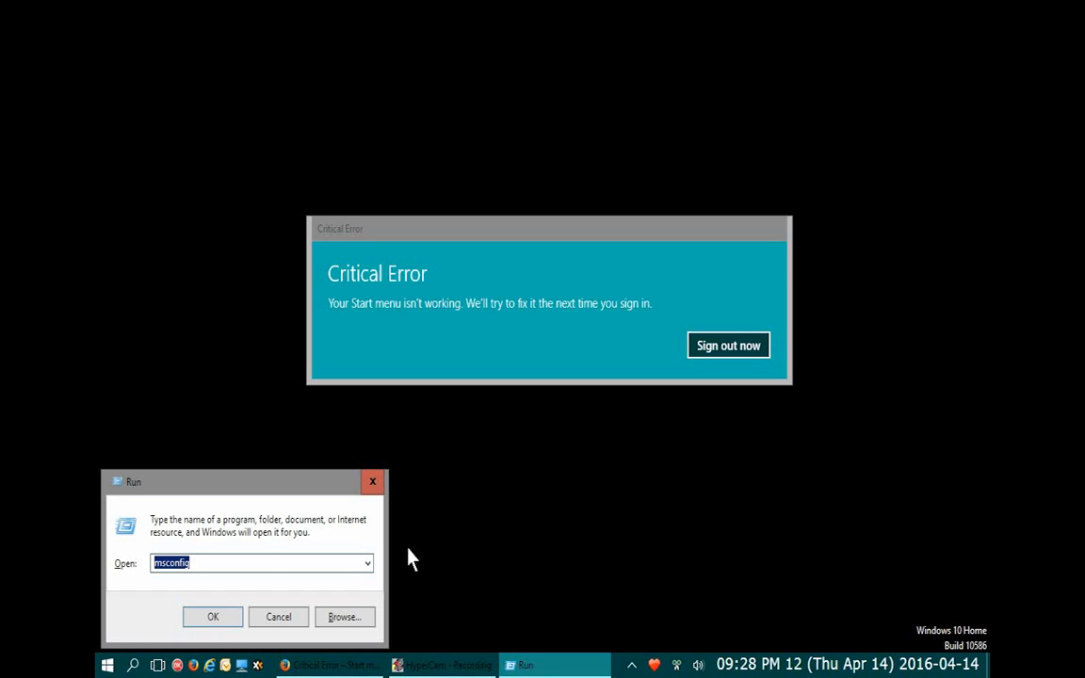
Enter msconfig into the Run dialog's Open box.
{"action": "left_click", "coordinate": [173, 562]}
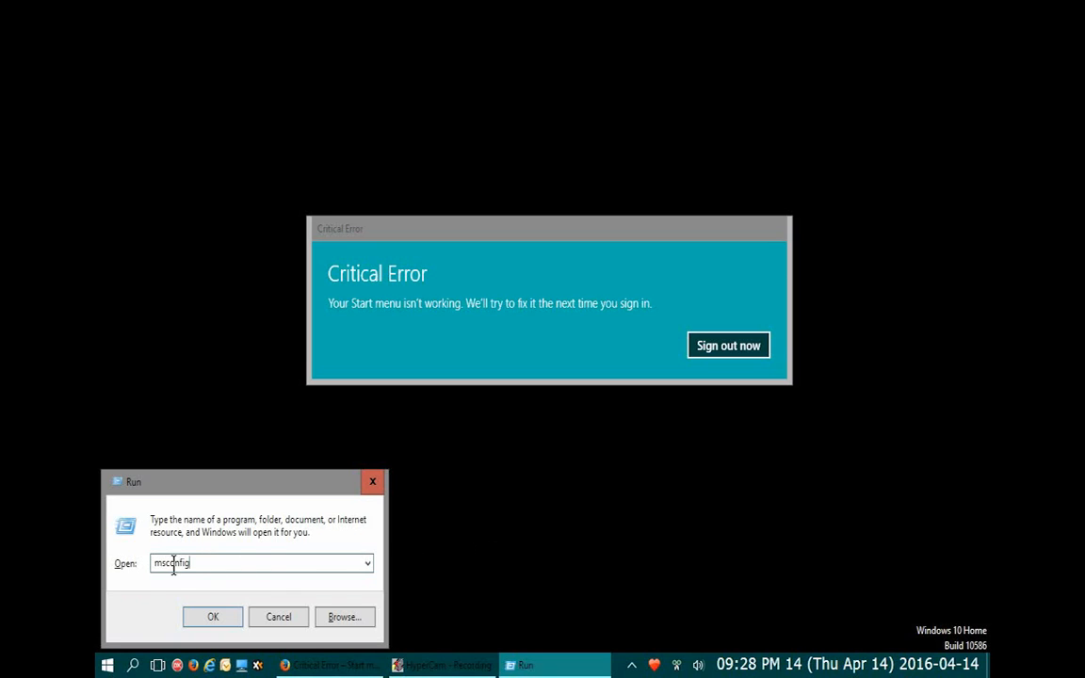
{"action": "mouse_move", "coordinate": [272, 563]}
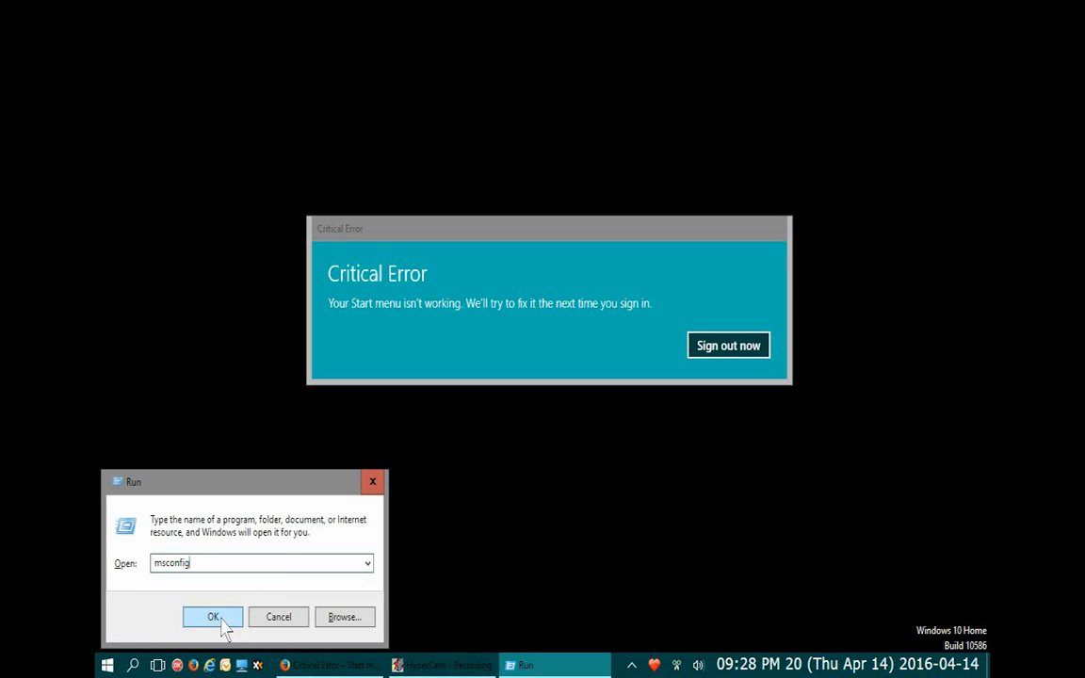
Launch msconfig, enable Safe boot (Minimal) on the Boot tab, and confirm with OK.
{"action": "left_click", "coordinate": [212, 617]}
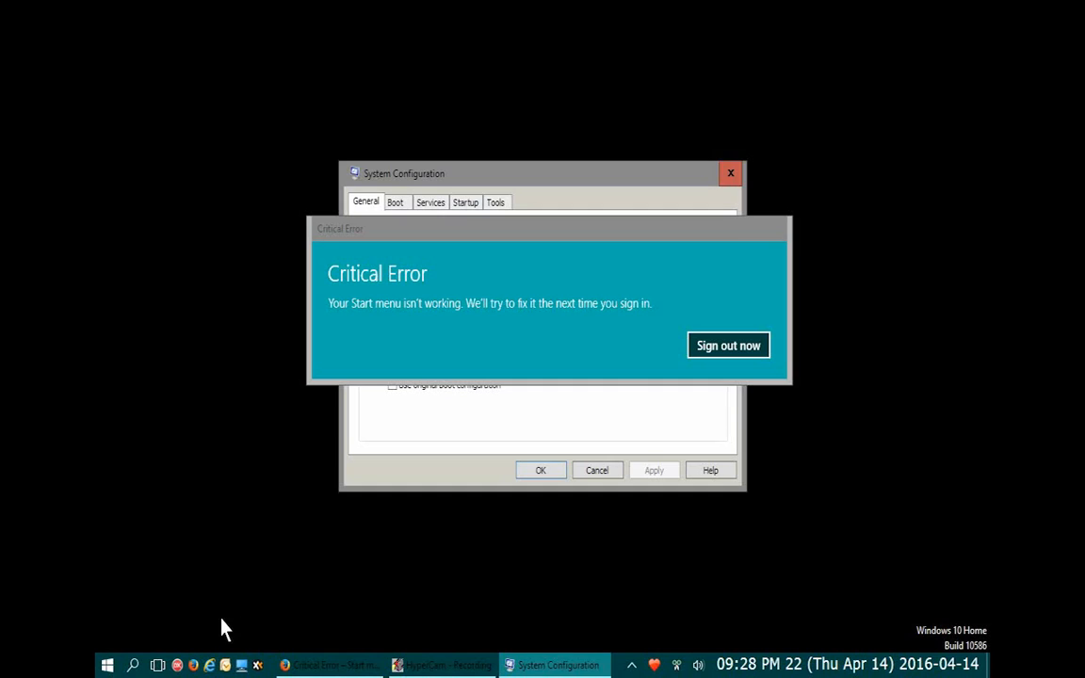
{"action": "mouse_move", "coordinate": [356, 188]}
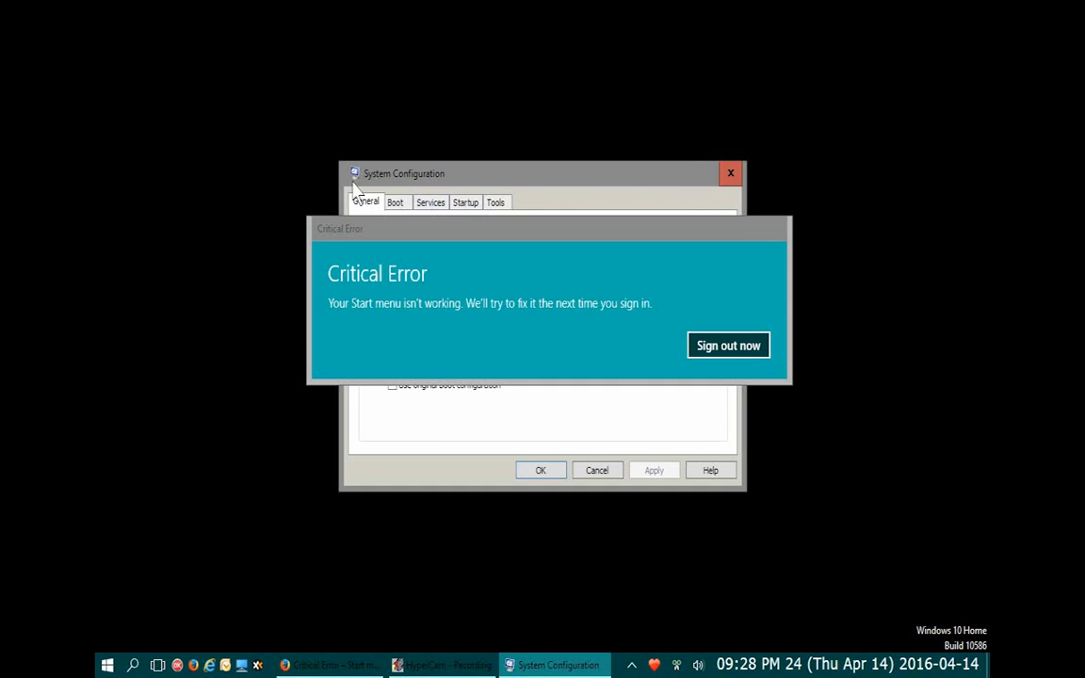
{"action": "mouse_move", "coordinate": [409, 240]}
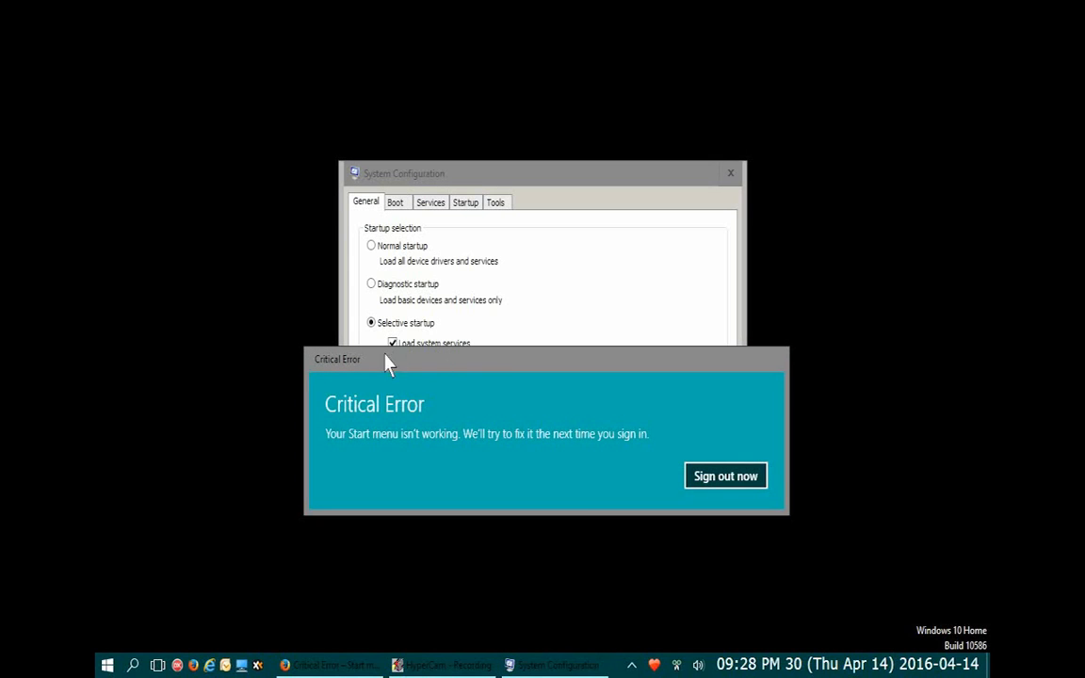
{"action": "mouse_move", "coordinate": [341, 371]}
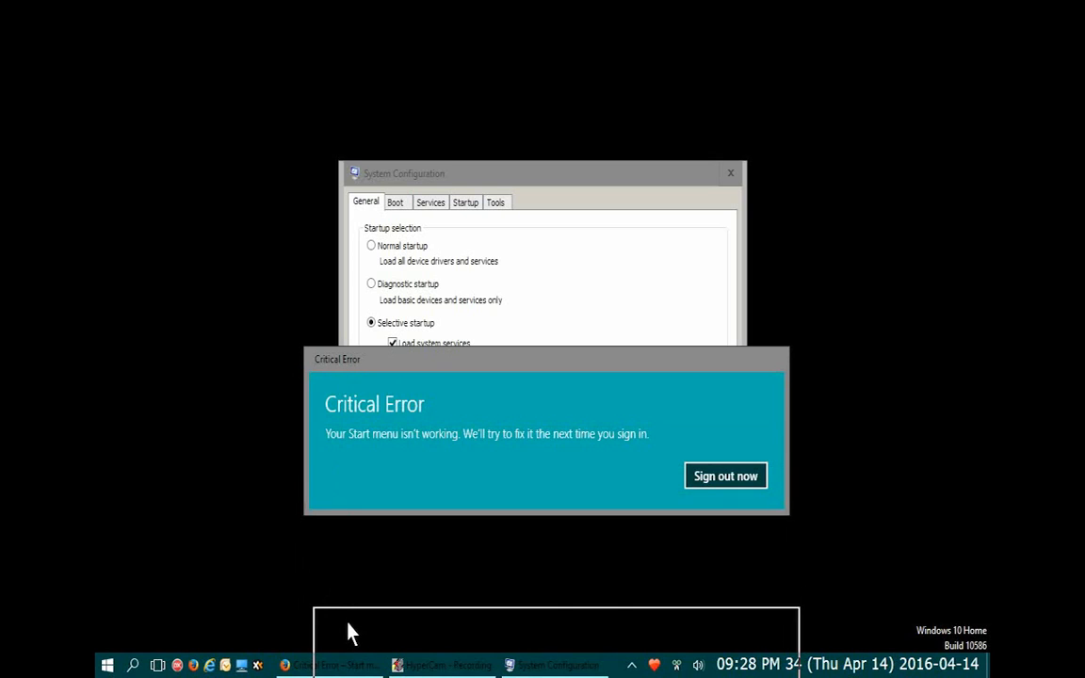
{"action": "mouse_move", "coordinate": [316, 667]}
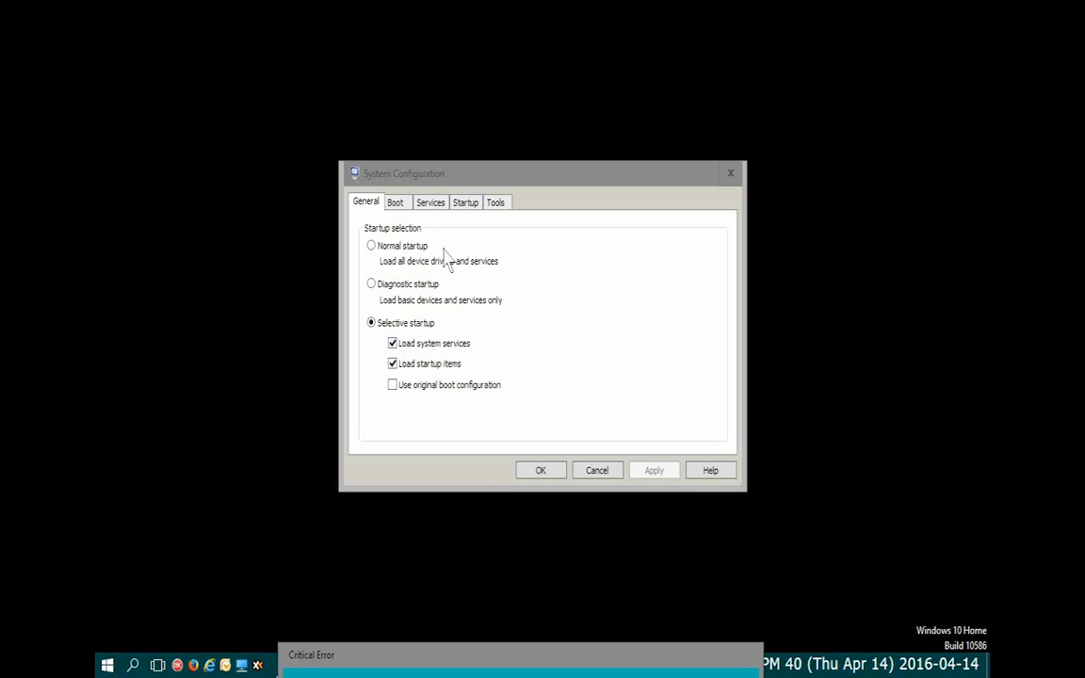
{"action": "mouse_move", "coordinate": [428, 184]}
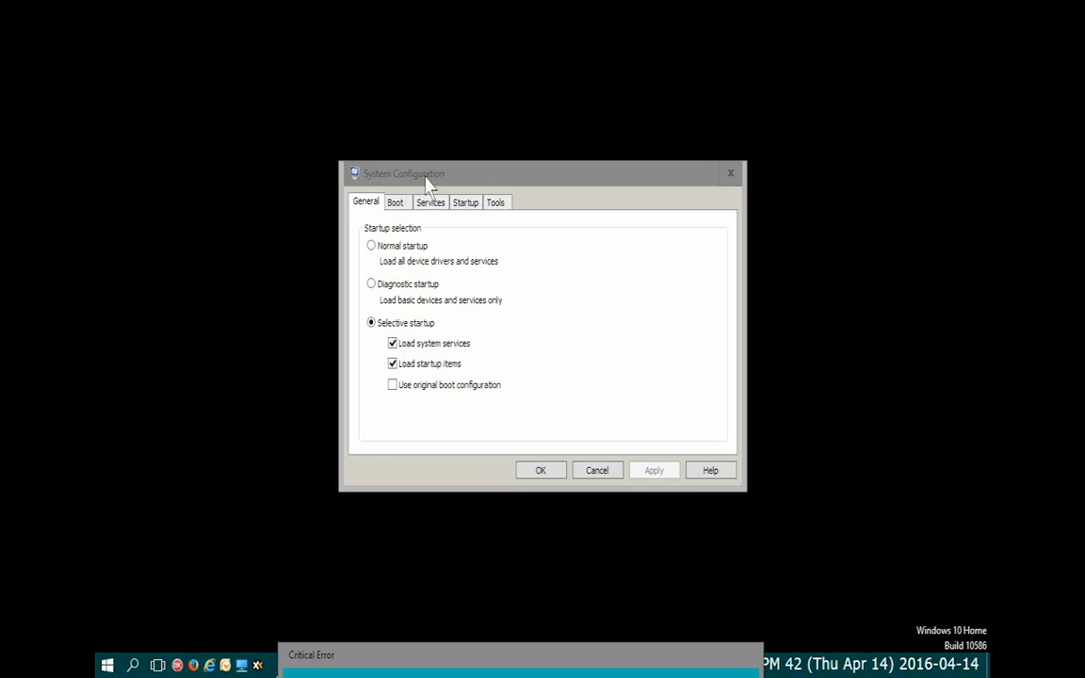
{"action": "left_click", "coordinate": [395, 202]}
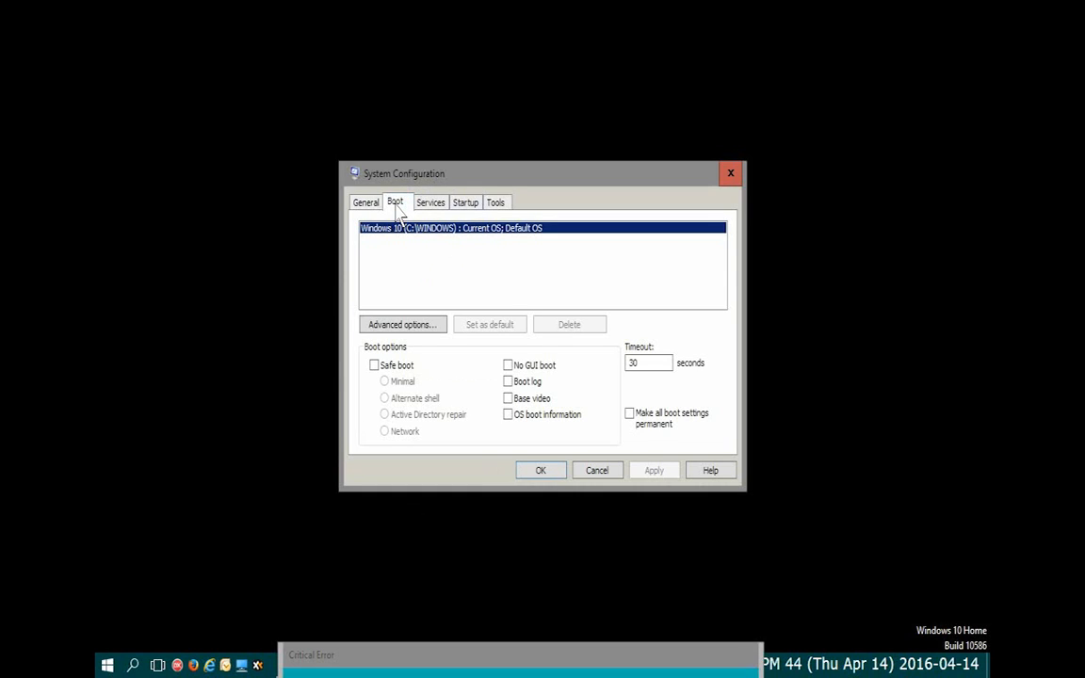
{"action": "left_click", "coordinate": [375, 365]}
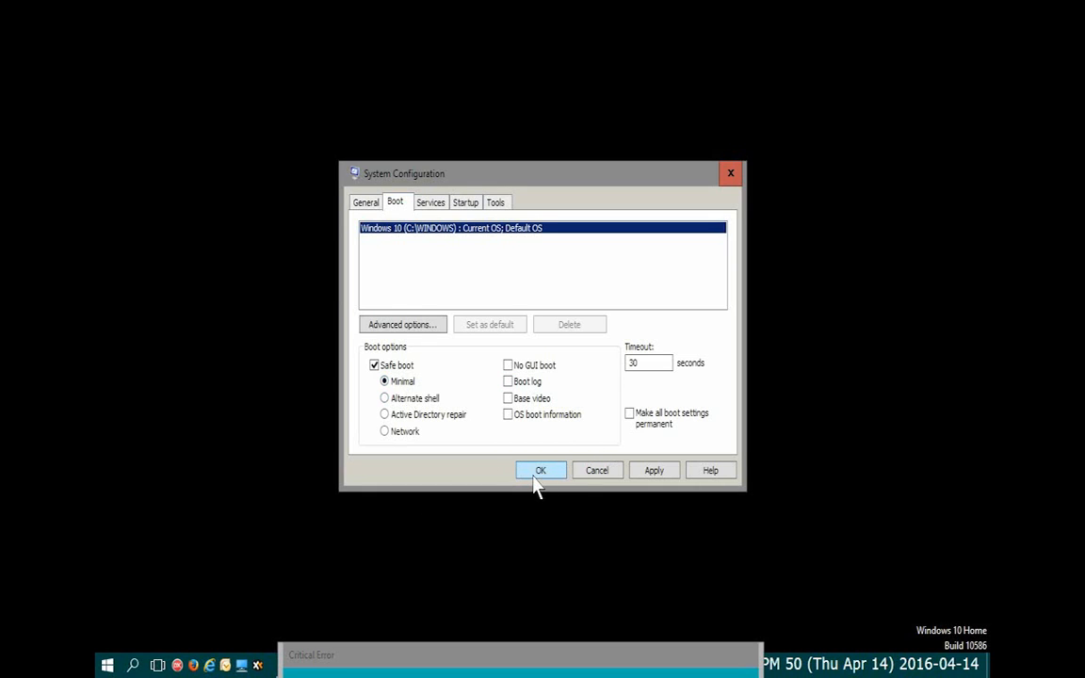
{"action": "left_click", "coordinate": [540, 470]}
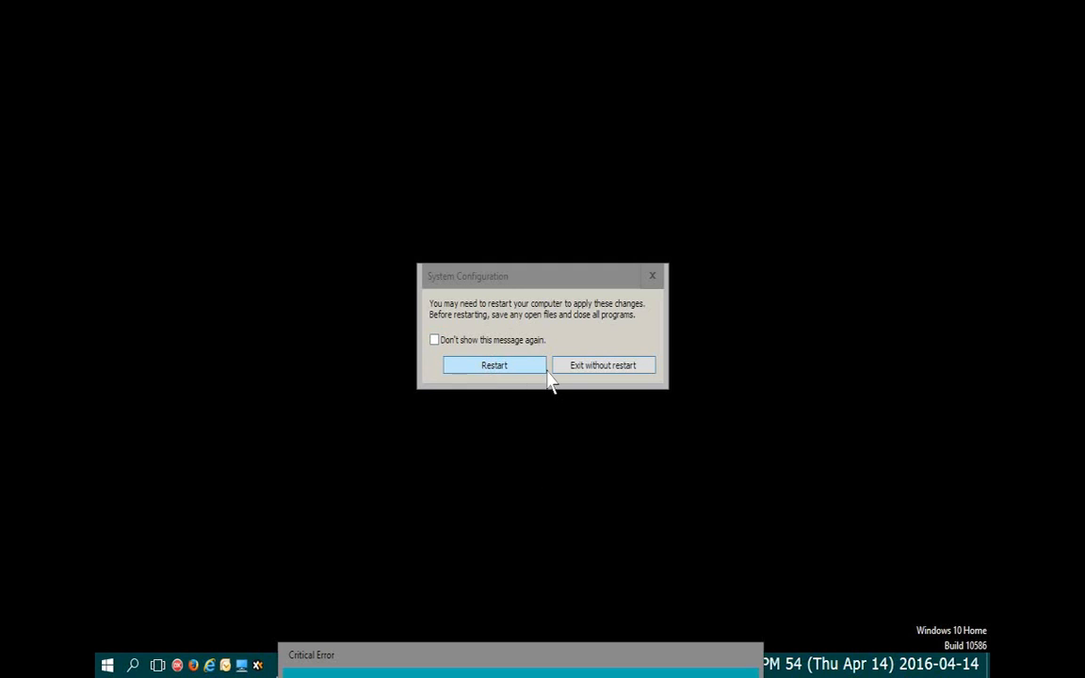
{"action": "mouse_move", "coordinate": [603, 365]}
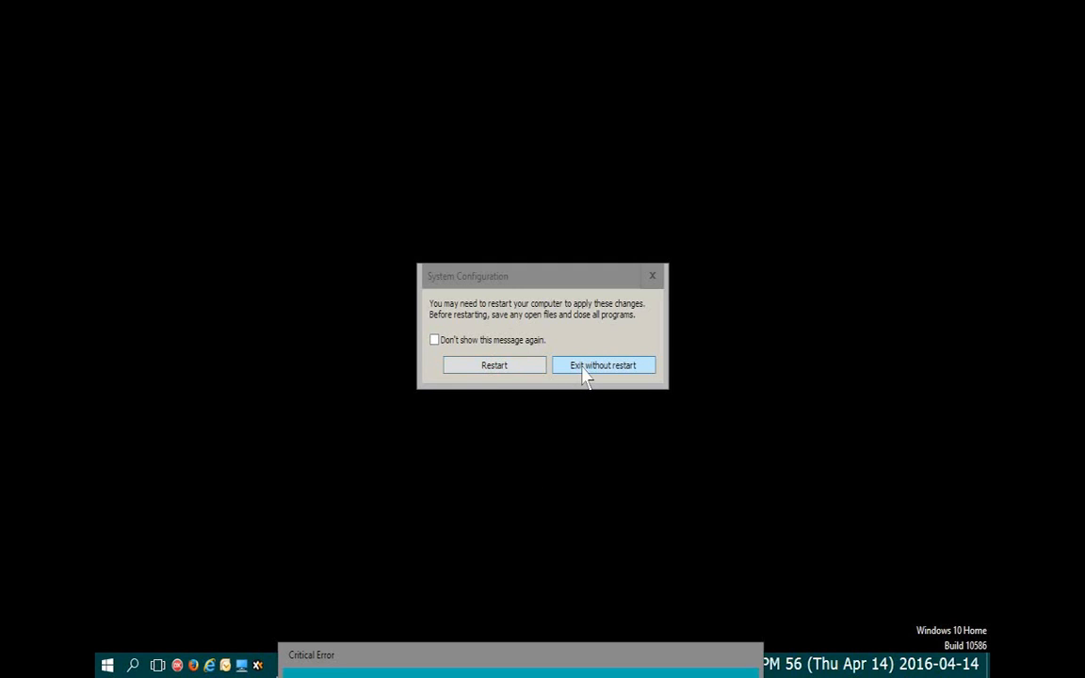
{"action": "mouse_move", "coordinate": [494, 366]}
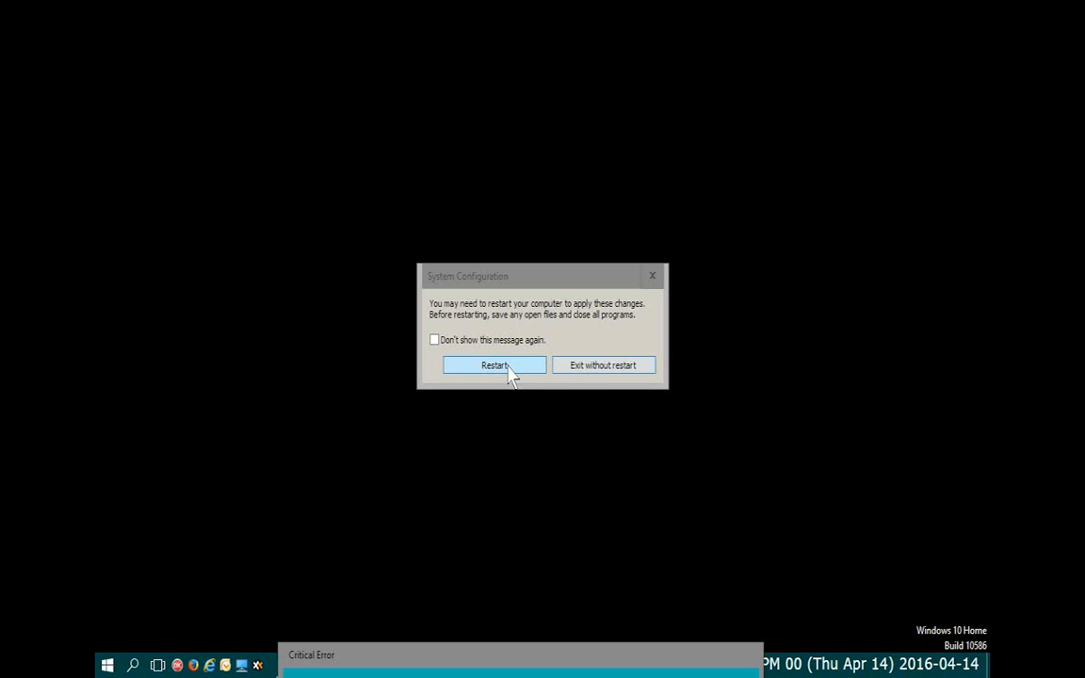
{"action": "mouse_move", "coordinate": [550, 382]}
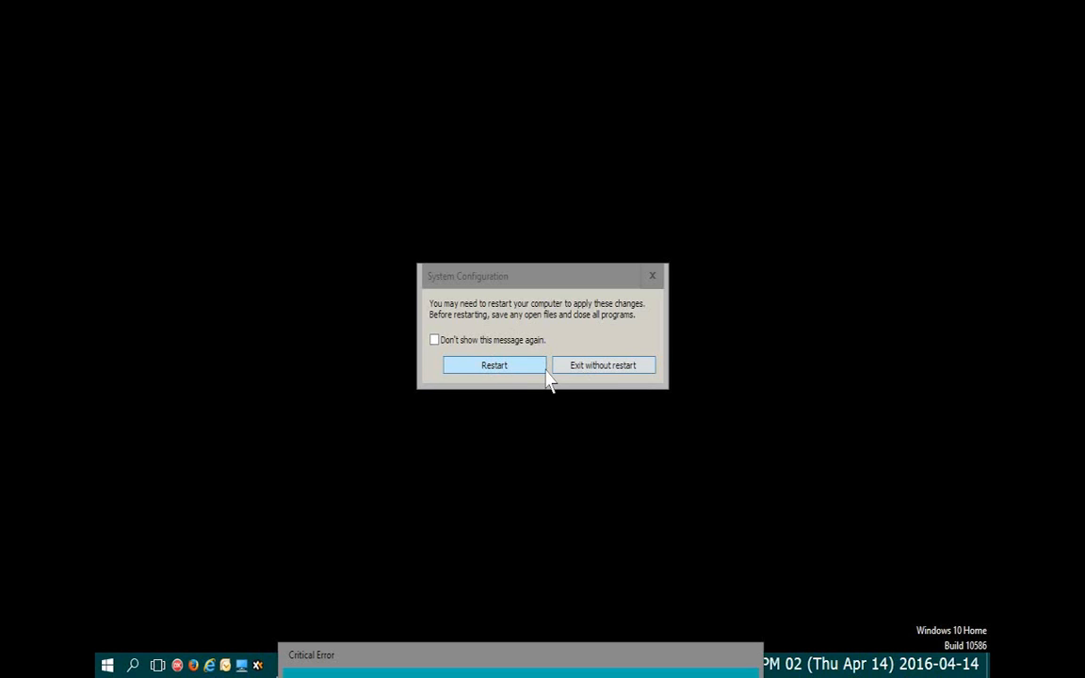
{"action": "mouse_move", "coordinate": [603, 366]}
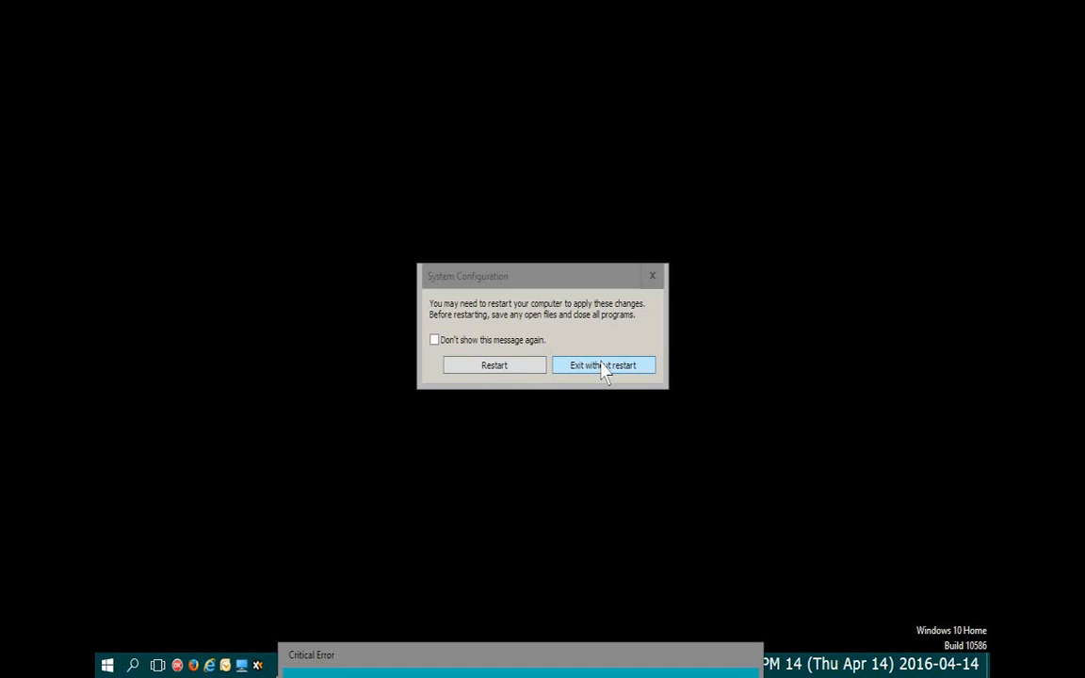
Choose Exit without restart to dismiss the System Configuration restart notice.
{"action": "left_click", "coordinate": [603, 366]}
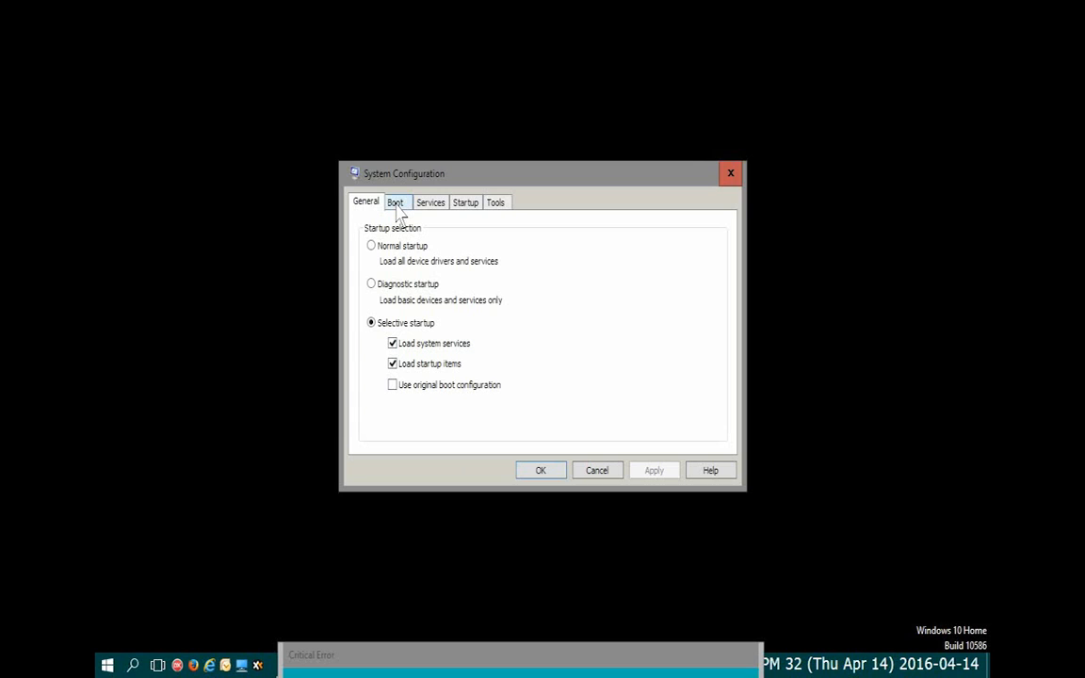
Uncheck Safe boot on the msconfig Boot tab and confirm with OK.
{"action": "left_click", "coordinate": [395, 201]}
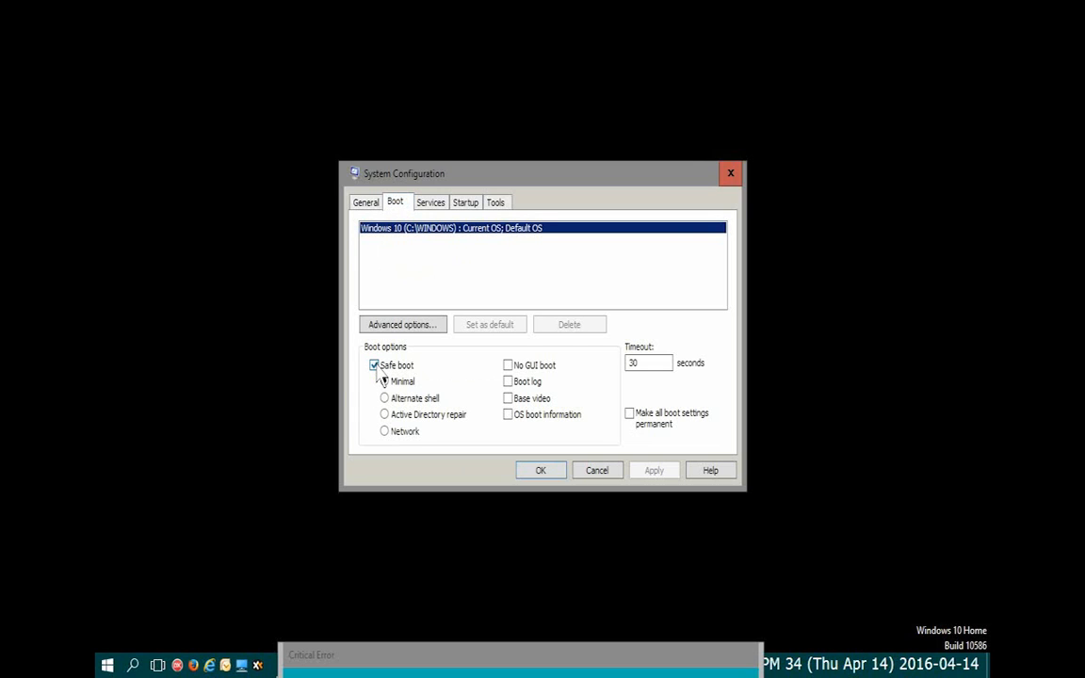
{"action": "left_click", "coordinate": [374, 366]}
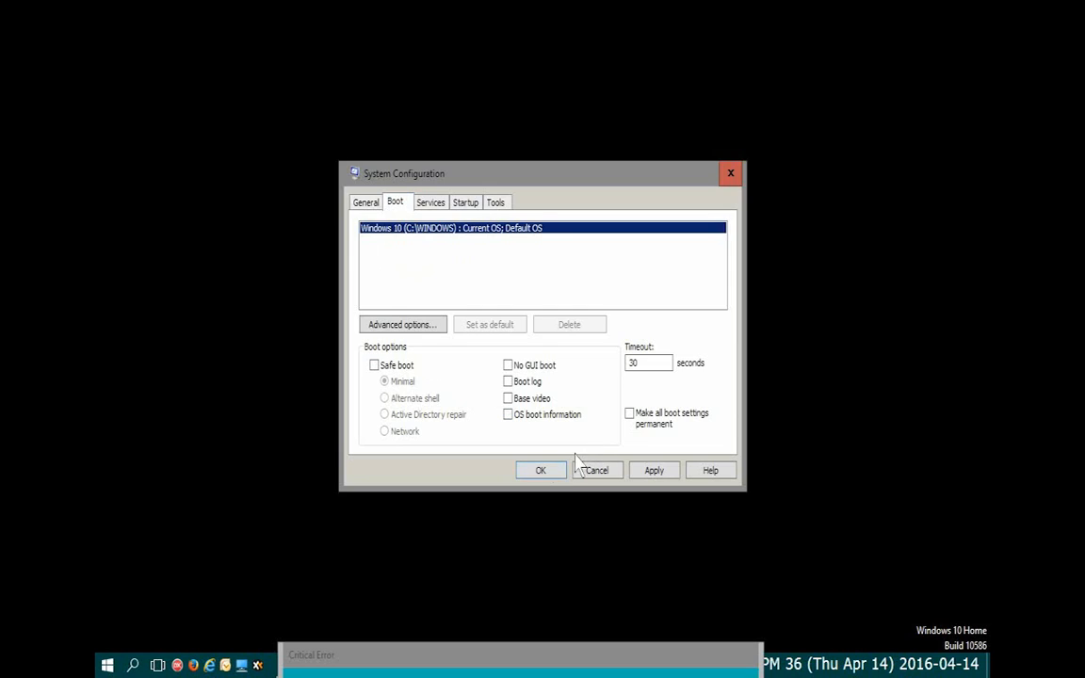
{"action": "left_click", "coordinate": [541, 470]}
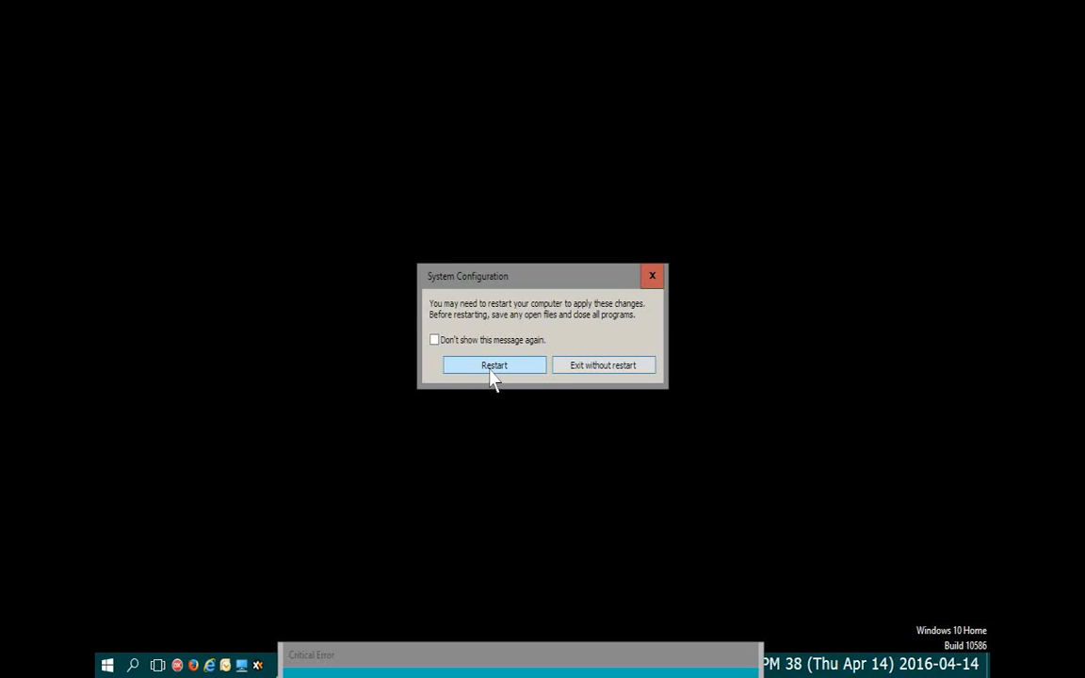
{"action": "right_click", "coordinate": [107, 665]}
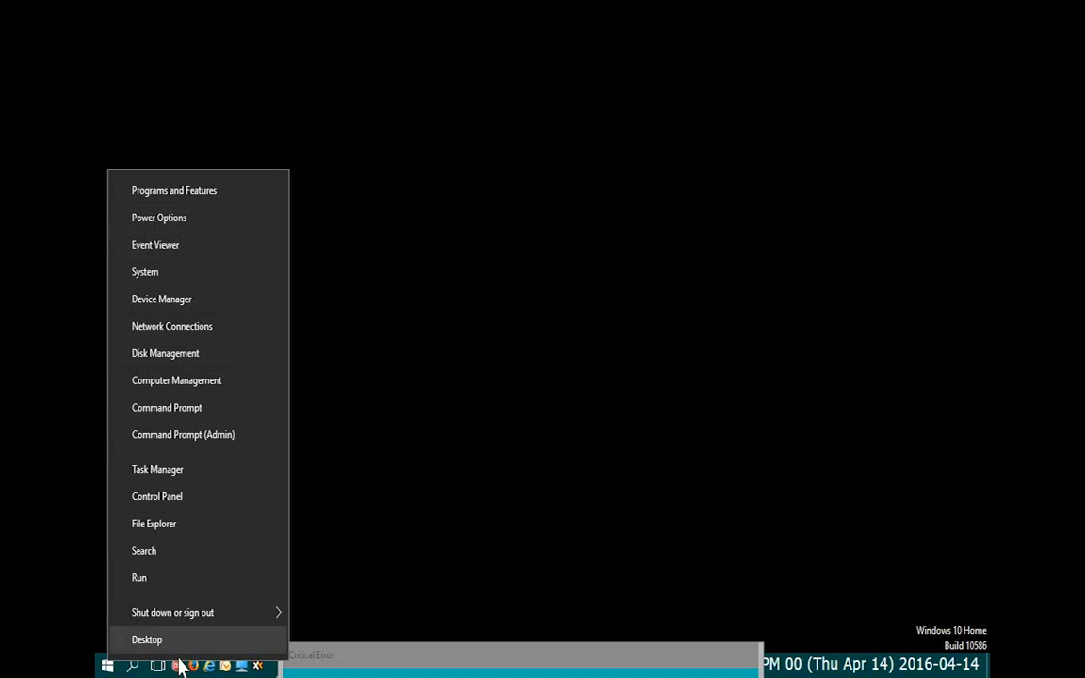
{"action": "mouse_move", "coordinate": [183, 524]}
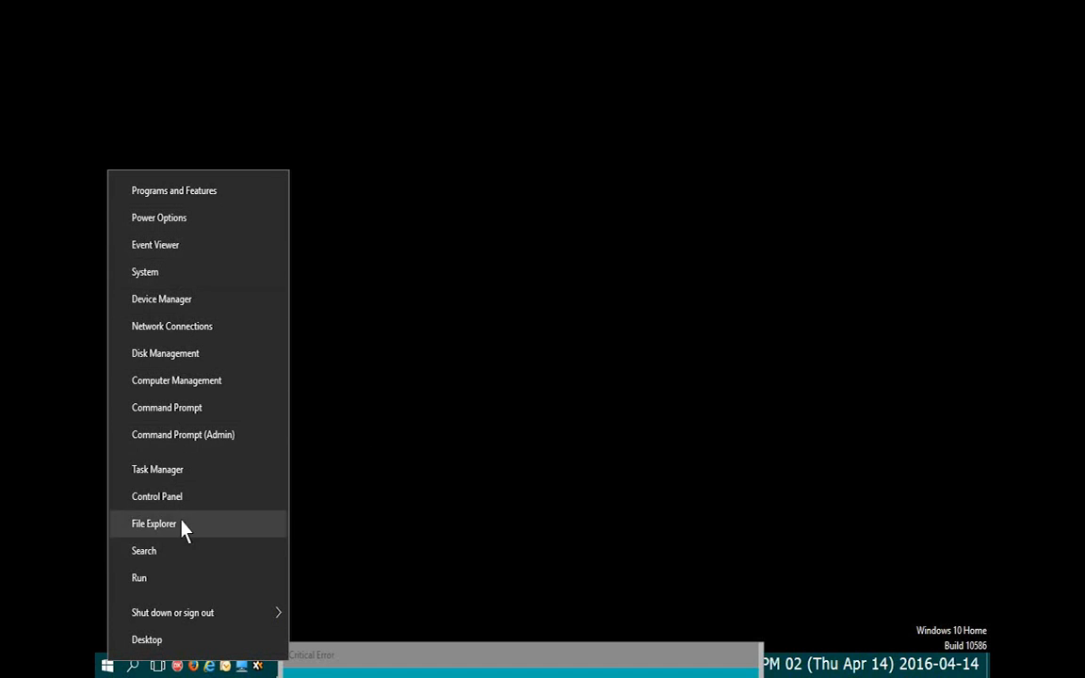
Choose Programs and Features from the Win+X menu to list installed programs.
{"action": "left_click", "coordinate": [174, 190]}
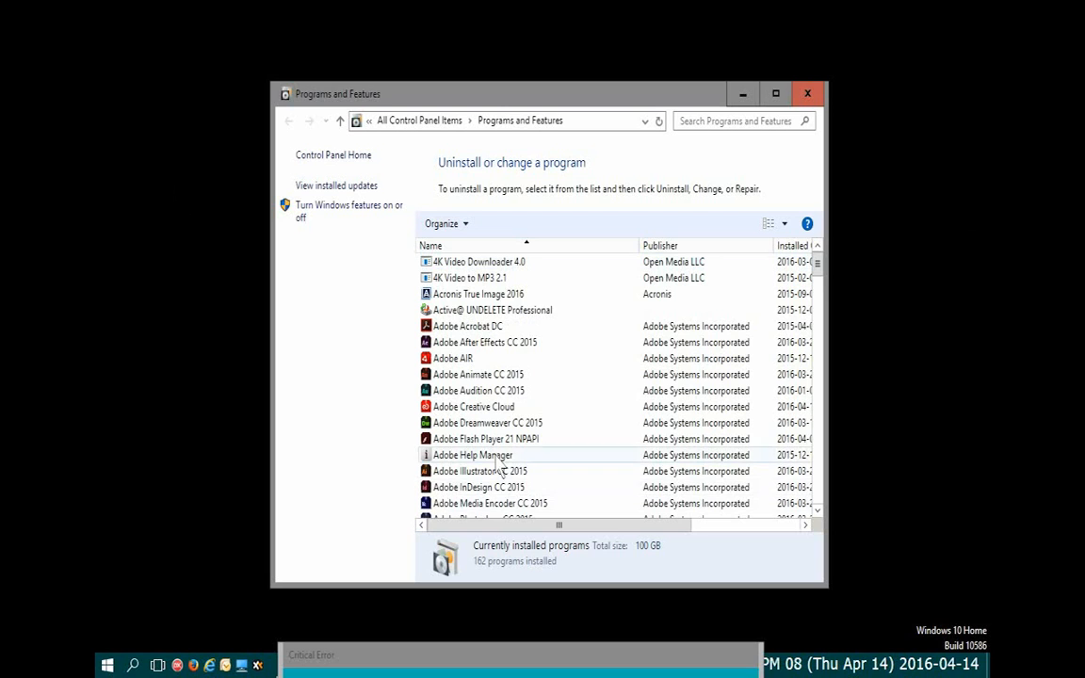
Scroll the program list and select Malwarebytes Anti-Malware 2.2.1.1043.
{"action": "scroll", "scroll_direction": "down", "scroll_amount": 3}
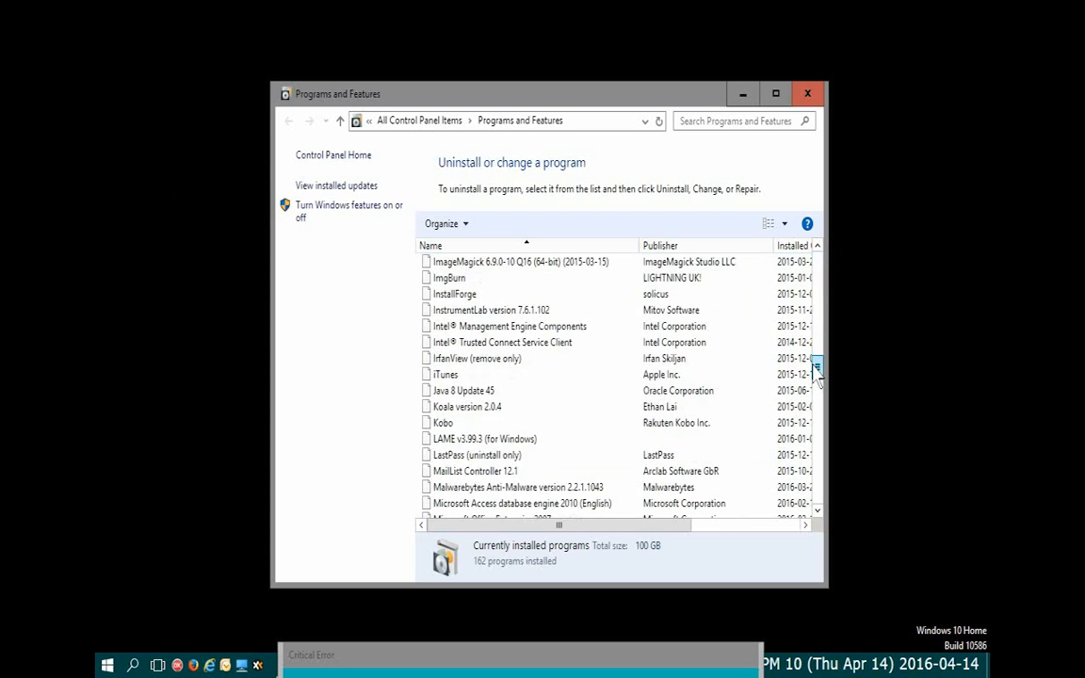
{"action": "scroll", "scroll_direction": "down", "scroll_amount": 3}
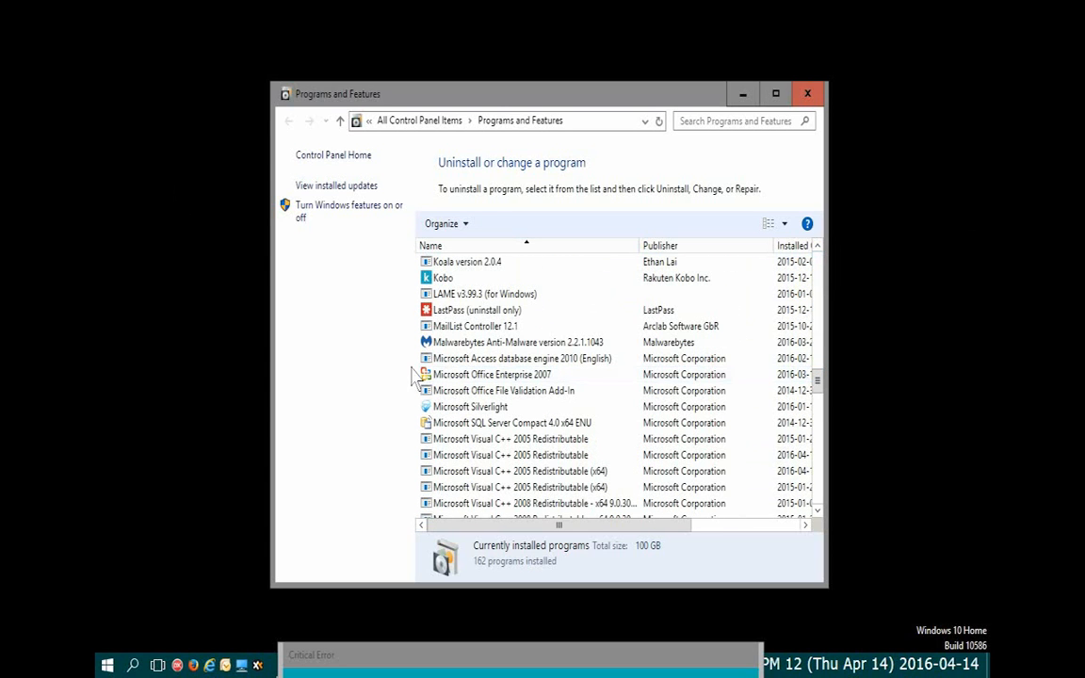
{"action": "left_click", "coordinate": [516, 342]}
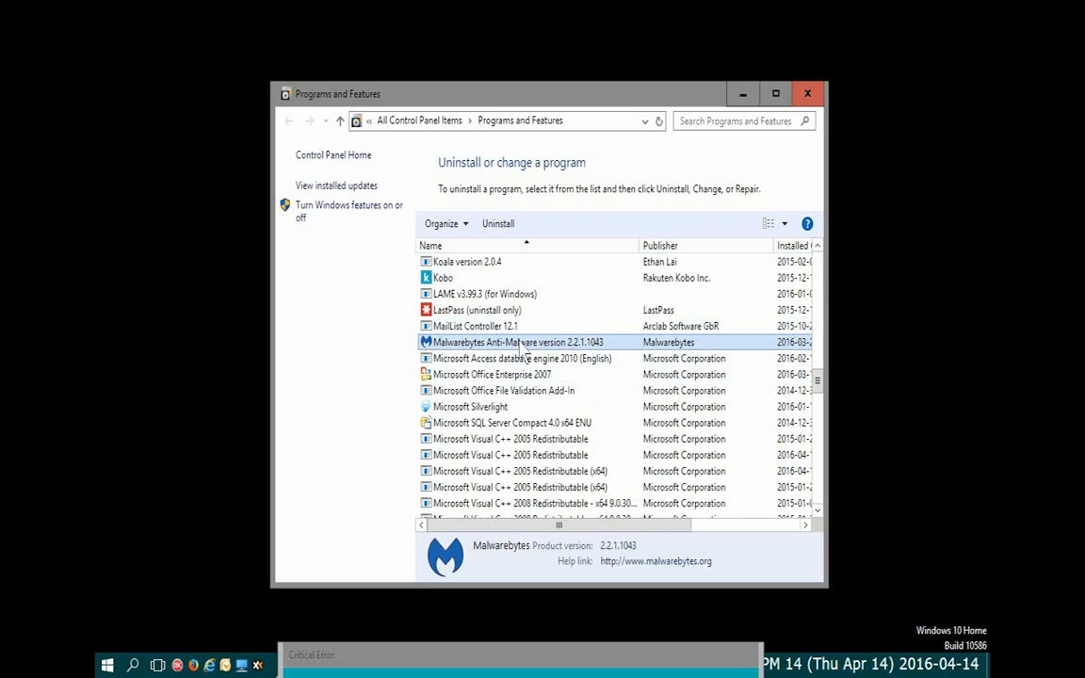
{"action": "mouse_move", "coordinate": [497, 224]}
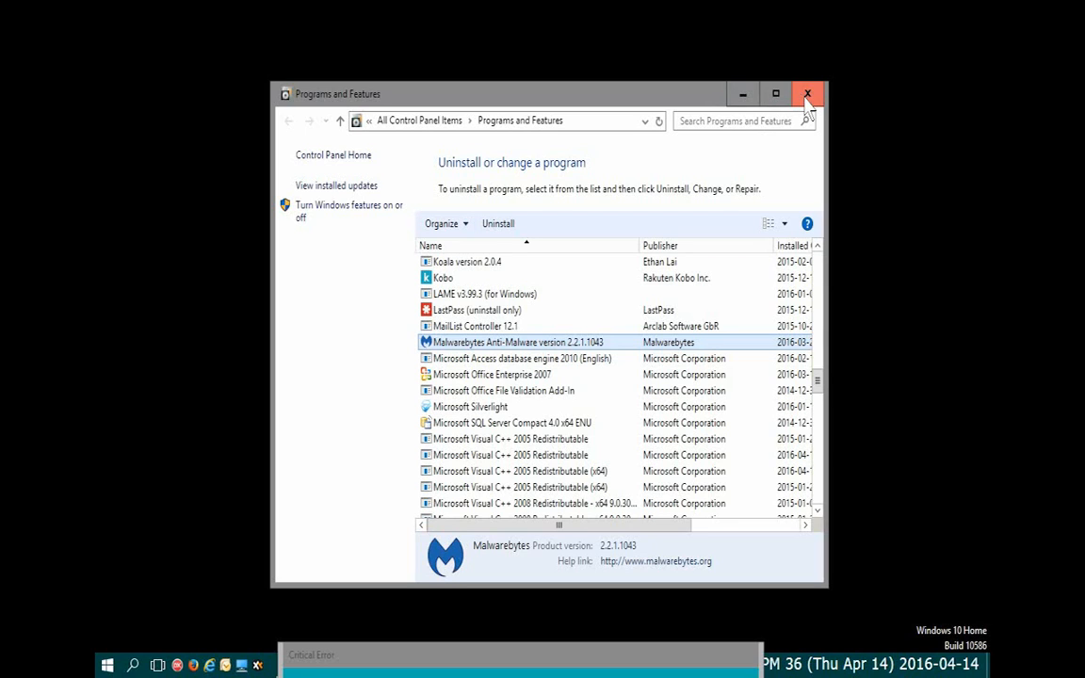
{"action": "mouse_move", "coordinate": [808, 94]}
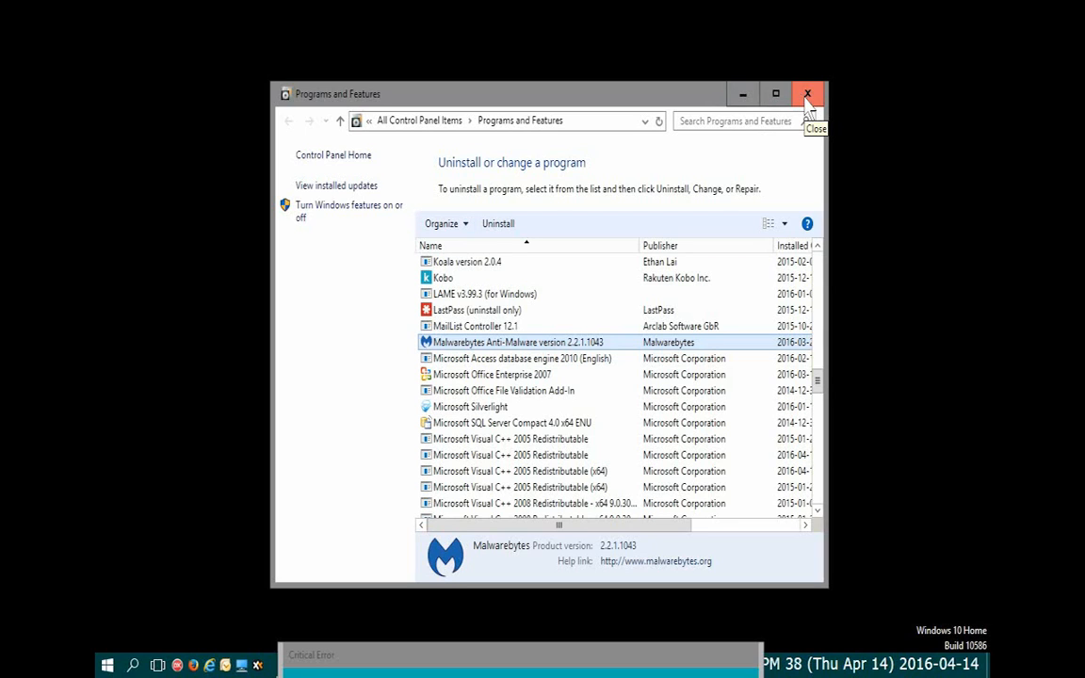
{"action": "right_click", "coordinate": [107, 665]}
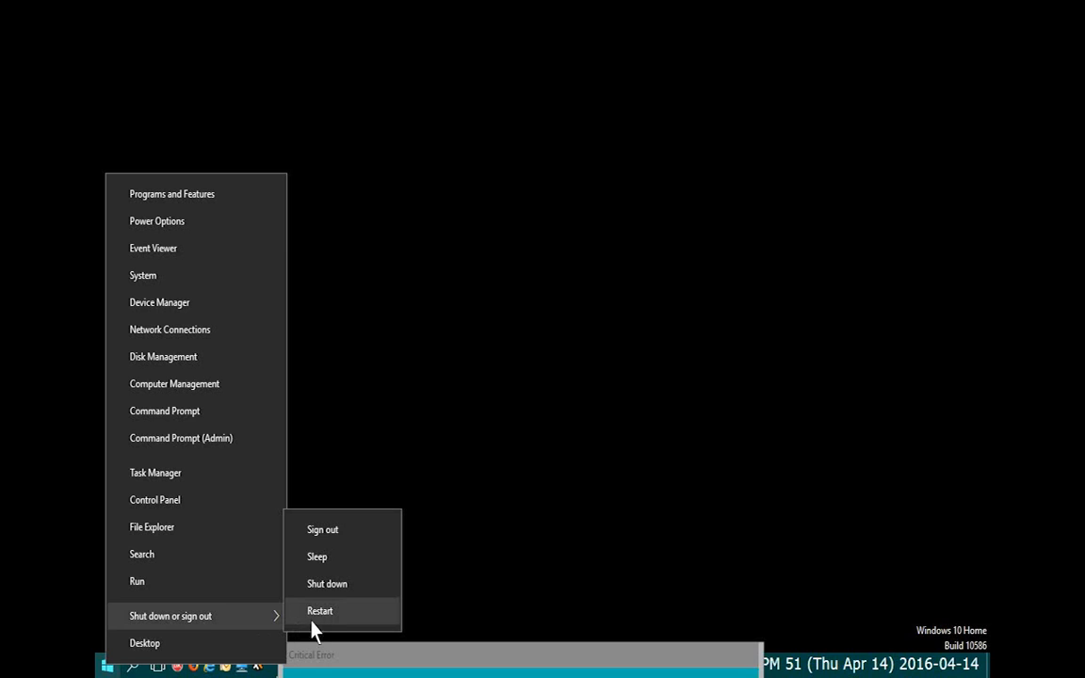
{"action": "mouse_move", "coordinate": [328, 583]}
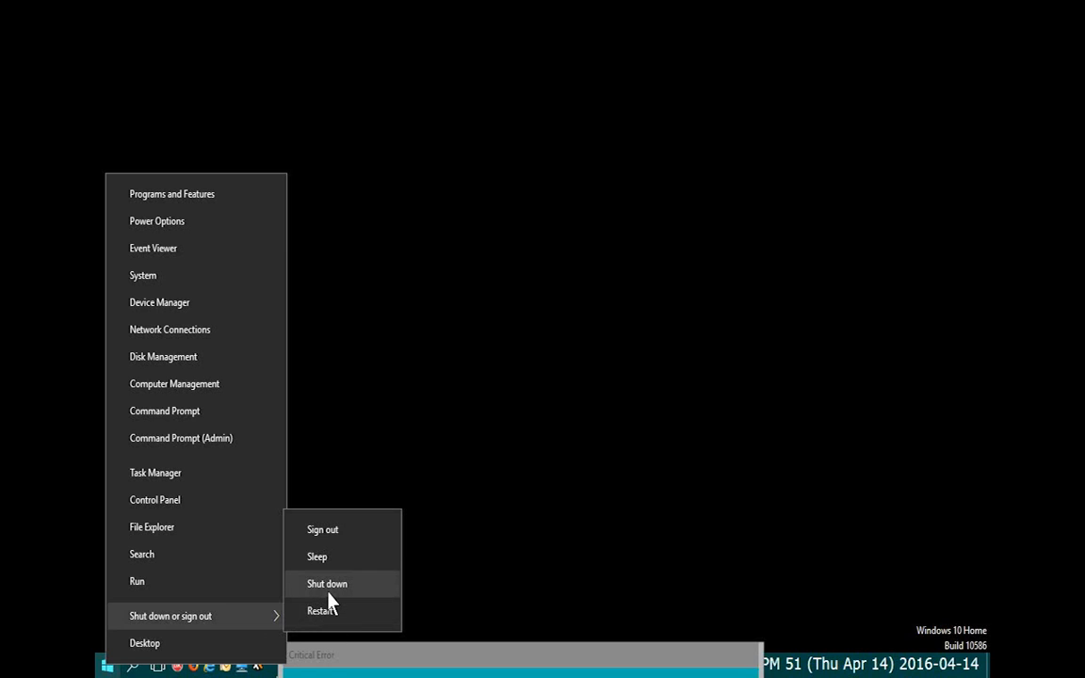
{"action": "mouse_move", "coordinate": [330, 594]}
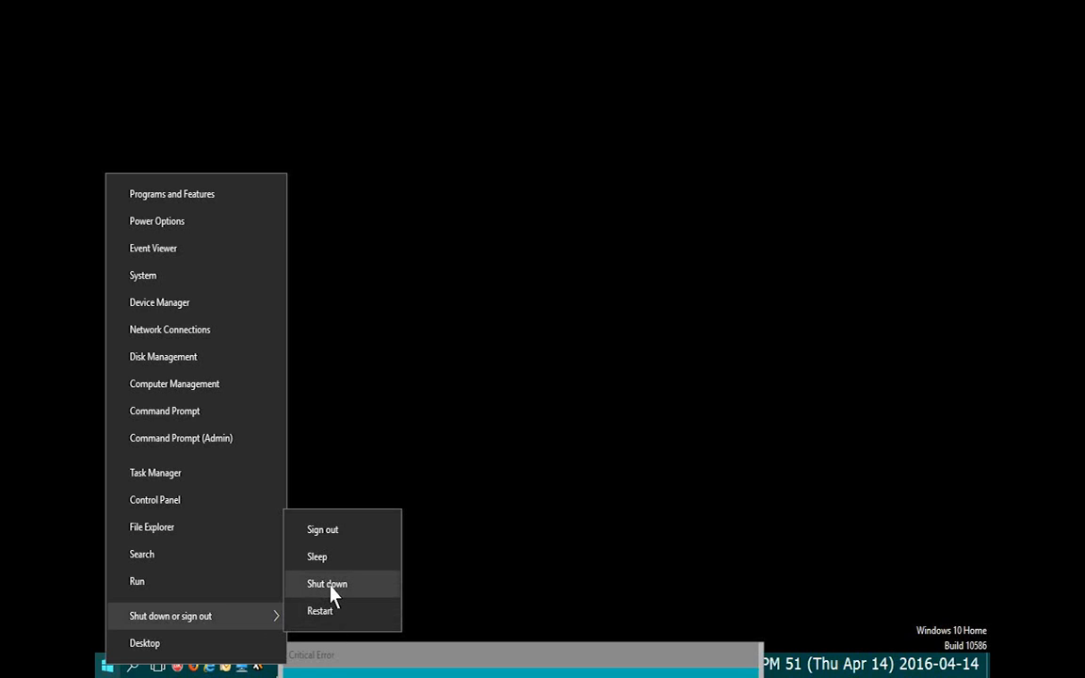
{"action": "mouse_move", "coordinate": [467, 591]}
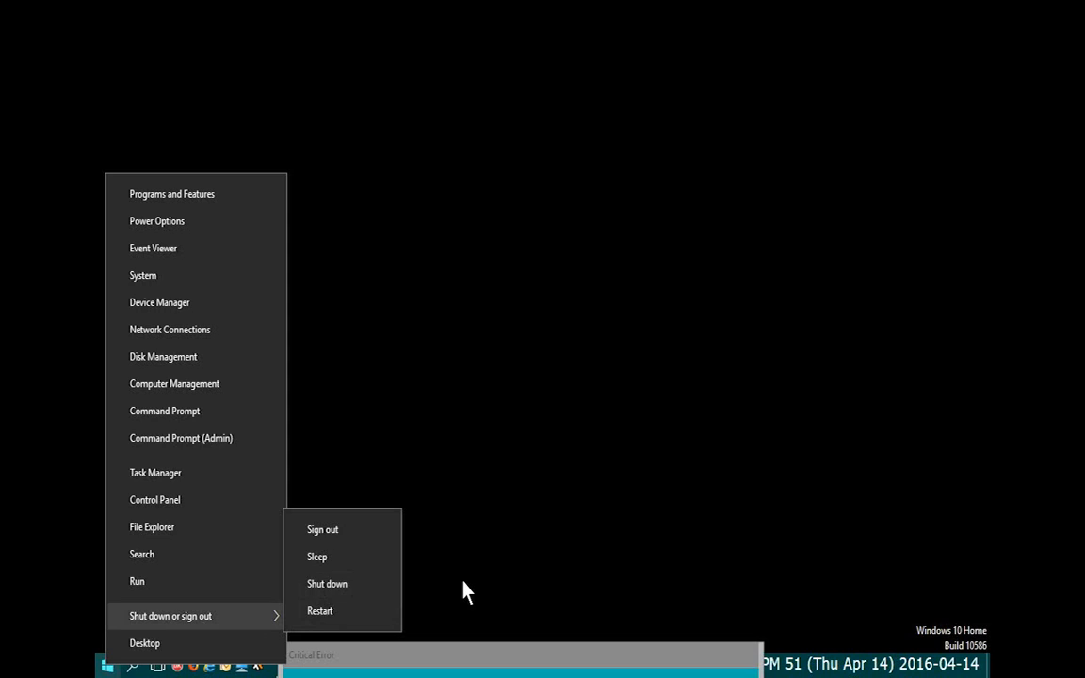
Choose Run from the Win+X menu to open the Run dialog.
{"action": "left_click", "coordinate": [136, 582]}
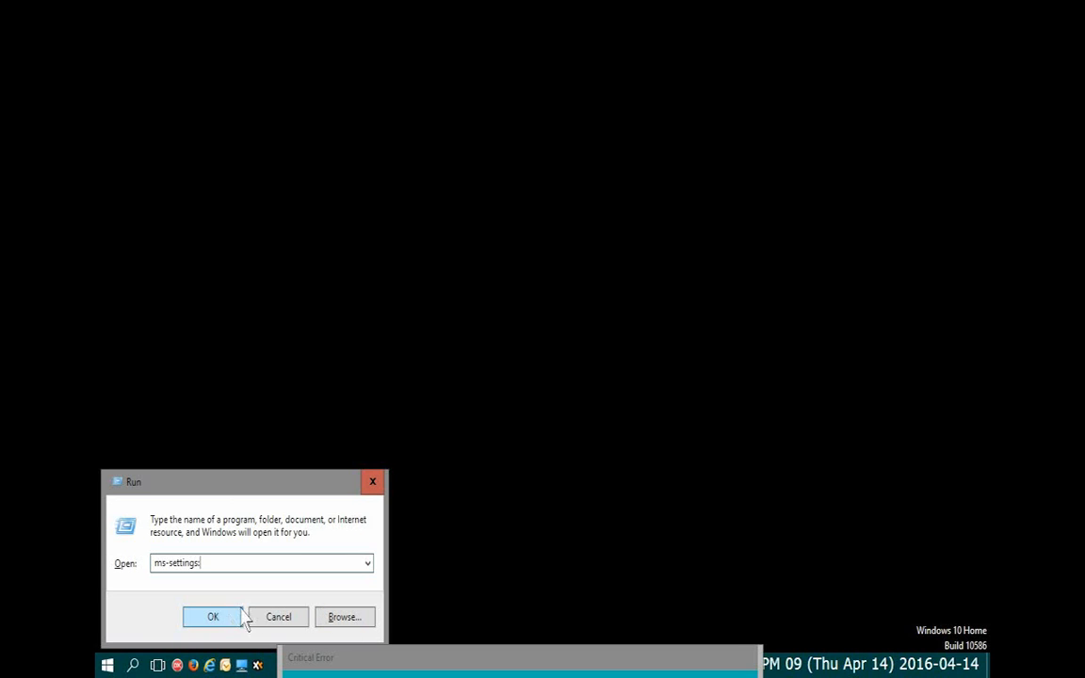
Submit the 'ms-settings:' command in the Run dialog to launch Settings.
{"action": "left_click", "coordinate": [212, 618]}
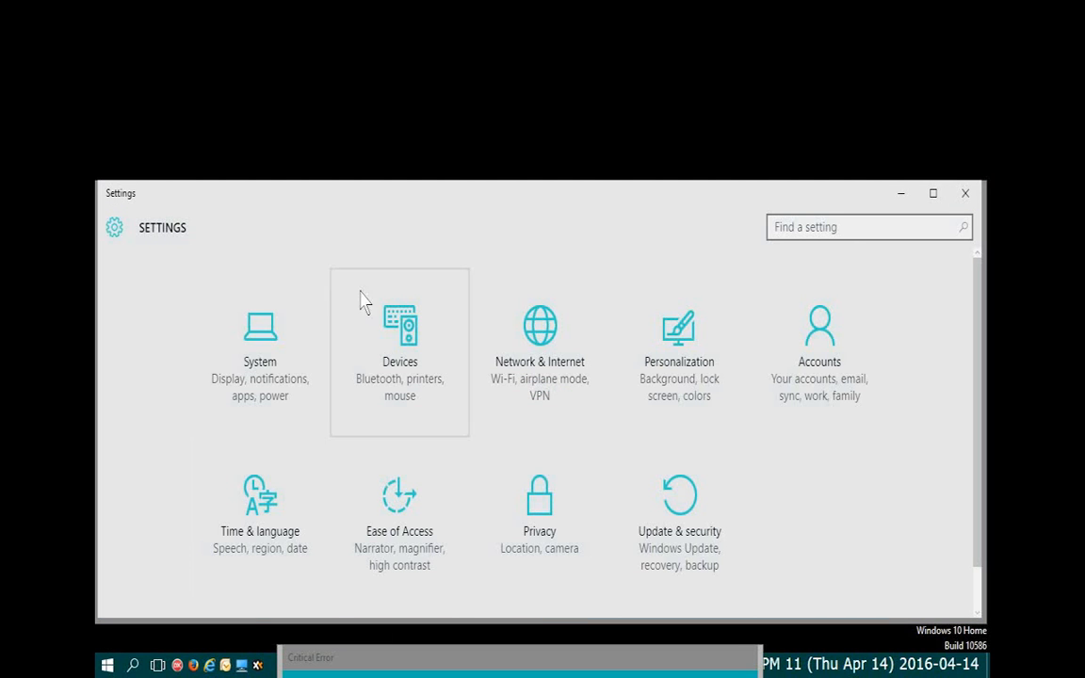
{"action": "mouse_move", "coordinate": [500, 262]}
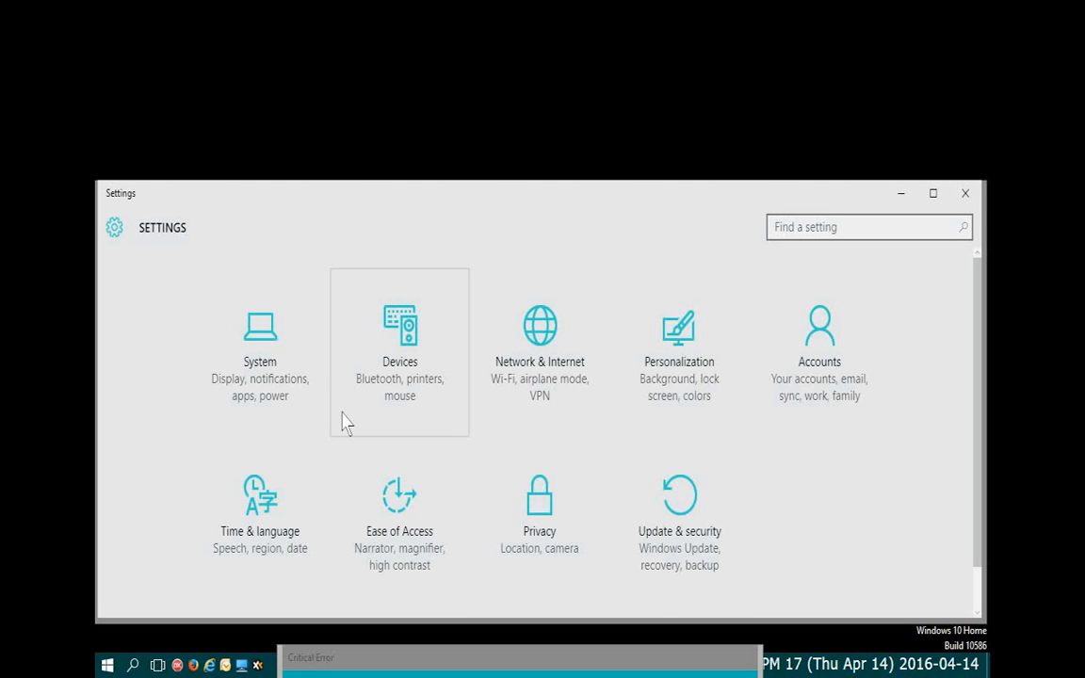
Check for updates under Update & security, confirming the device is up to date.
{"action": "left_click", "coordinate": [679, 531]}
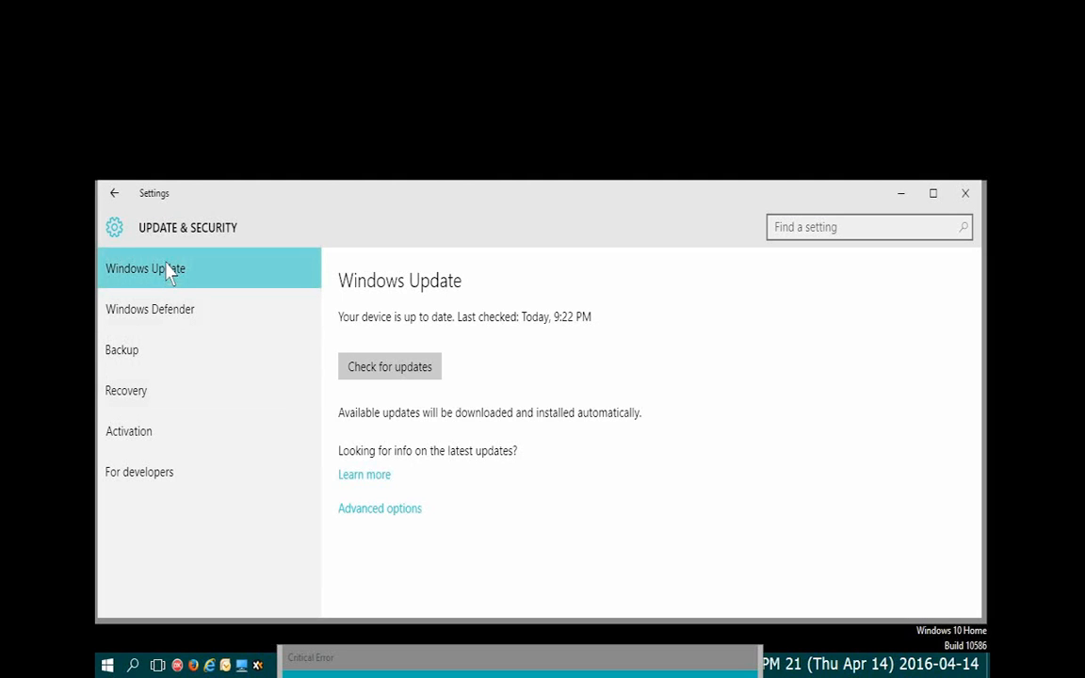
{"action": "mouse_move", "coordinate": [151, 300]}
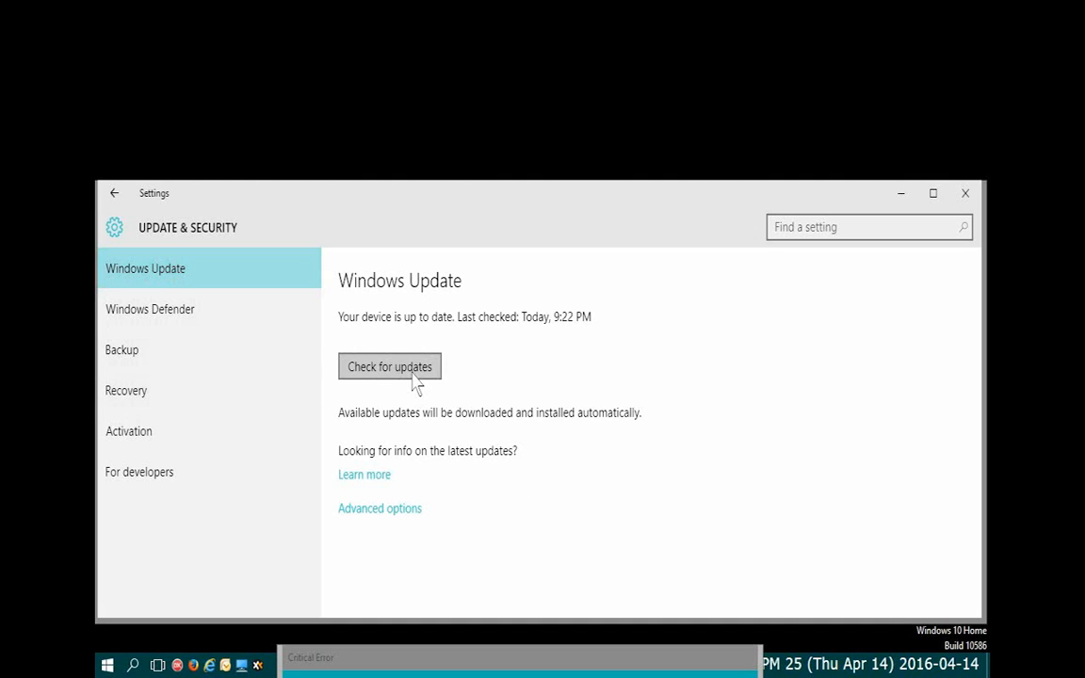
{"action": "left_click", "coordinate": [389, 367]}
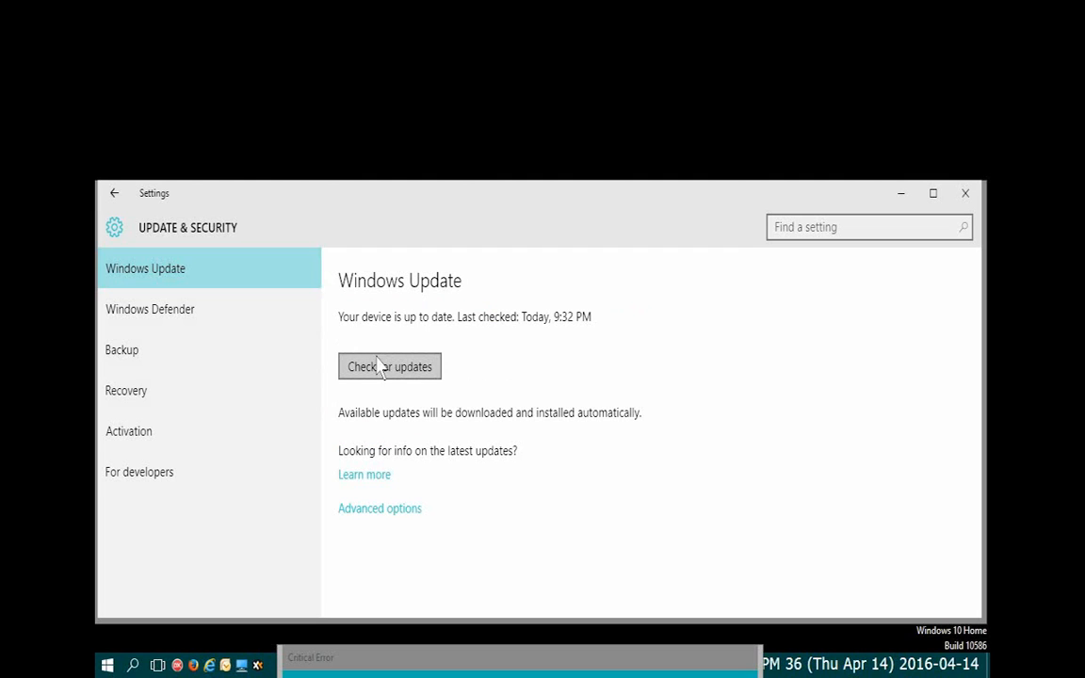
{"action": "mouse_move", "coordinate": [263, 349]}
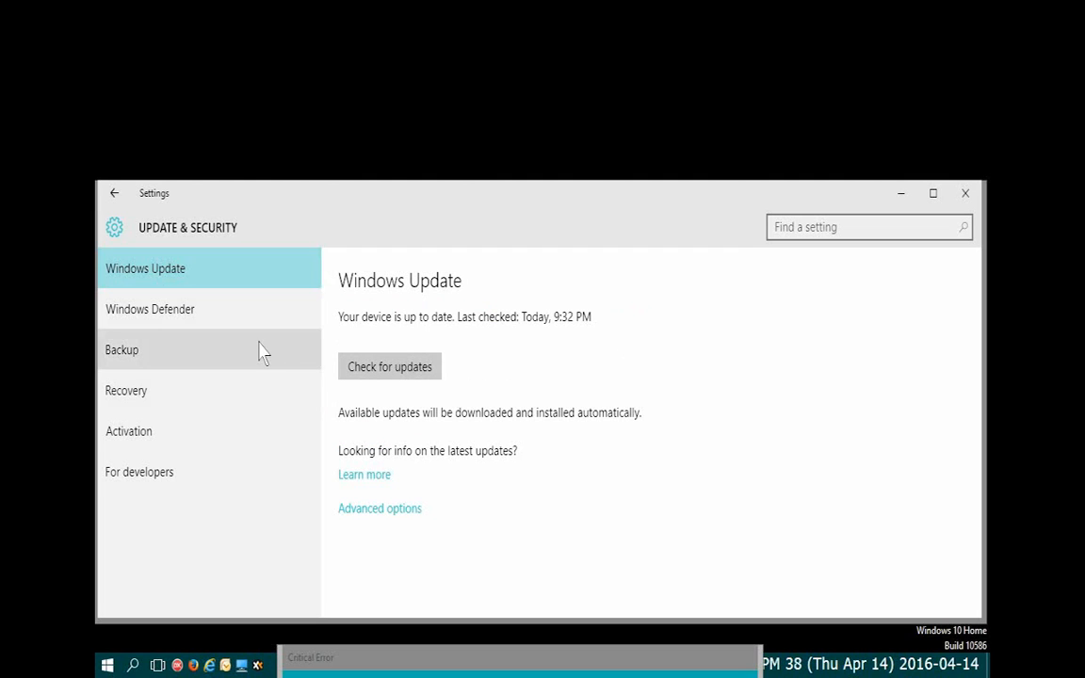
{"action": "mouse_move", "coordinate": [114, 262]}
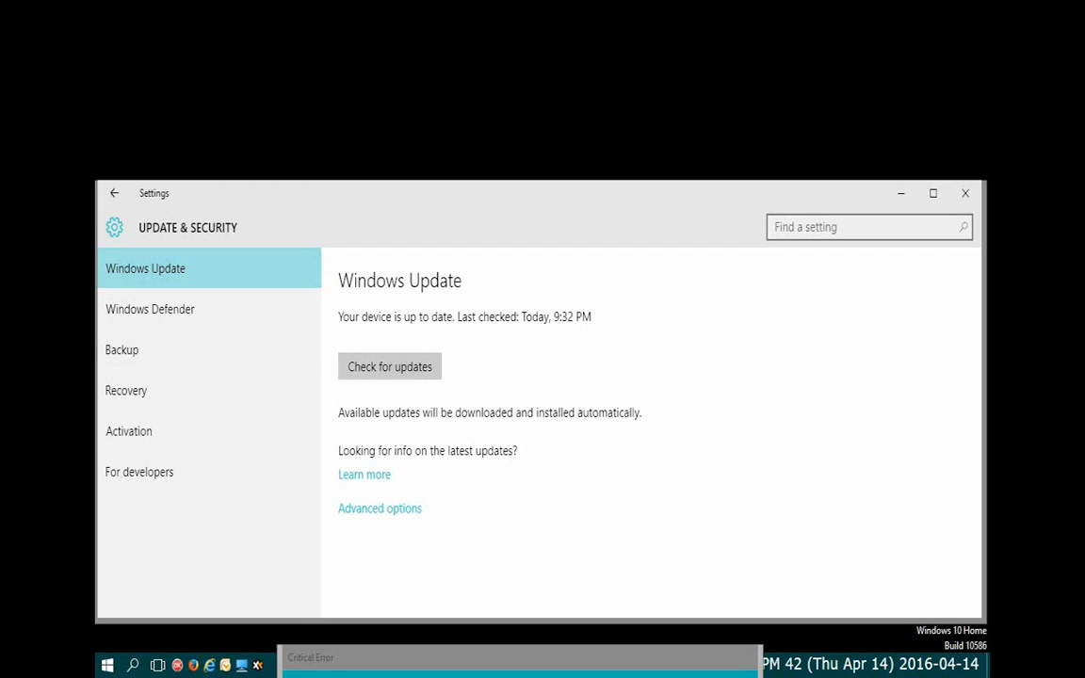
{"action": "mouse_move", "coordinate": [115, 193]}
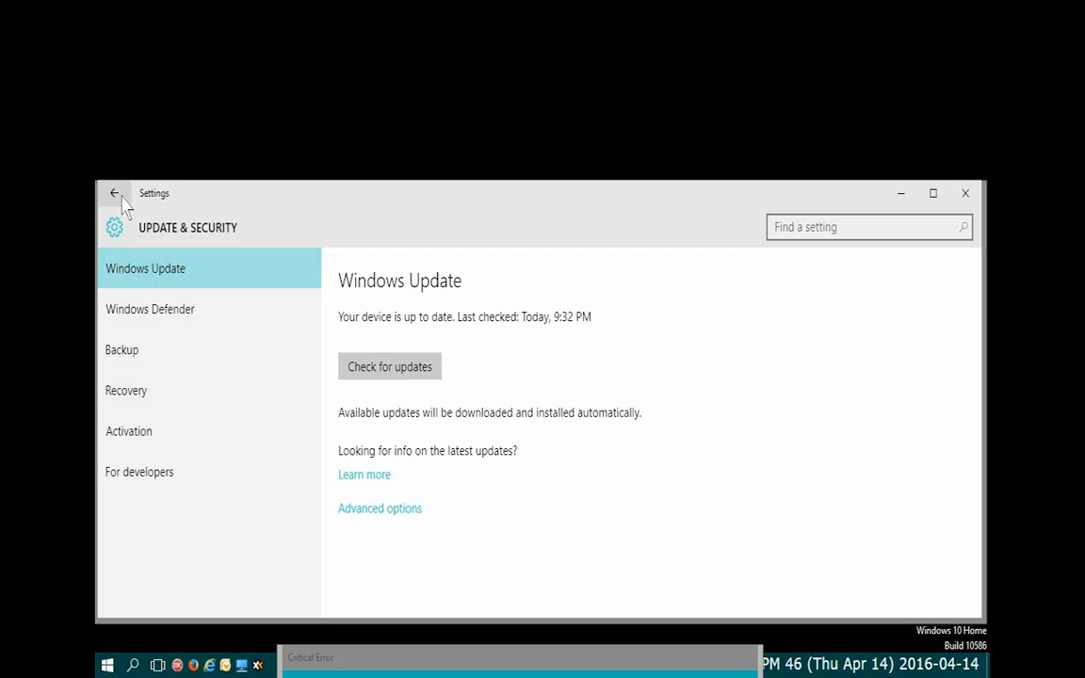
{"action": "left_click", "coordinate": [114, 194]}
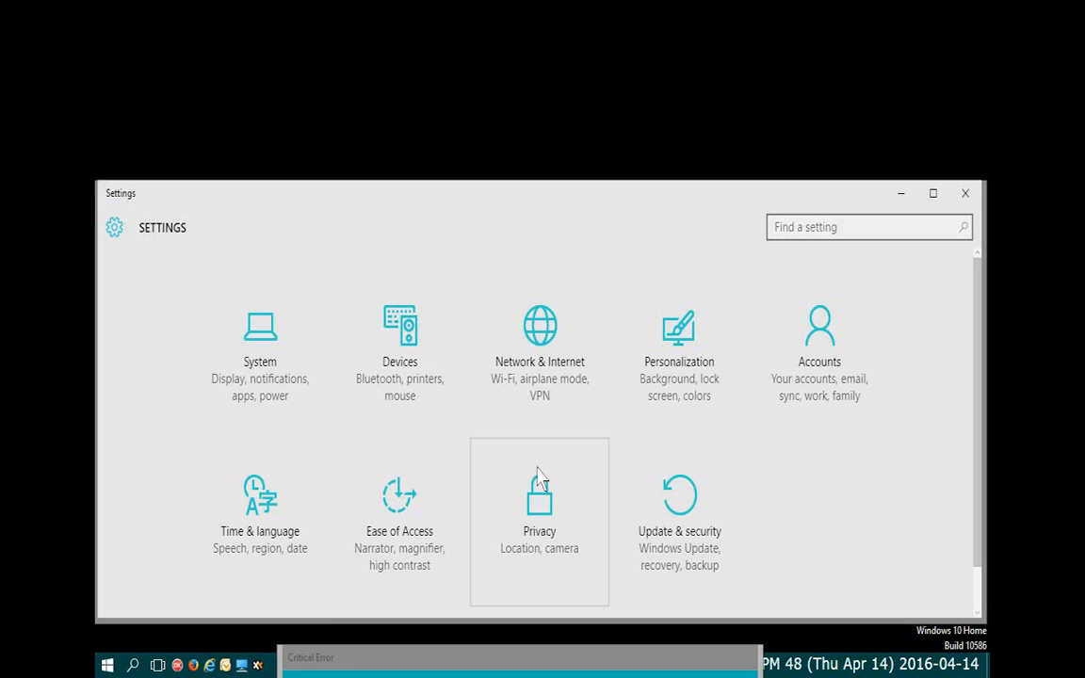
{"action": "mouse_move", "coordinate": [489, 488]}
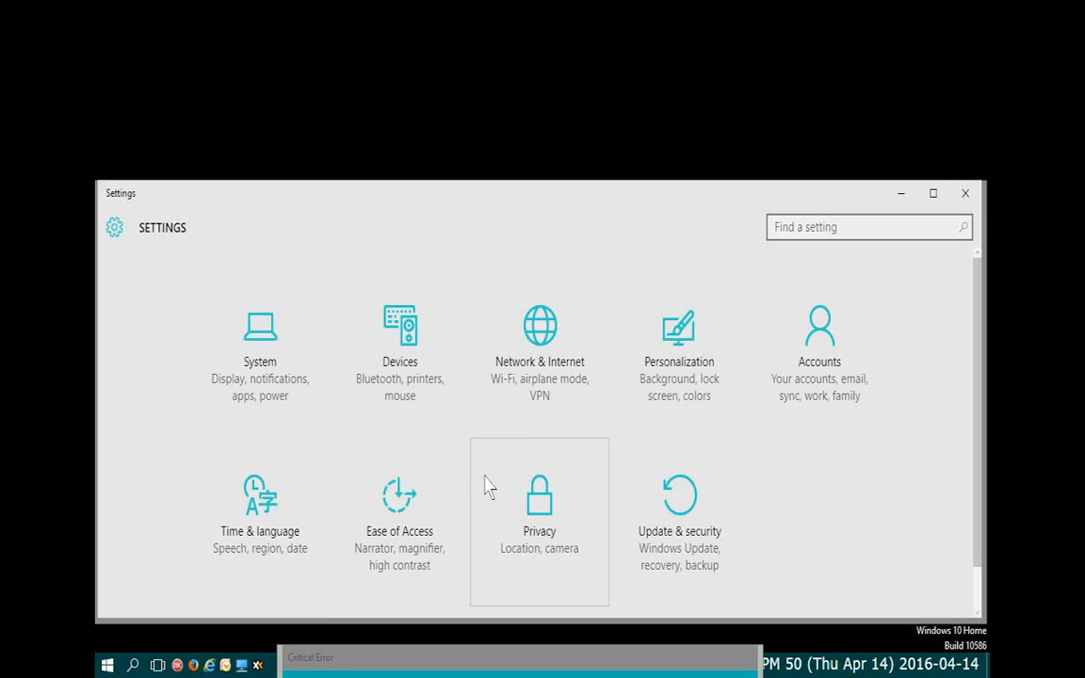
{"action": "mouse_move", "coordinate": [286, 350]}
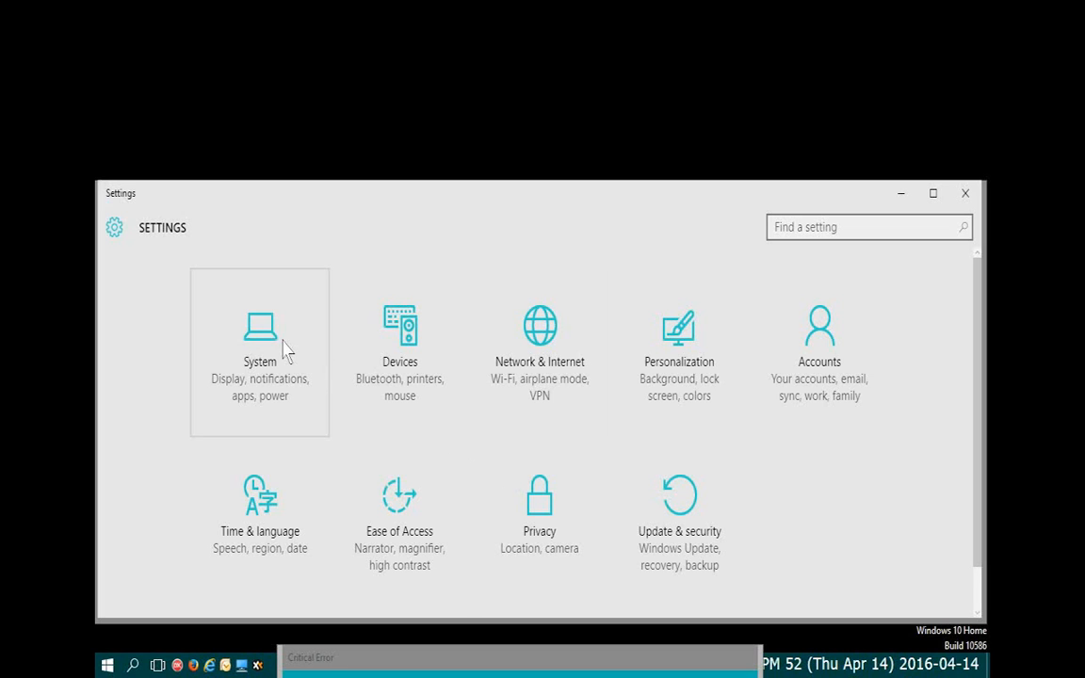
{"action": "left_click", "coordinate": [259, 353]}
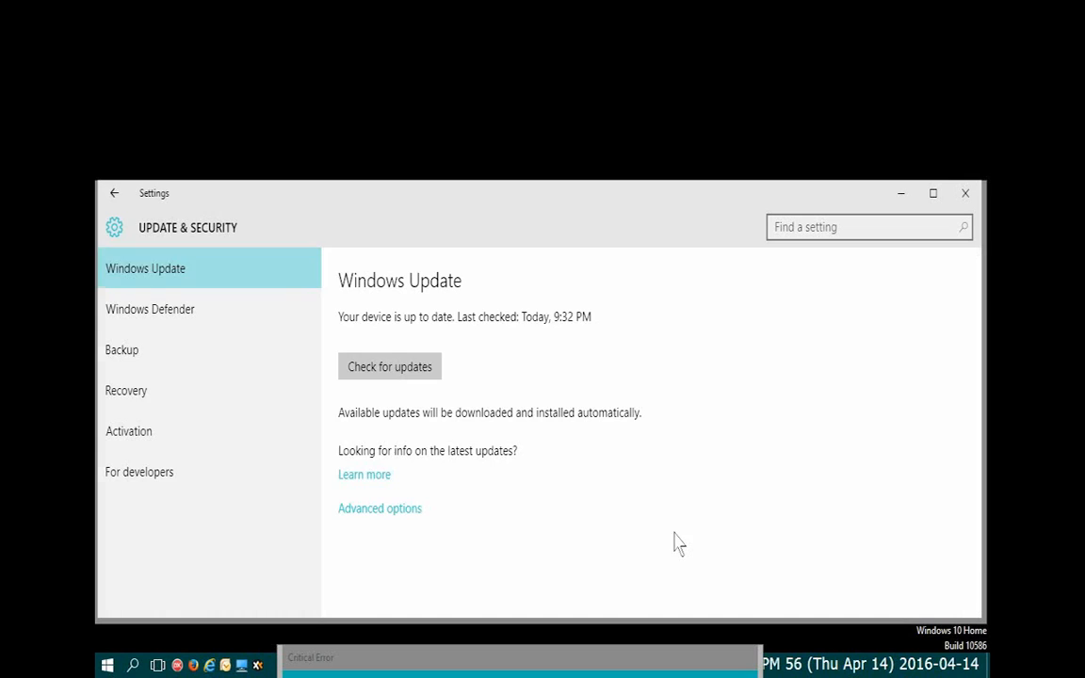
{"action": "mouse_move", "coordinate": [114, 193]}
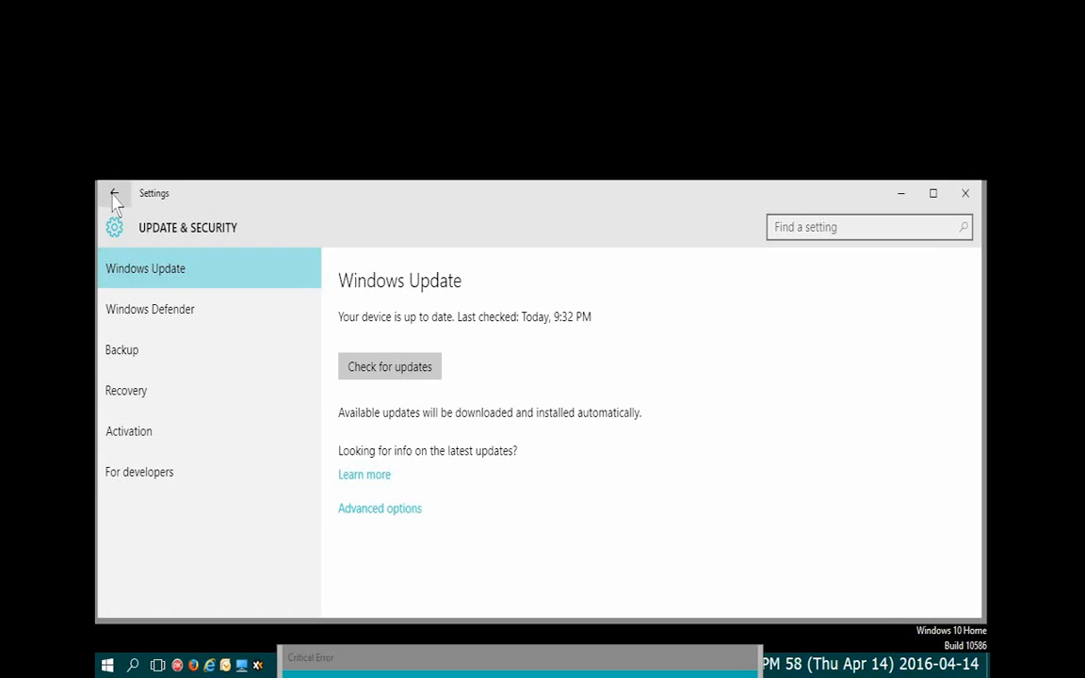
{"action": "left_click", "coordinate": [114, 193]}
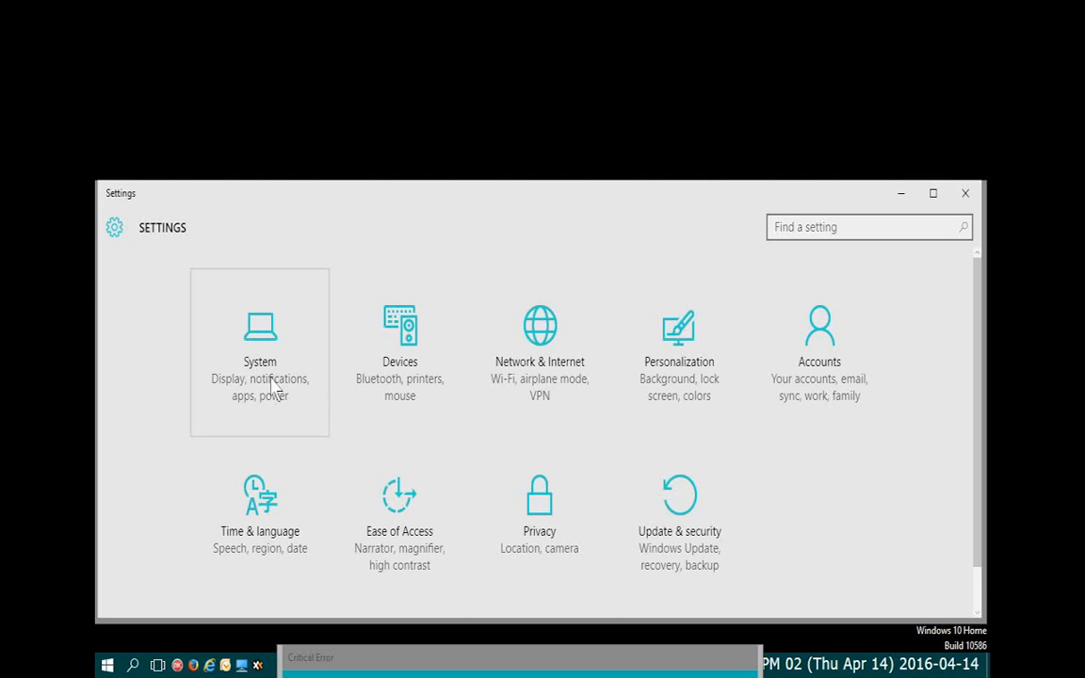
{"action": "left_click", "coordinate": [260, 354]}
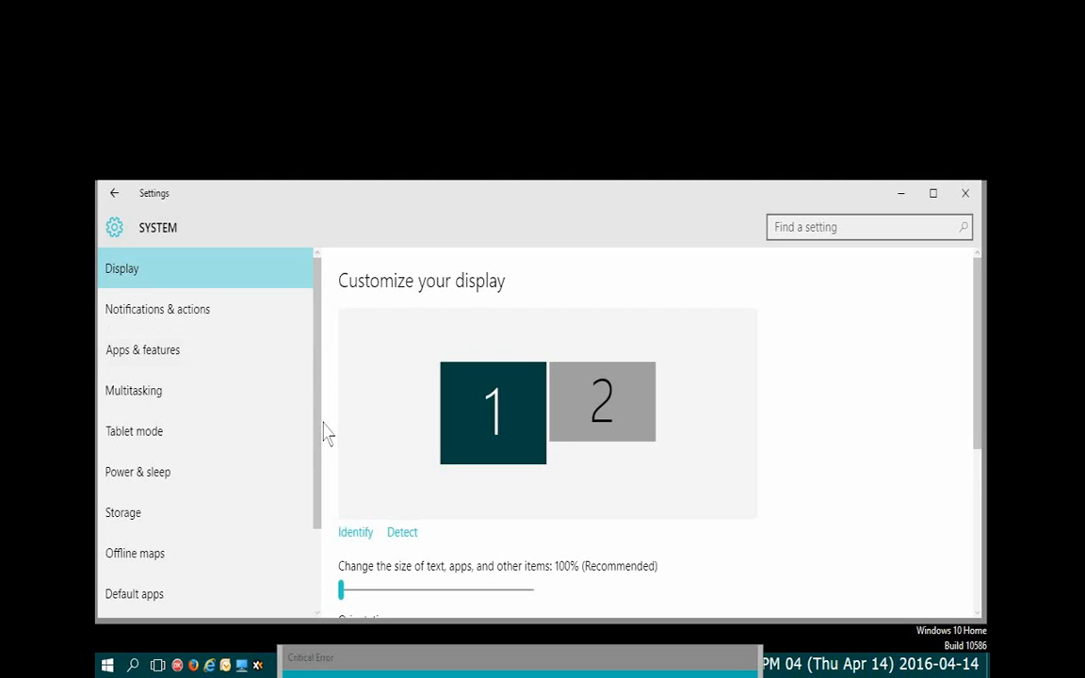
{"action": "scroll", "scroll_direction": "down", "scroll_amount": 3}
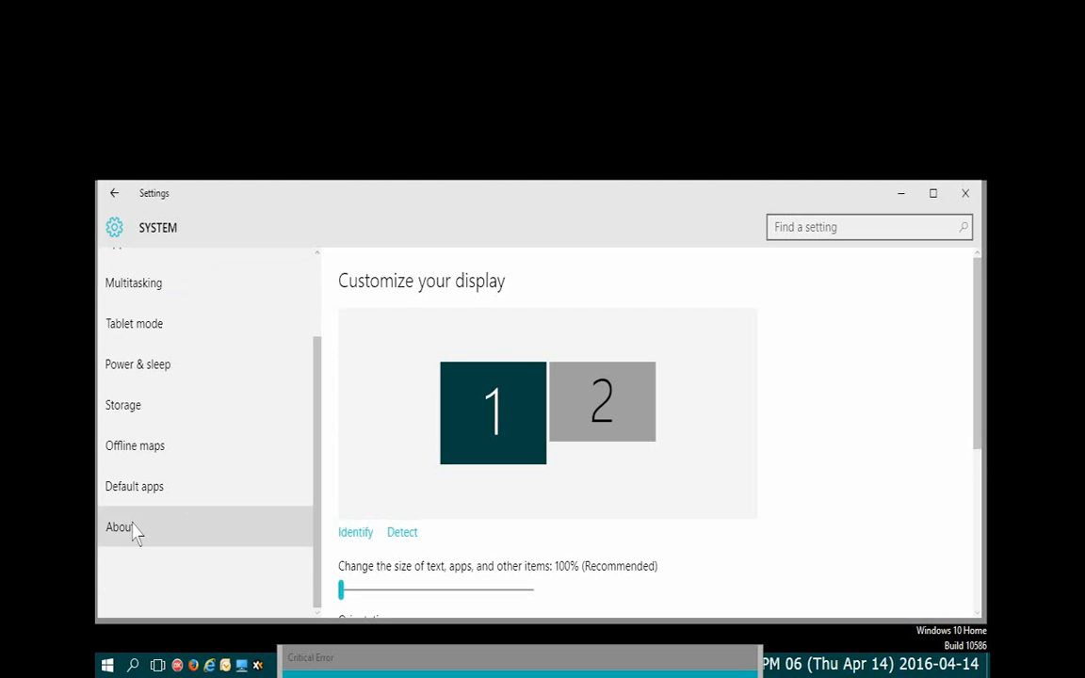
{"action": "left_click", "coordinate": [120, 527]}
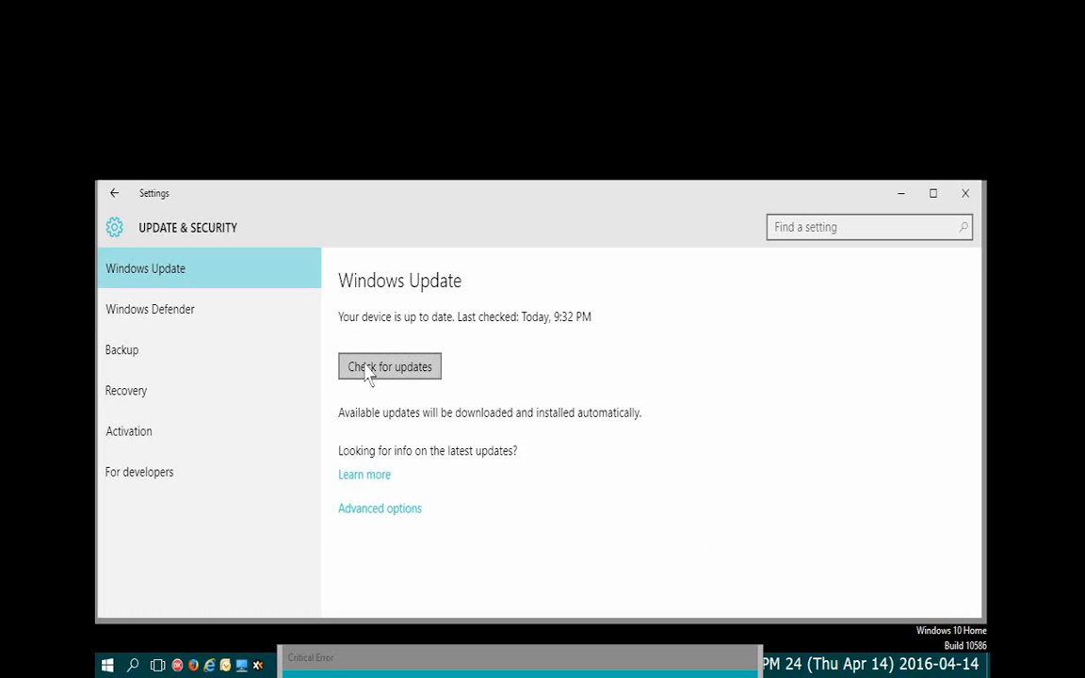
{"action": "mouse_move", "coordinate": [313, 329]}
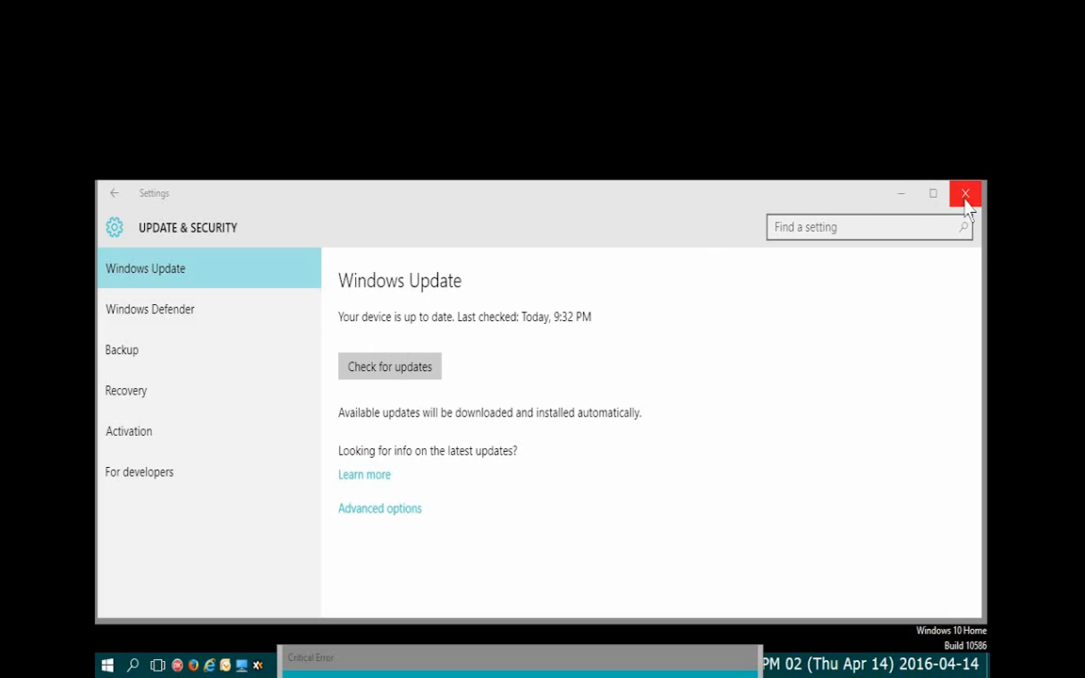
Launch Command Prompt (Admin) from the Win+X menu.
{"action": "right_click", "coordinate": [108, 665]}
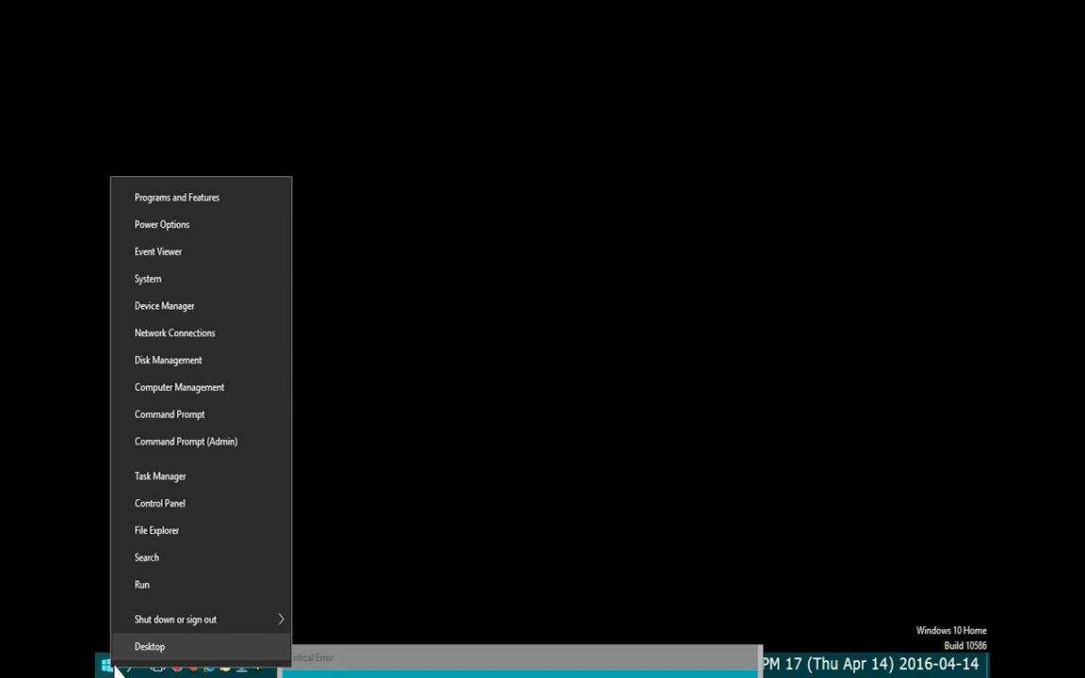
{"action": "mouse_move", "coordinate": [142, 584]}
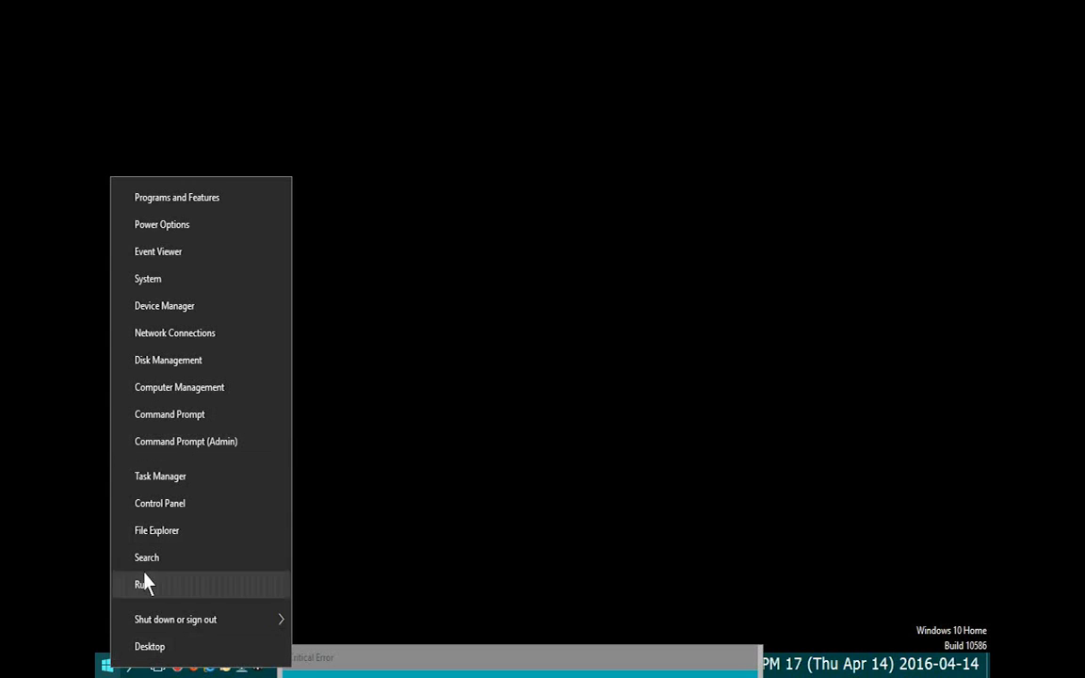
{"action": "mouse_move", "coordinate": [185, 441]}
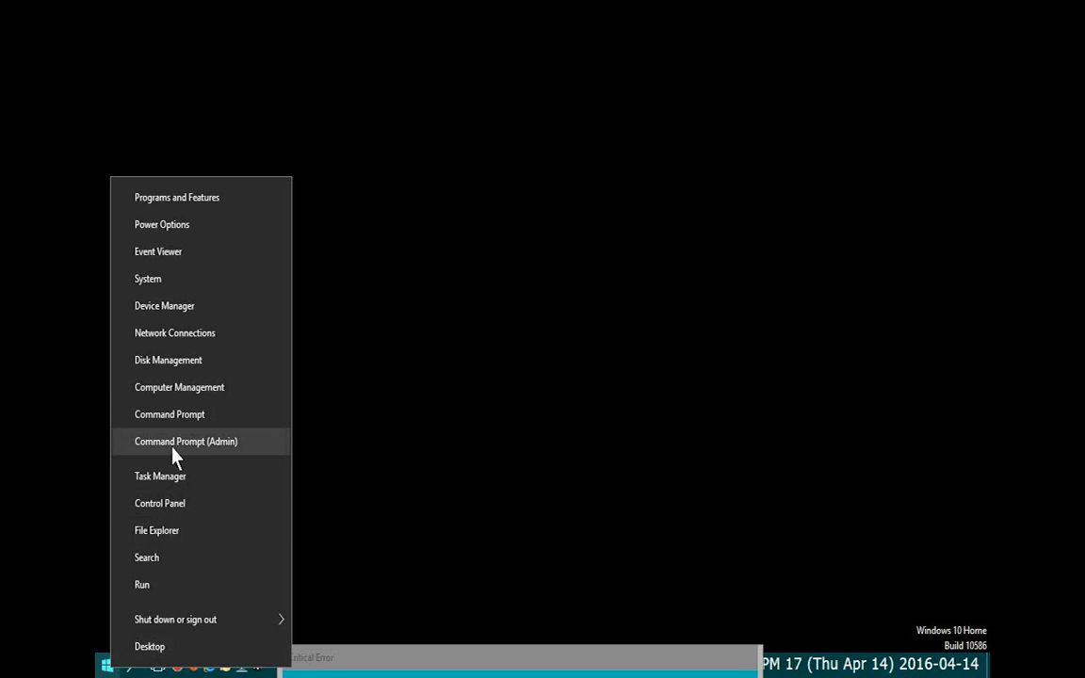
{"action": "mouse_move", "coordinate": [188, 455]}
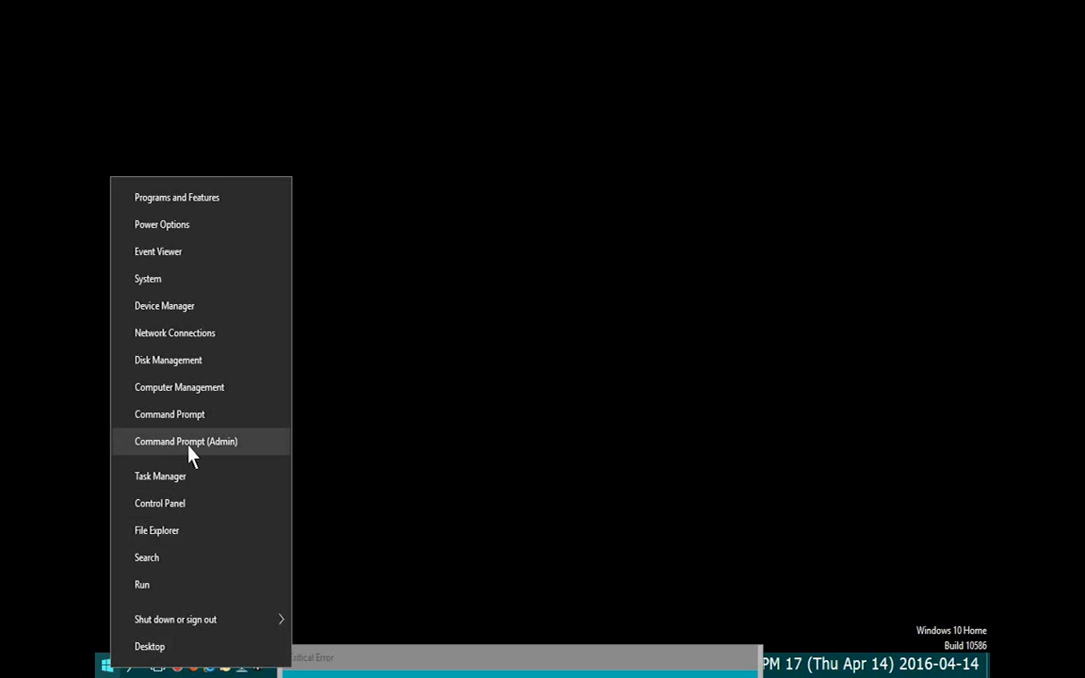
{"action": "left_click", "coordinate": [186, 441]}
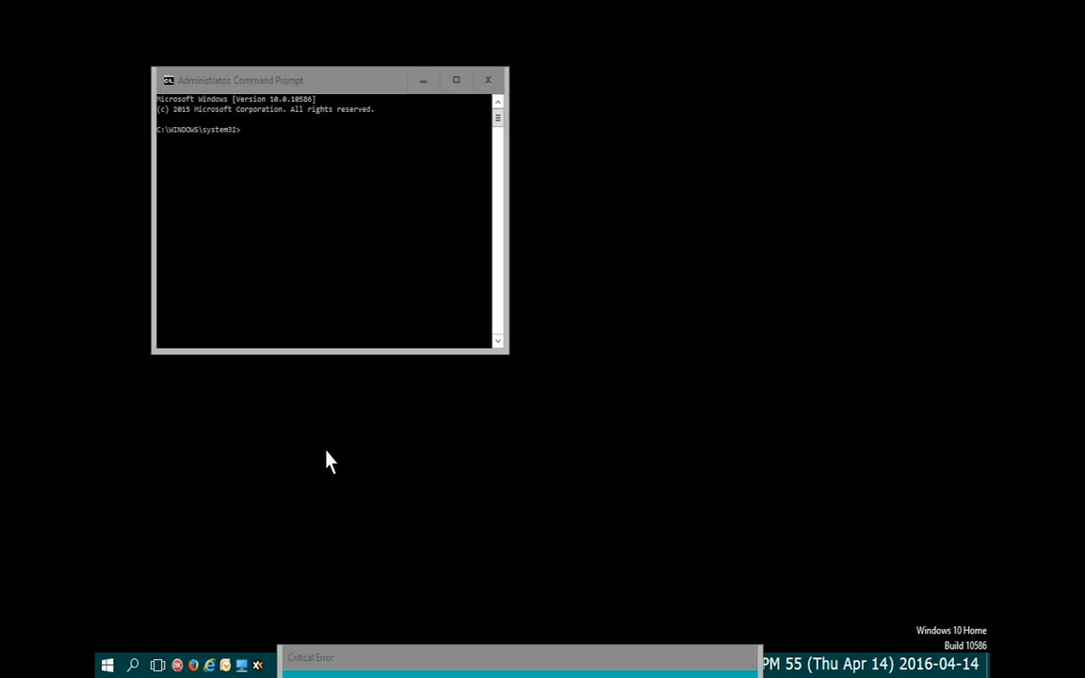
{"action": "mouse_move", "coordinate": [115, 665]}
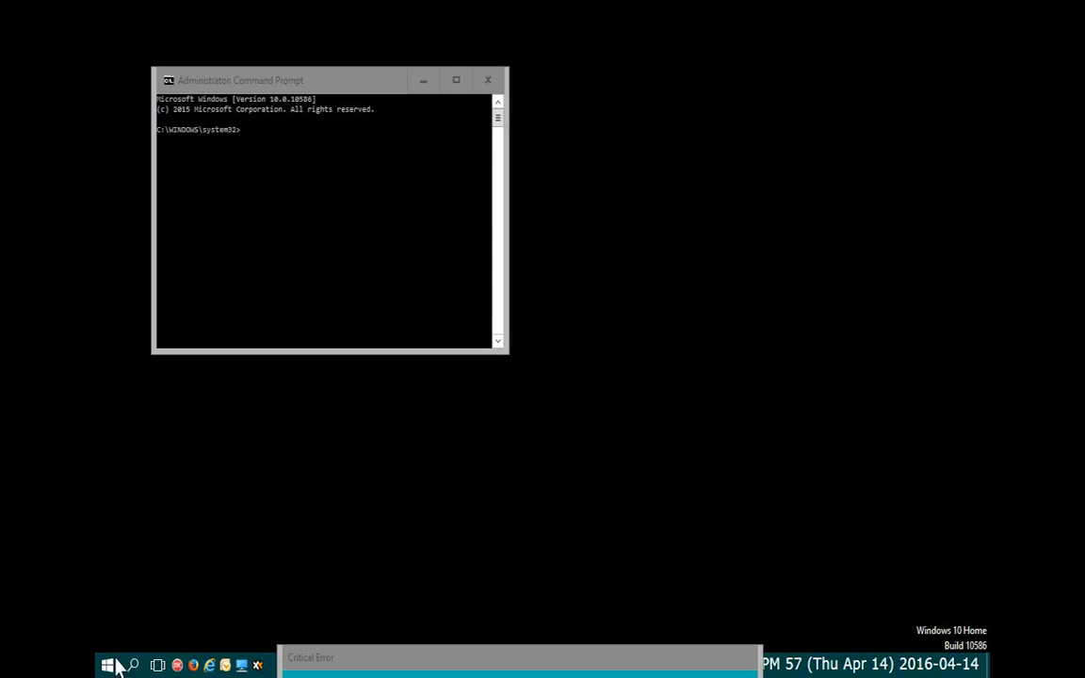
{"action": "mouse_move", "coordinate": [245, 537]}
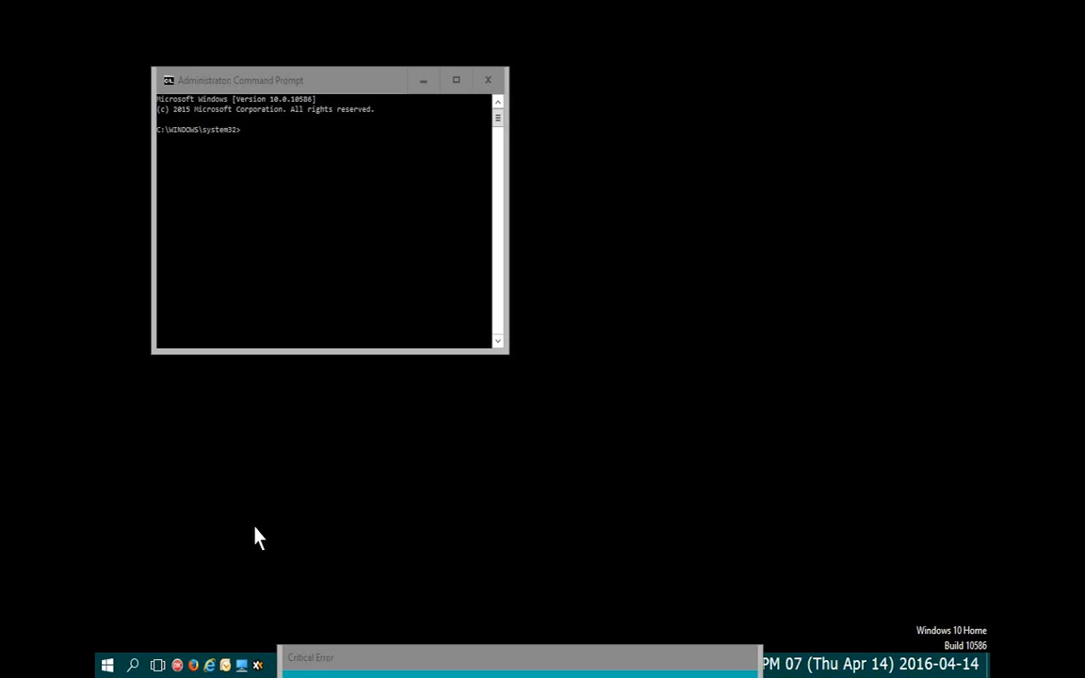
{"action": "mouse_move", "coordinate": [291, 228]}
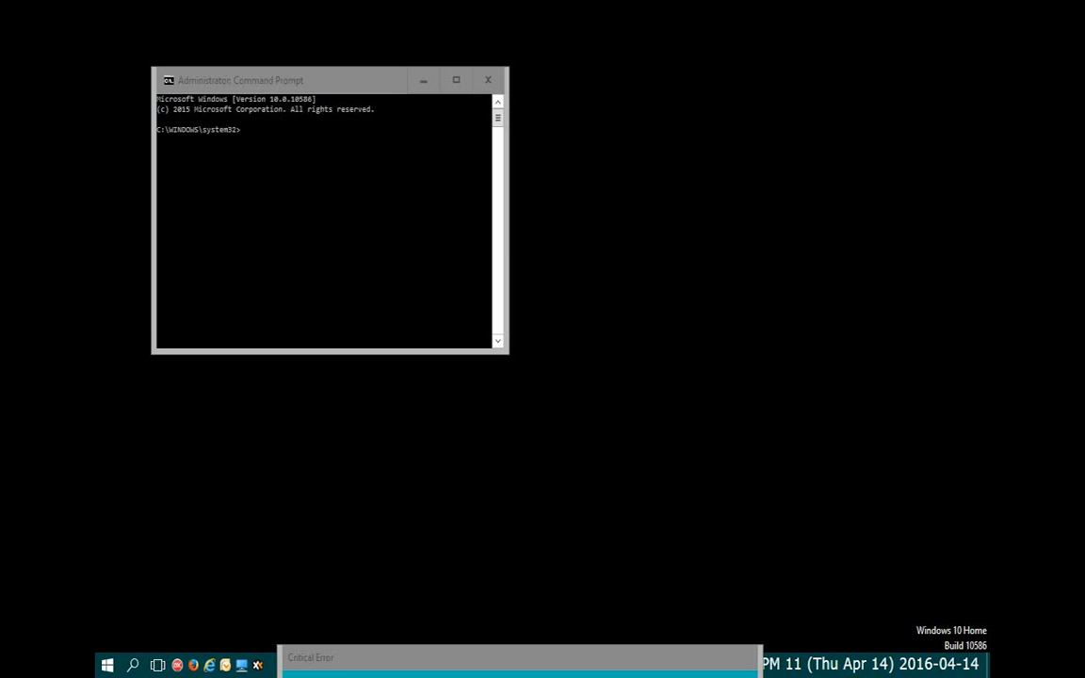
{"action": "mouse_move", "coordinate": [274, 108]}
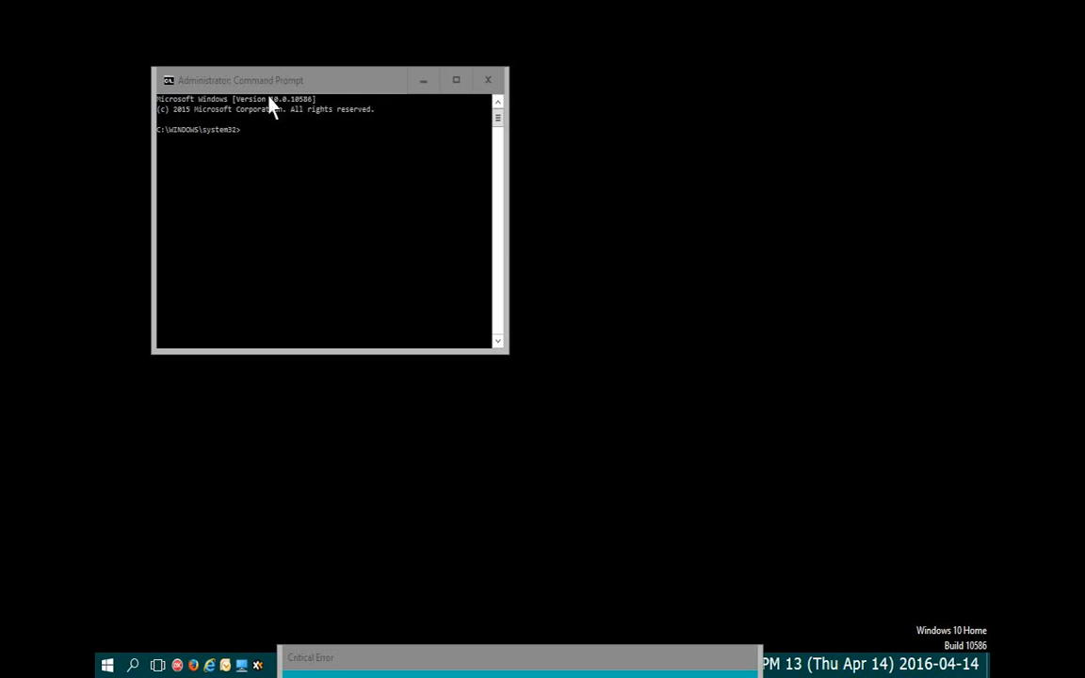
{"action": "mouse_move", "coordinate": [347, 87]}
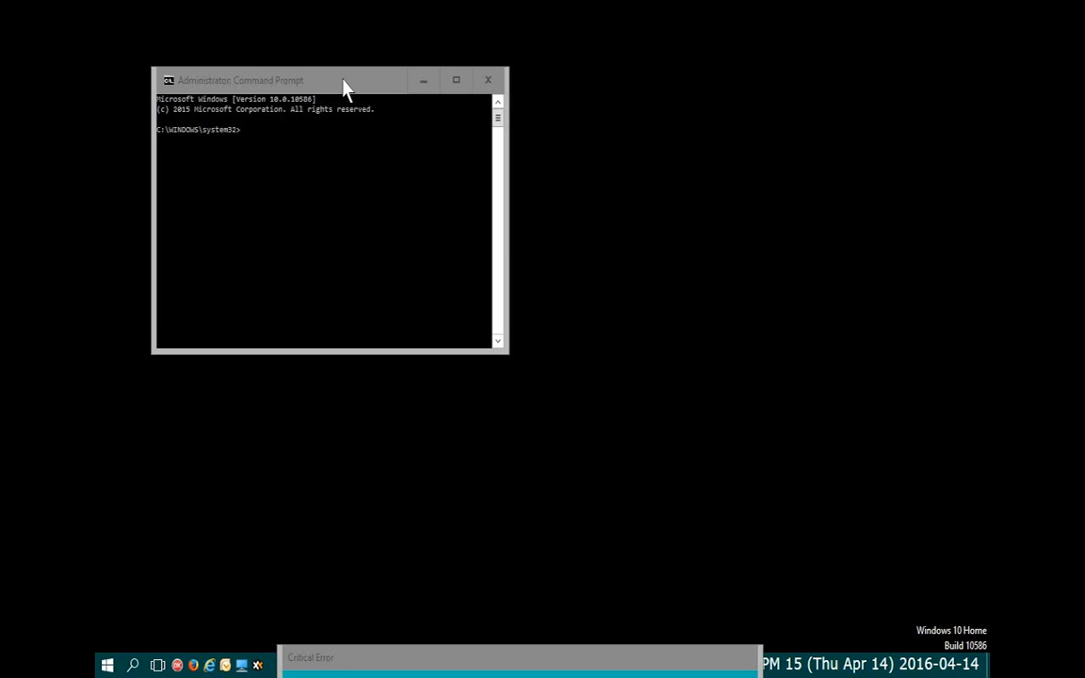
{"action": "mouse_move", "coordinate": [252, 146]}
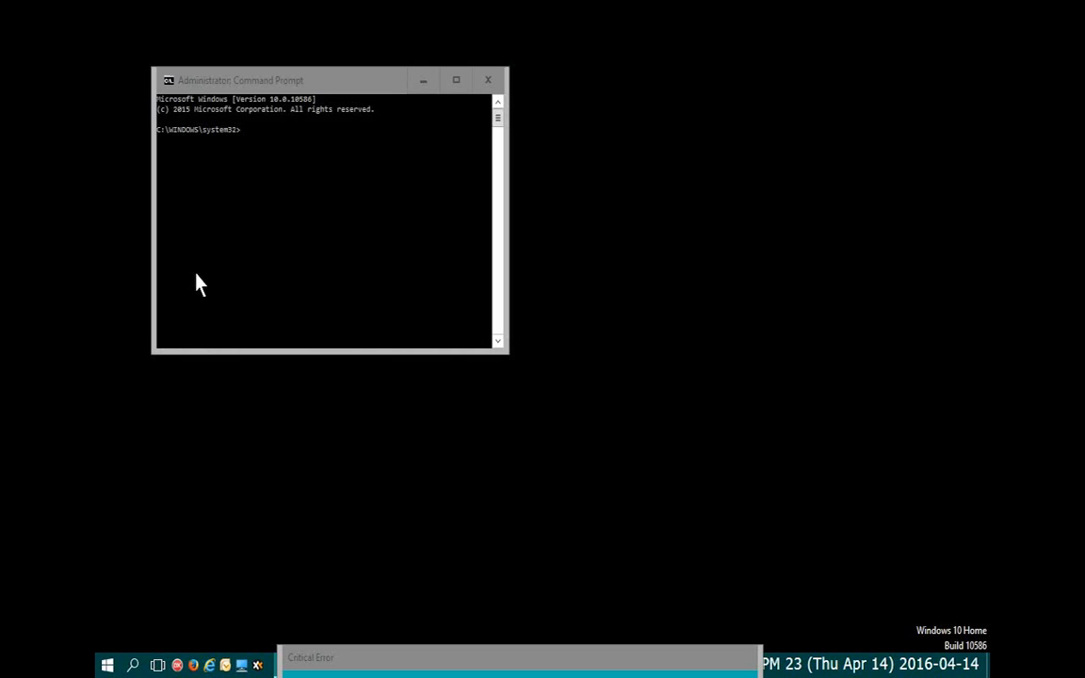
{"action": "mouse_move", "coordinate": [278, 146]}
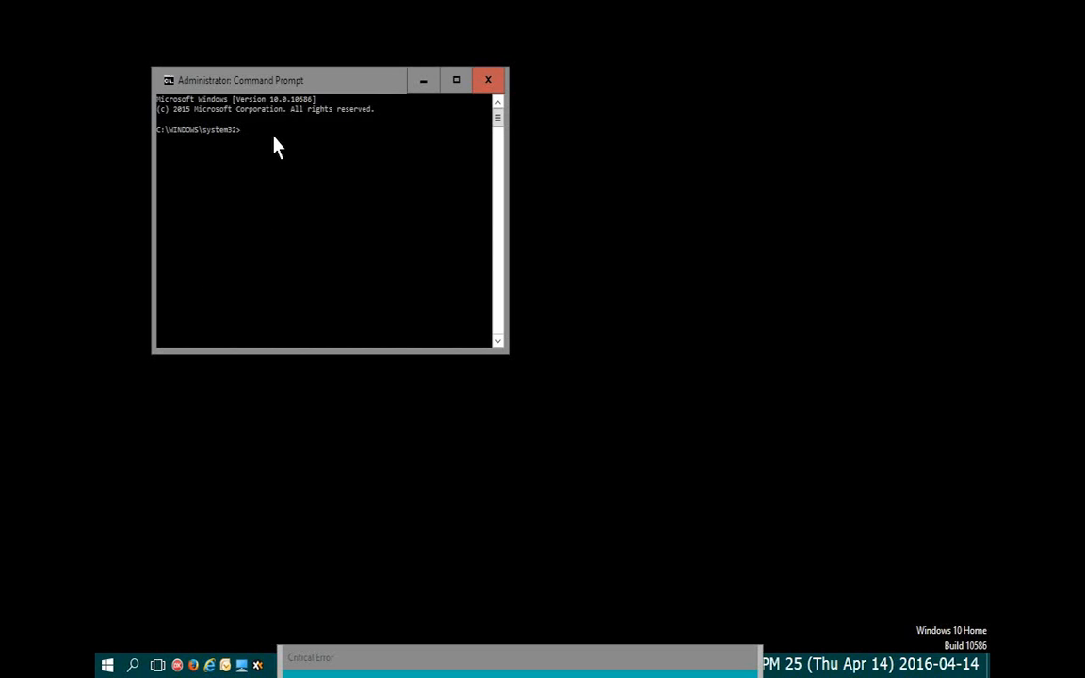
{"action": "type", "text": "net"}
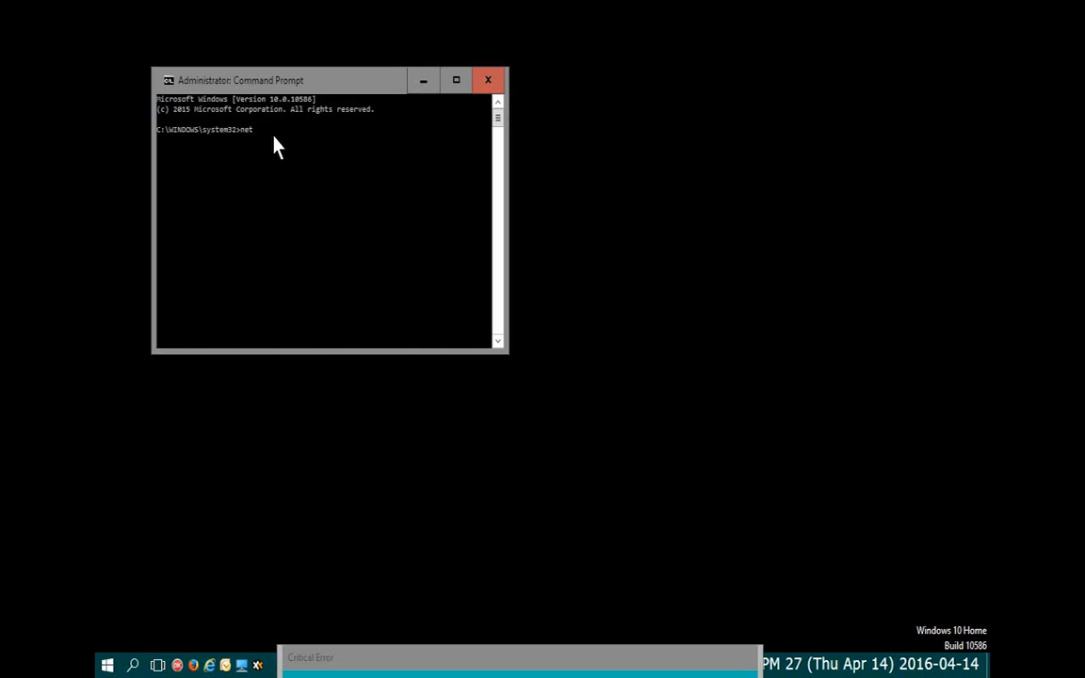
{"action": "type", "text": "user"}
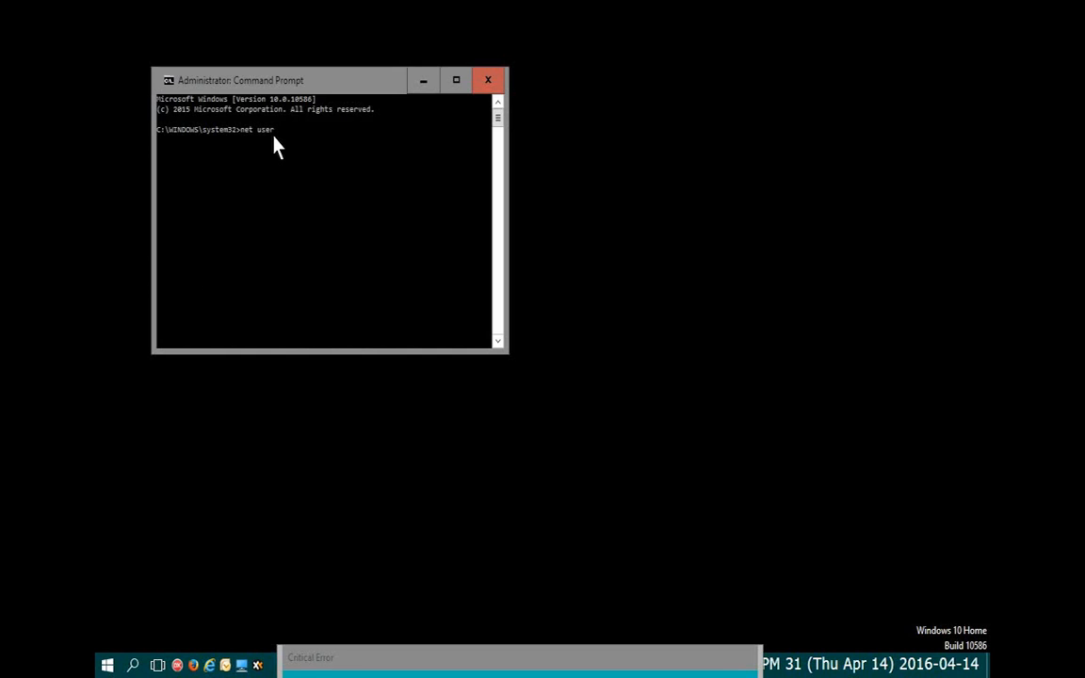
{"action": "type", "text": "/"}
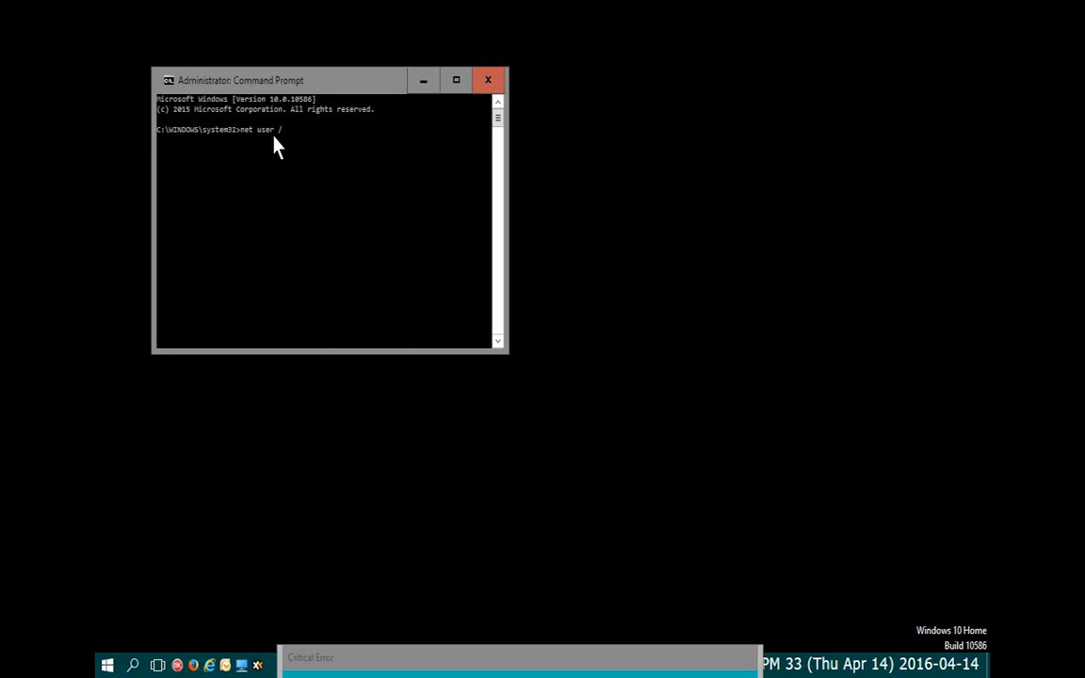
{"action": "type", "text": "add"}
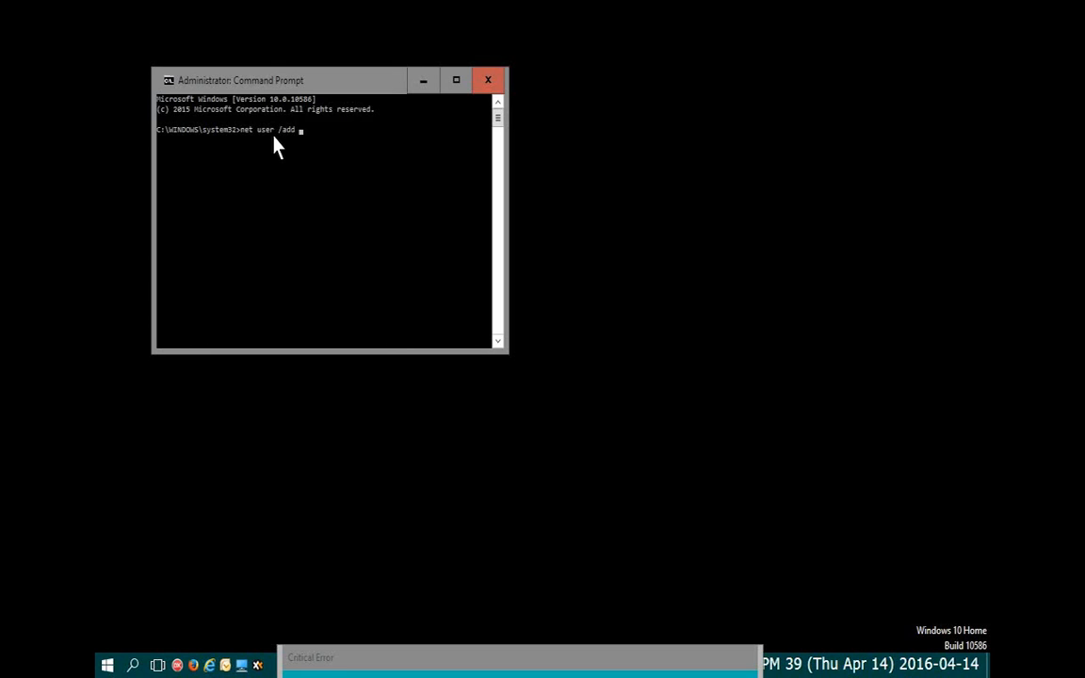
{"action": "type", "text": "newadm"}
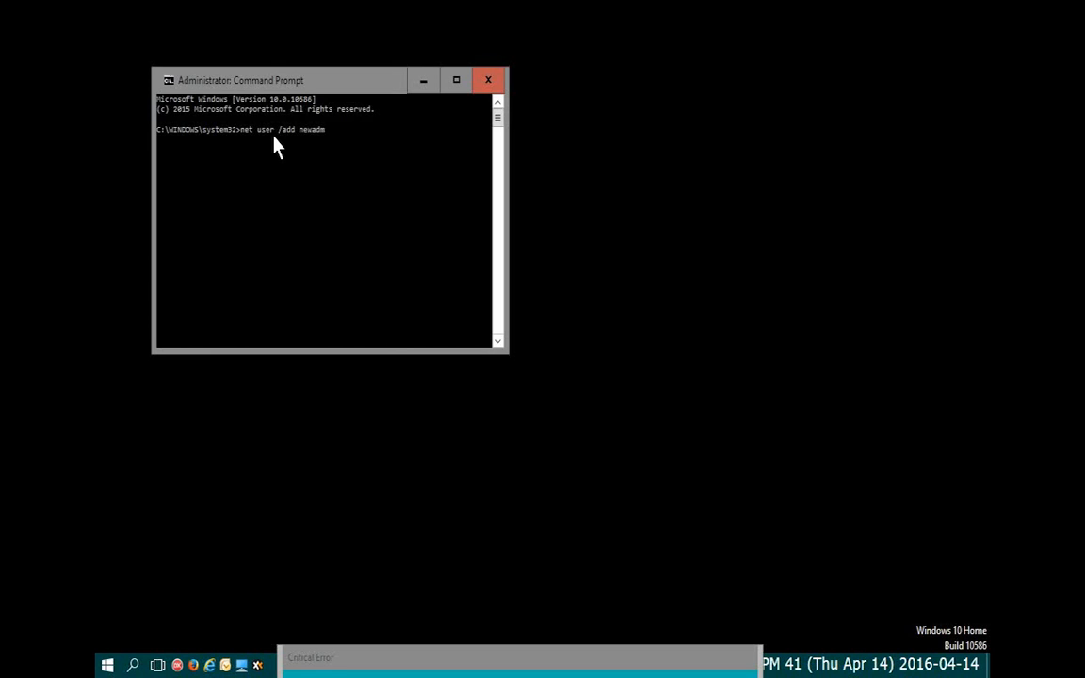
{"action": "type", "text": "in"}
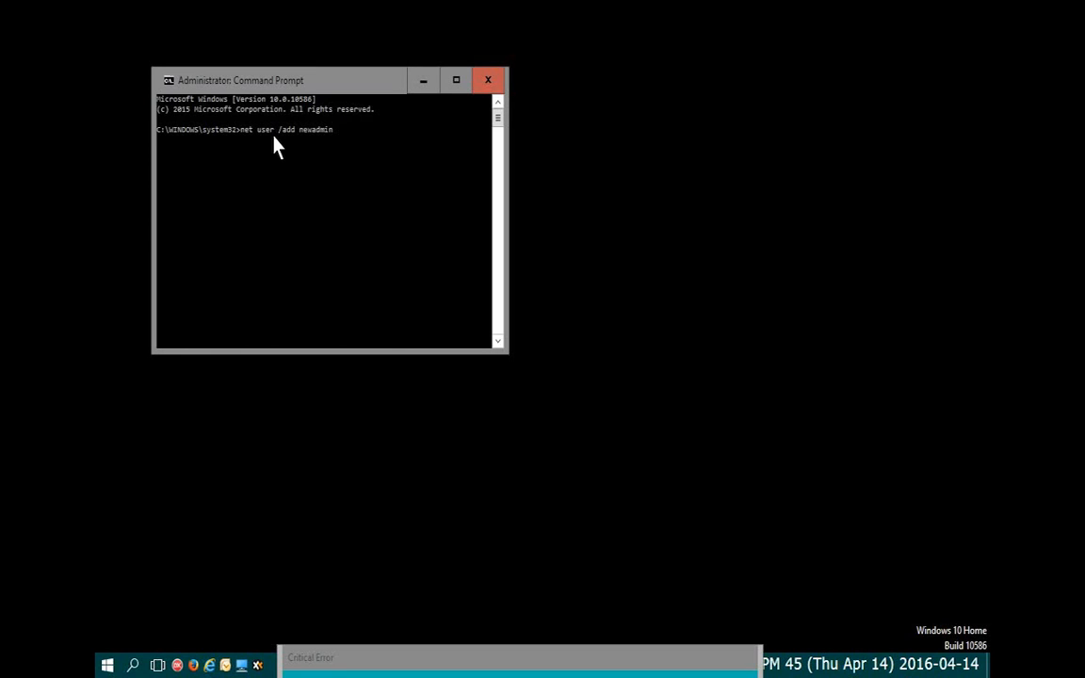
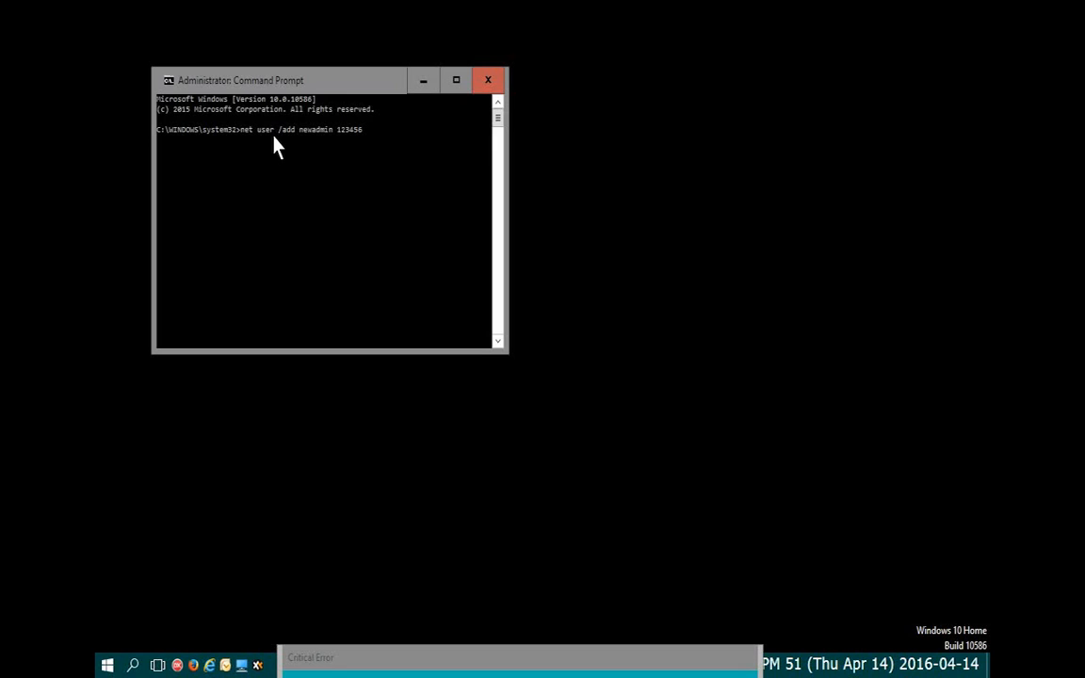
{"action": "key", "text": "Return"}
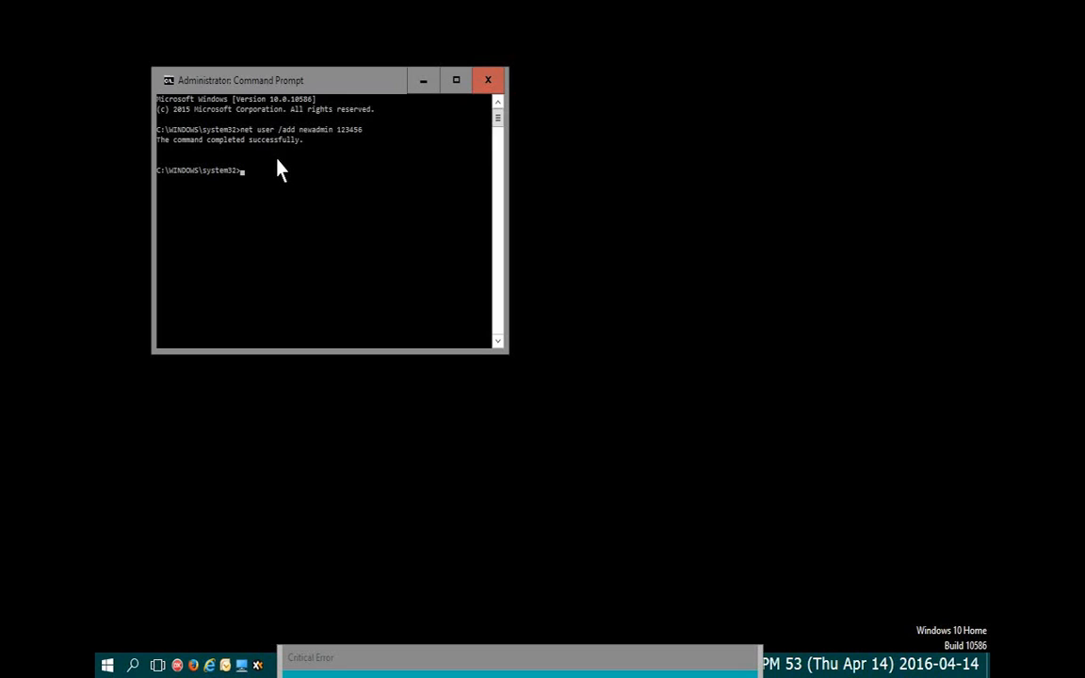
{"action": "mouse_move", "coordinate": [290, 160]}
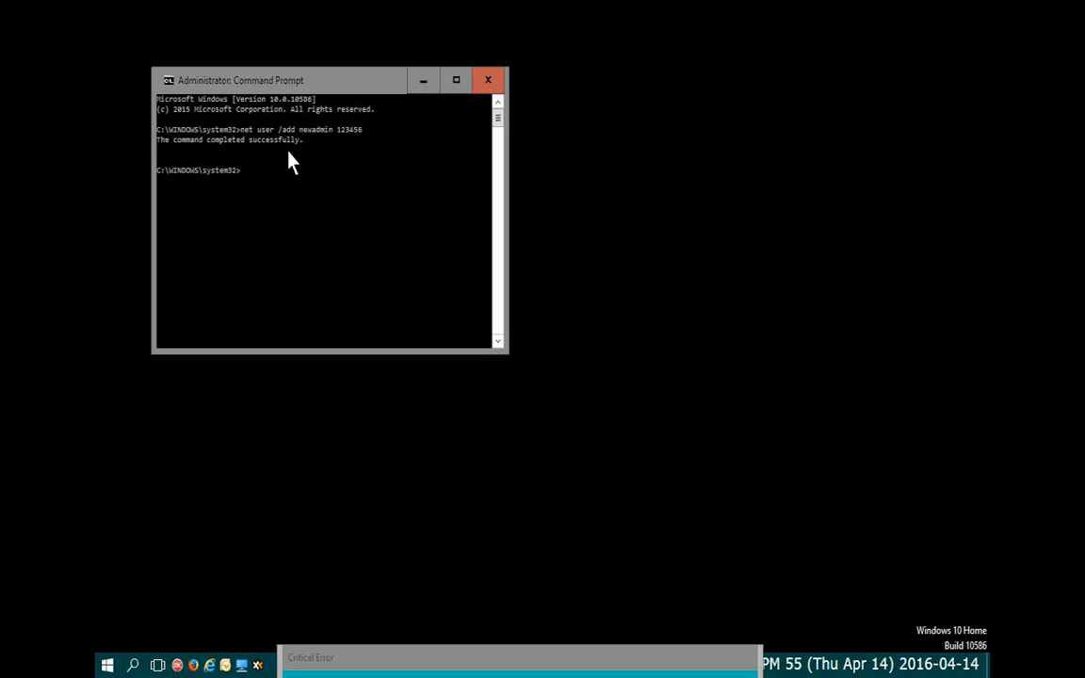
{"action": "mouse_move", "coordinate": [354, 177]}
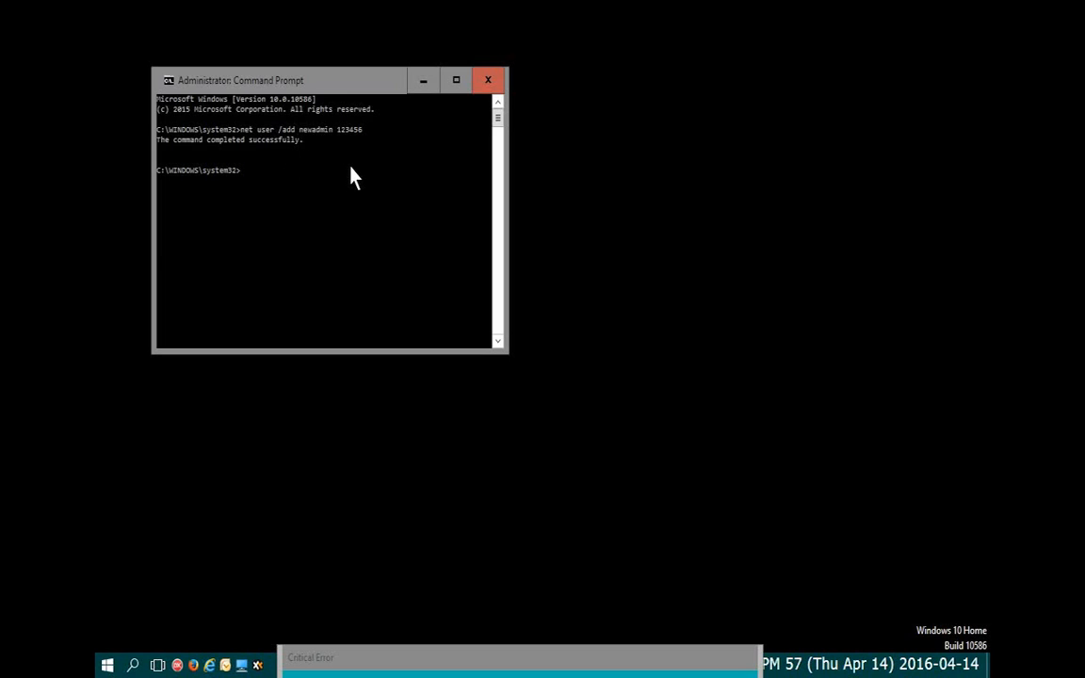
{"action": "mouse_move", "coordinate": [287, 193]}
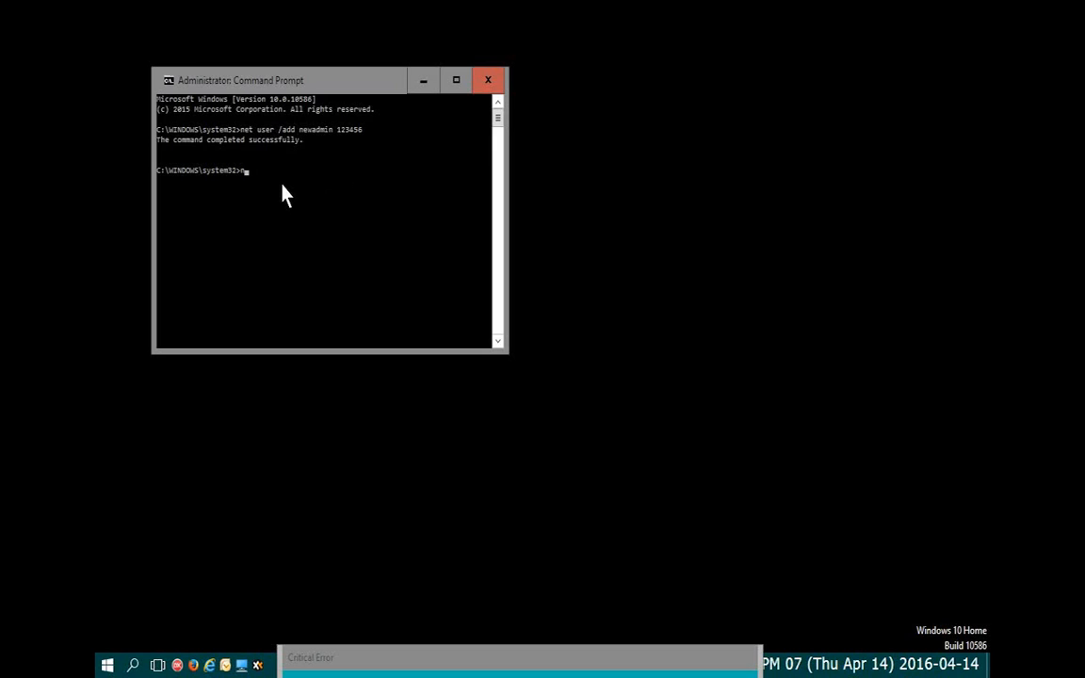
Run 'net localgroup administrators newadmin /add' to grant newadmin administrator rights.
{"action": "type", "text": "net"}
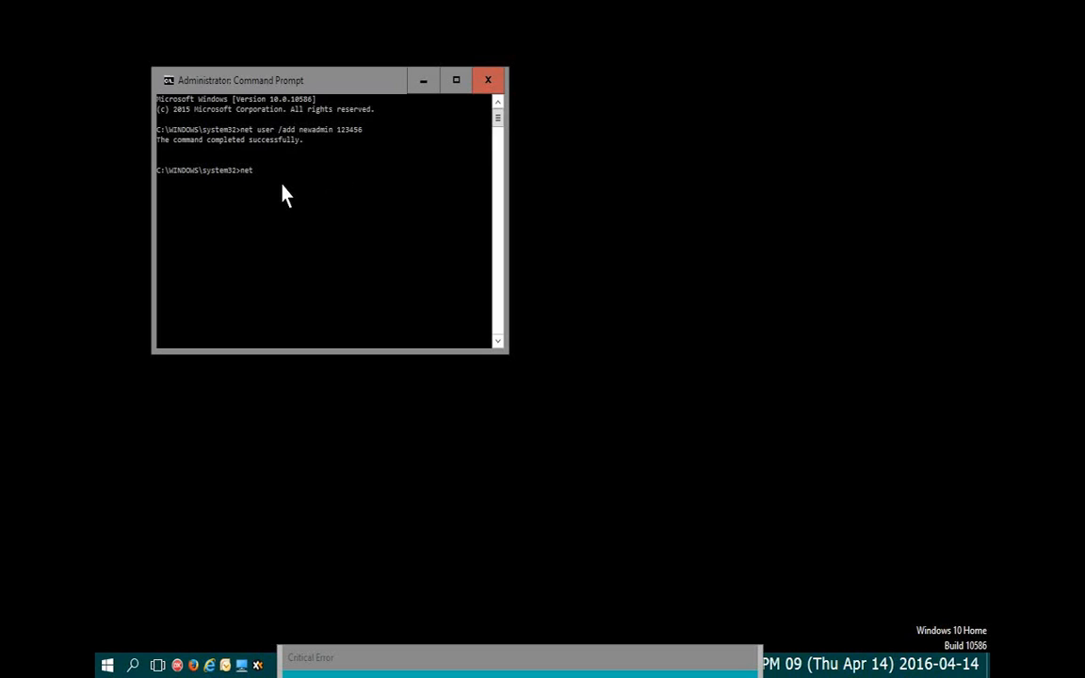
{"action": "type", "text": "localg"}
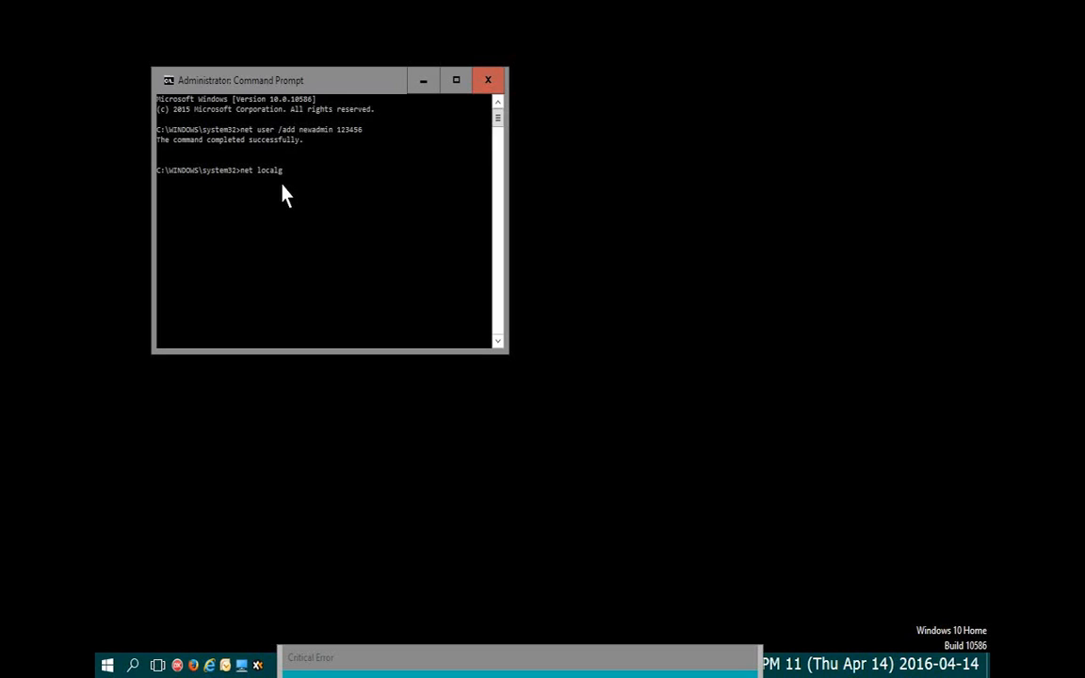
{"action": "type", "text": "roup"}
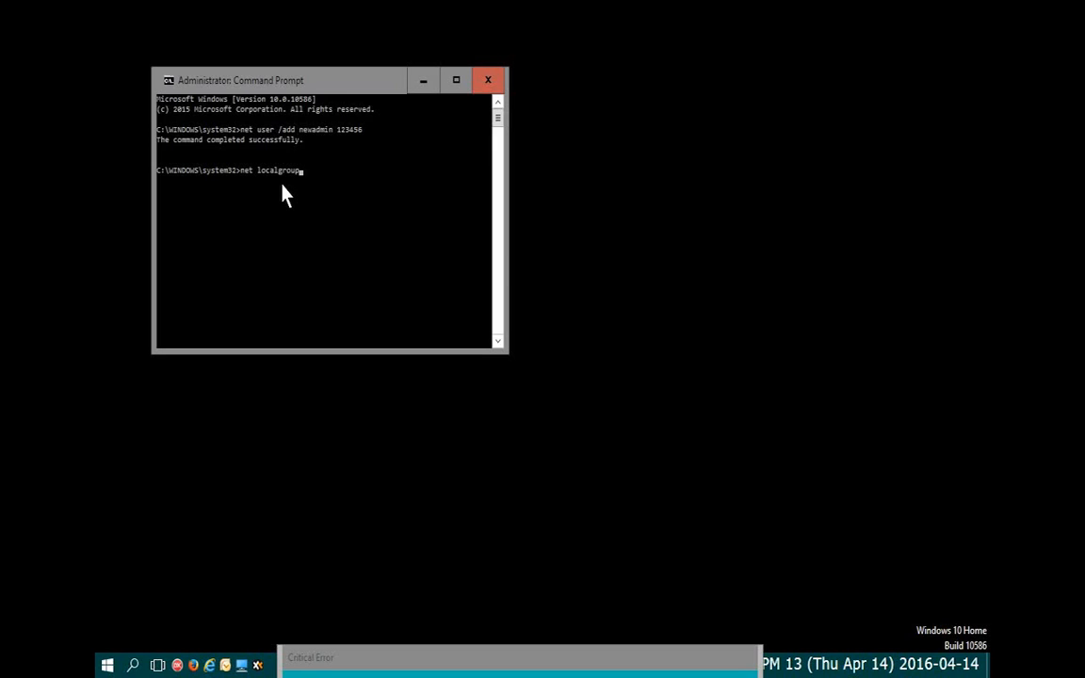
{"action": "type", "text": "adm"}
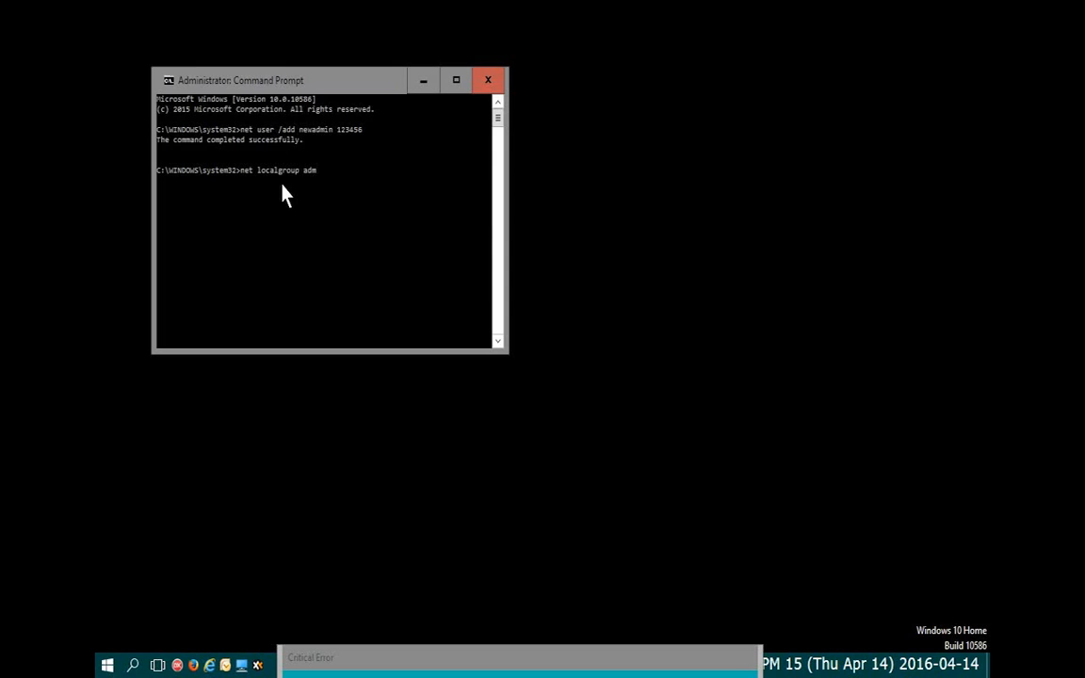
{"action": "type", "text": "inistrators"}
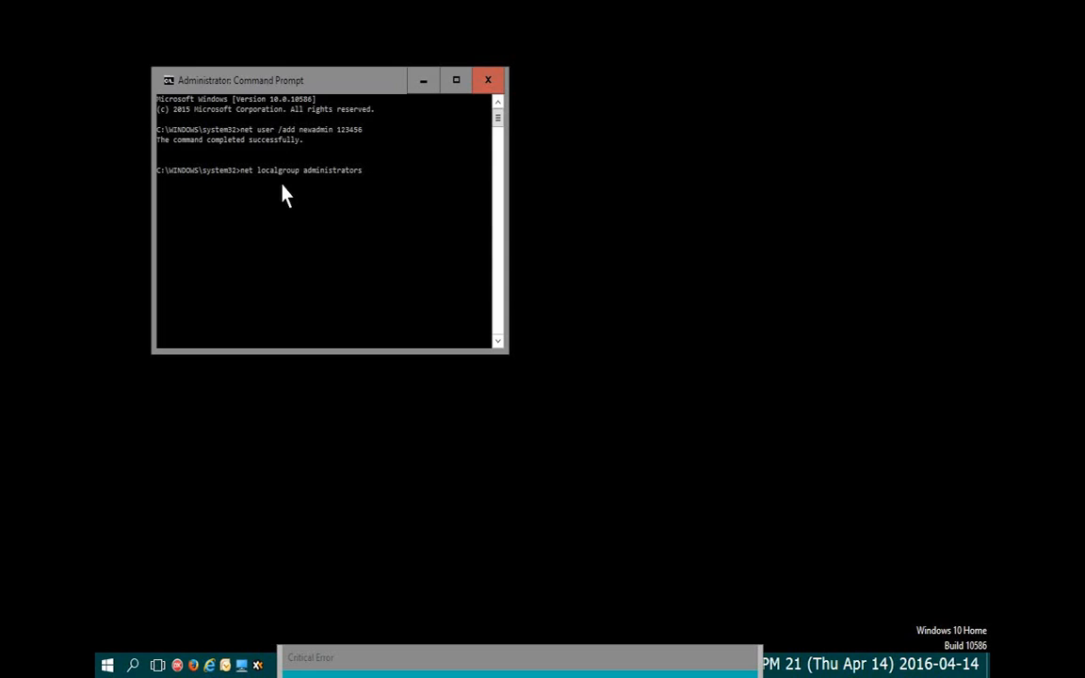
{"action": "type", "text": "ne"}
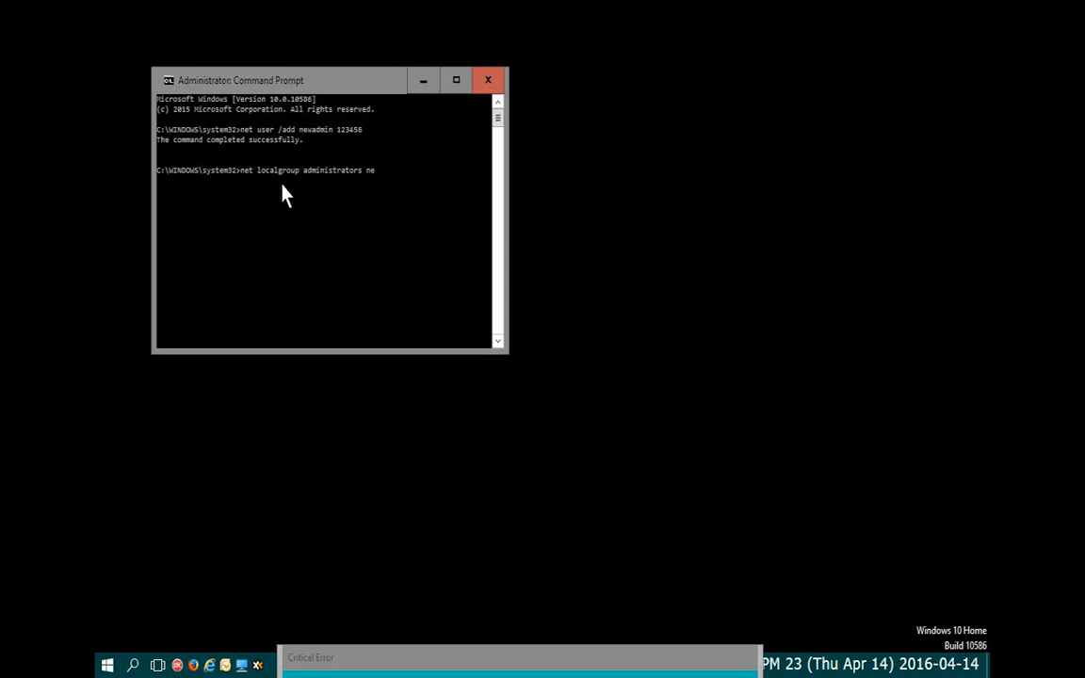
{"action": "type", "text": "wadmin"}
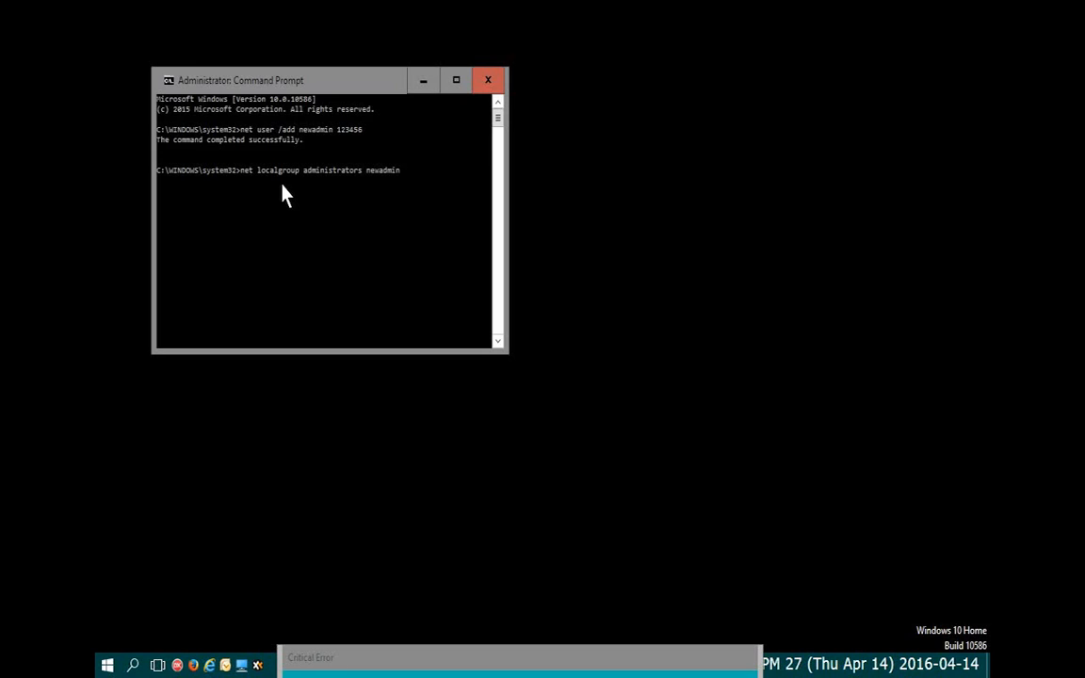
{"action": "type", "text": "/"}
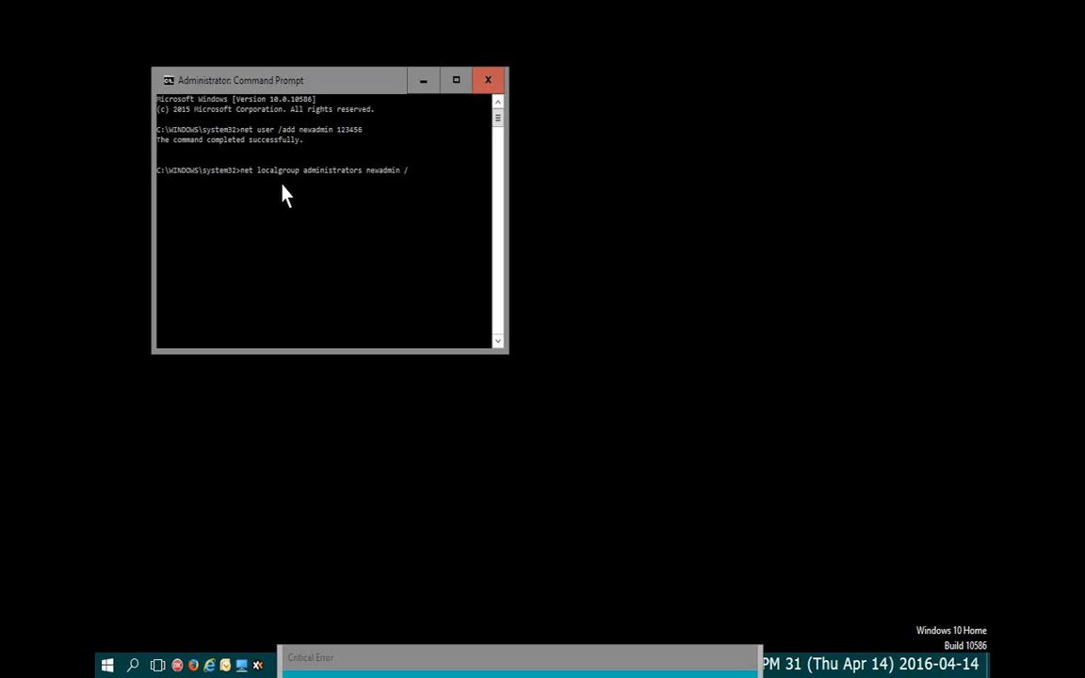
{"action": "type", "text": "add"}
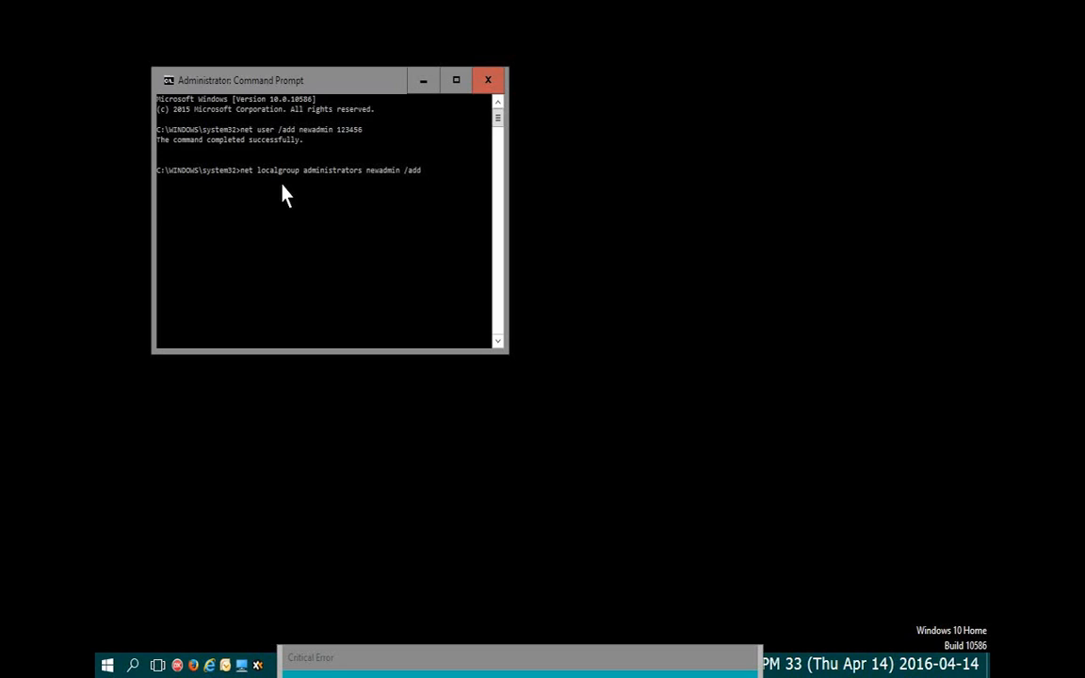
{"action": "key", "text": "Return"}
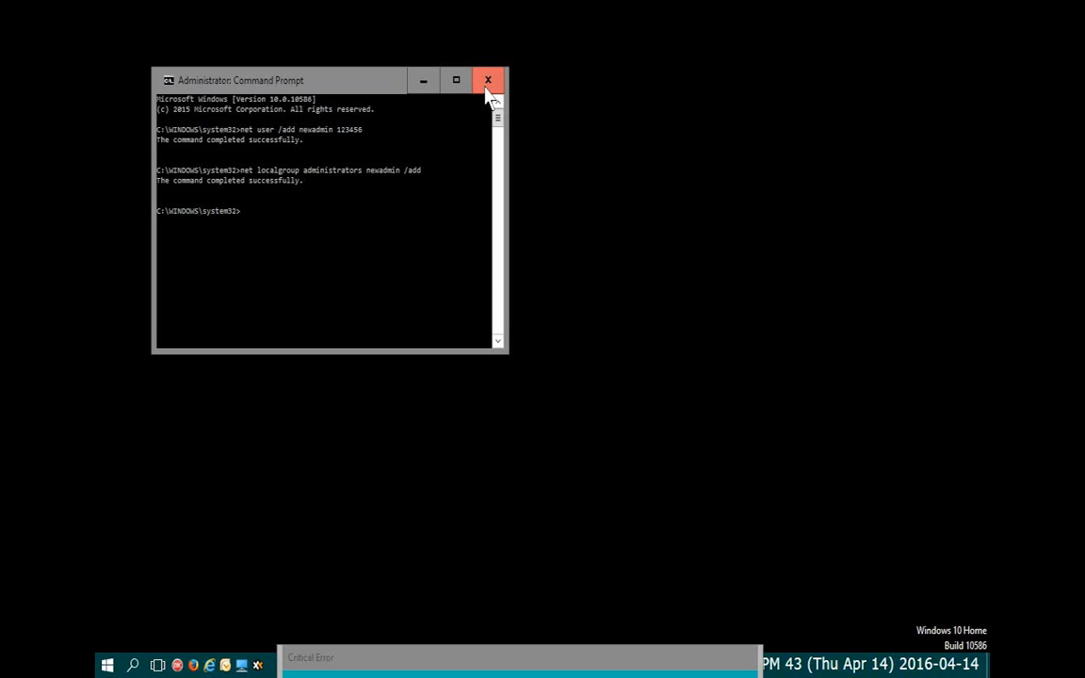
{"action": "mouse_move", "coordinate": [410, 171]}
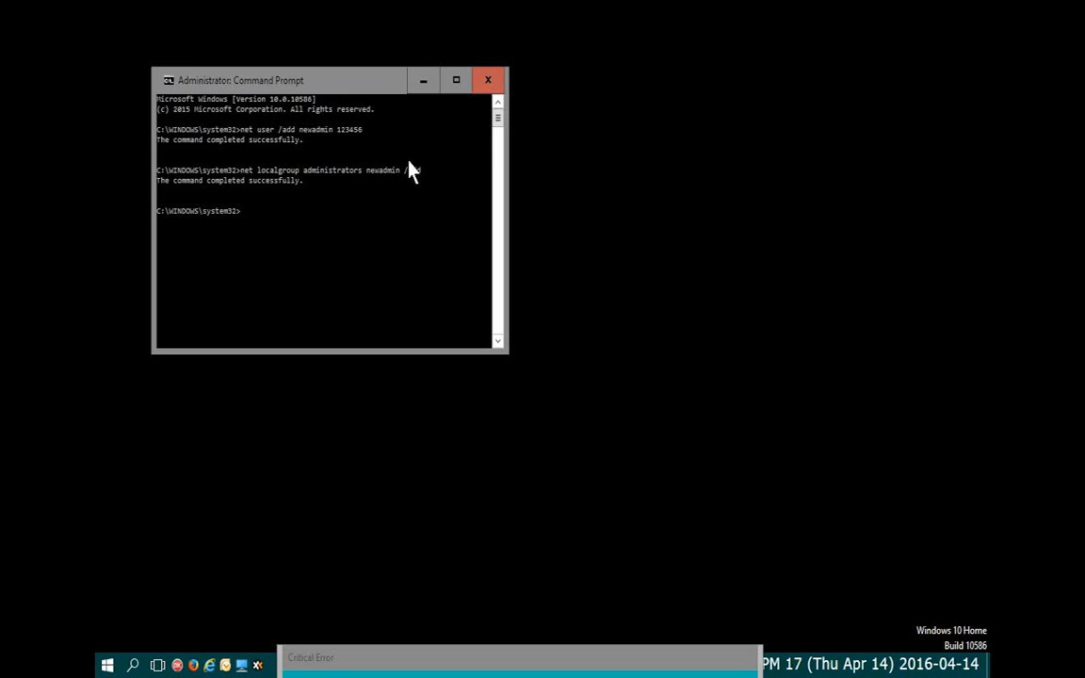
{"action": "mouse_move", "coordinate": [399, 214]}
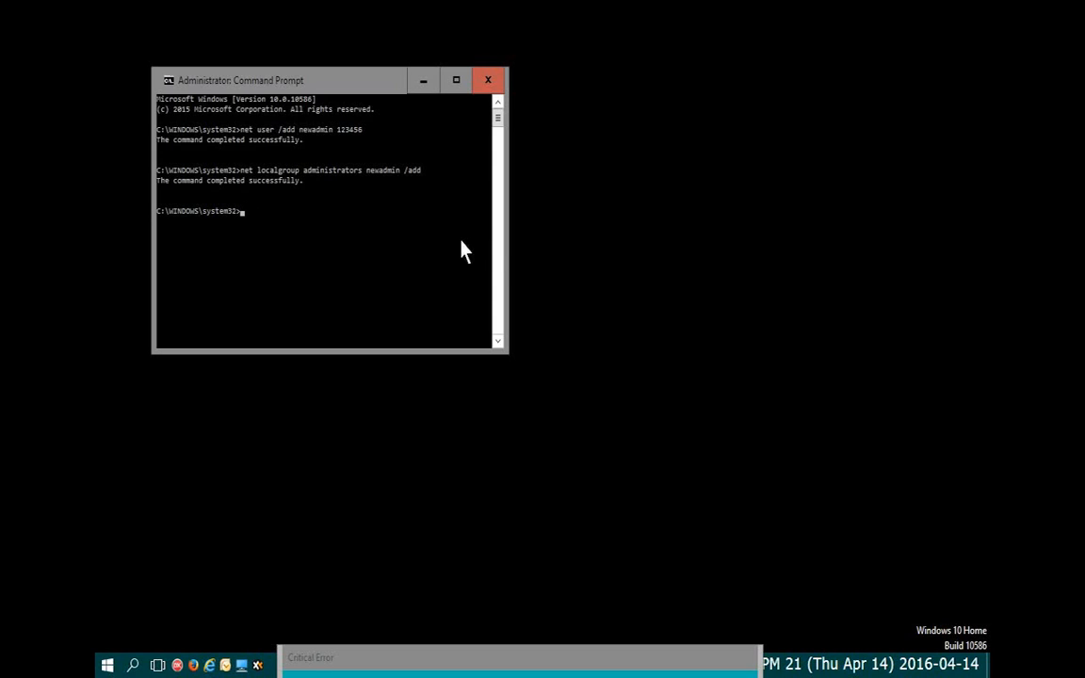
{"action": "mouse_move", "coordinate": [372, 259]}
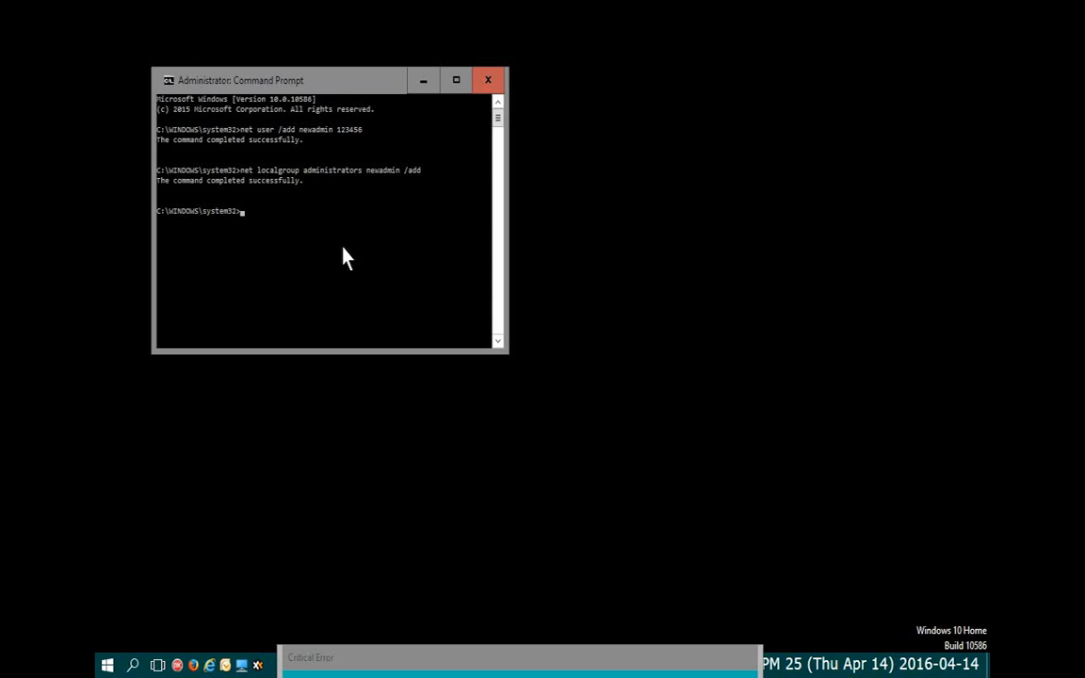
{"action": "mouse_move", "coordinate": [312, 251]}
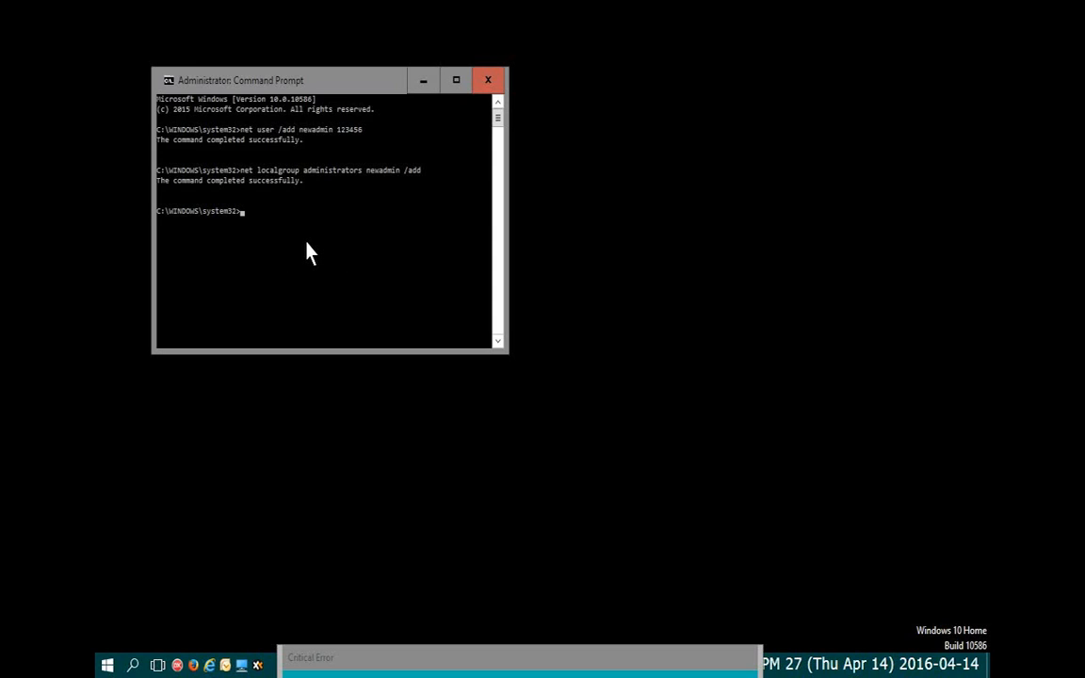